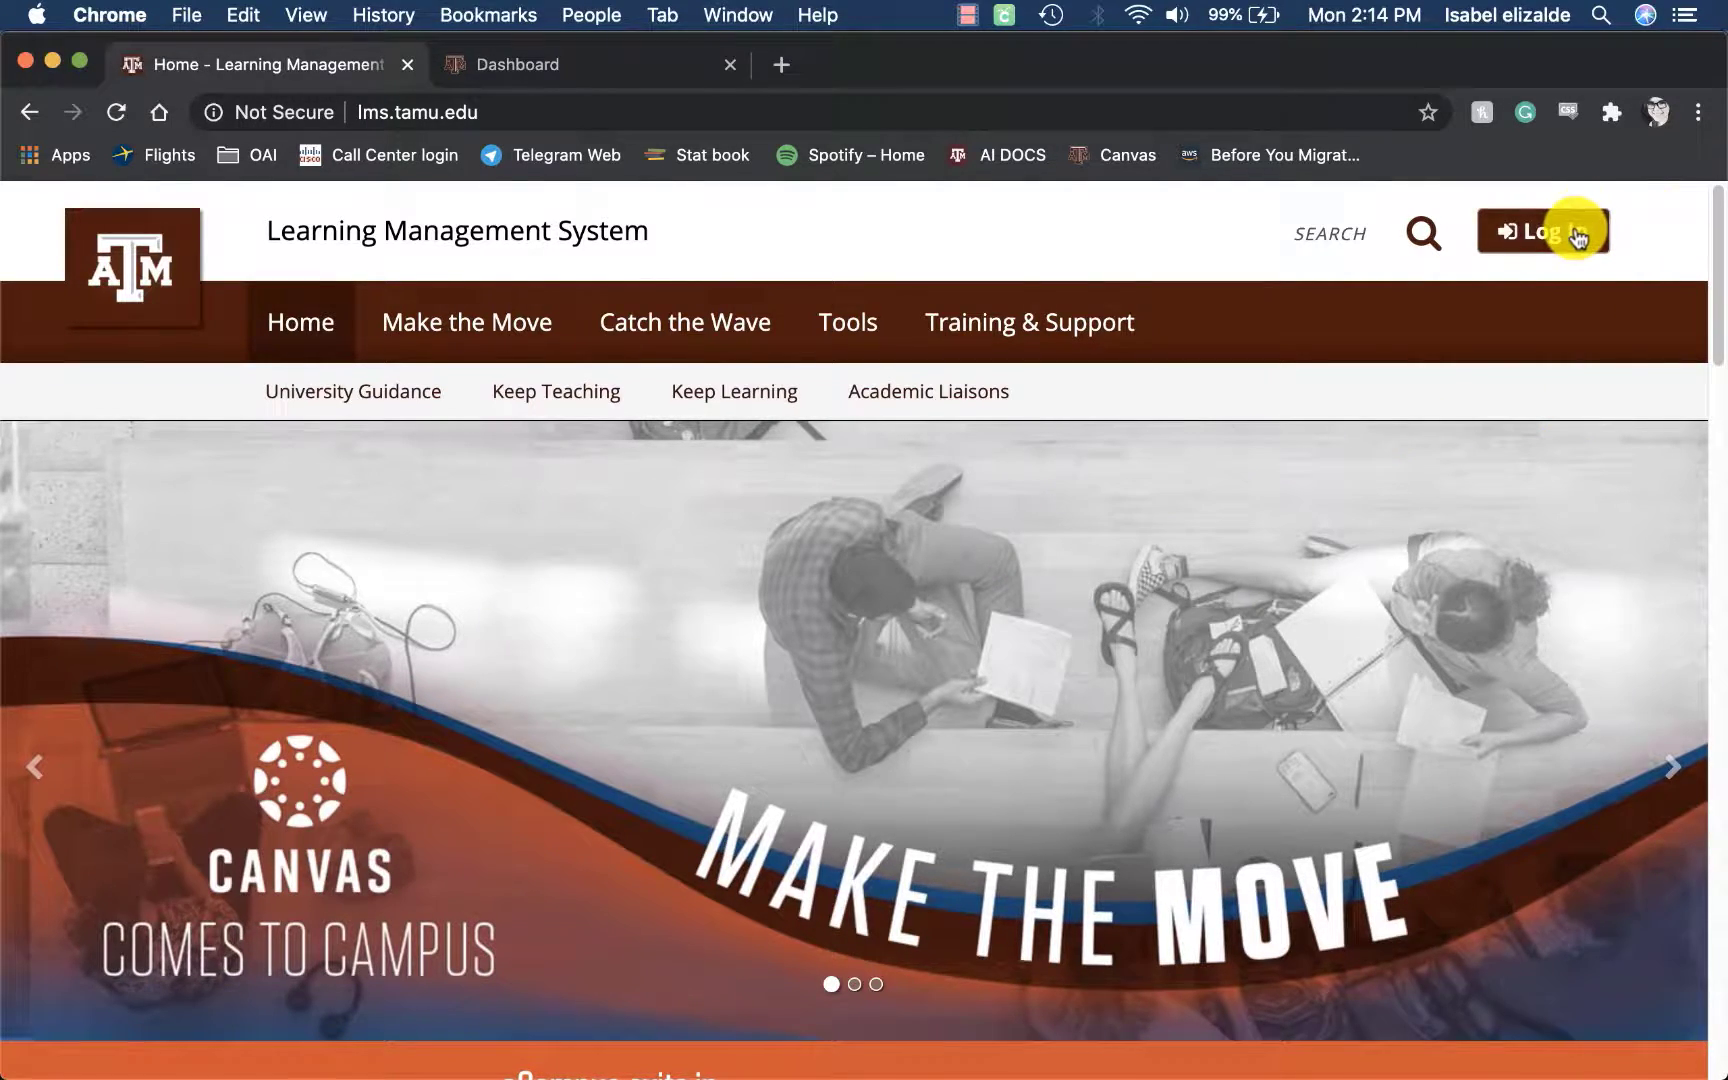
Log in to Canvas from lms.tamu.edu to reach the Dashboard.
left_click(515, 64)
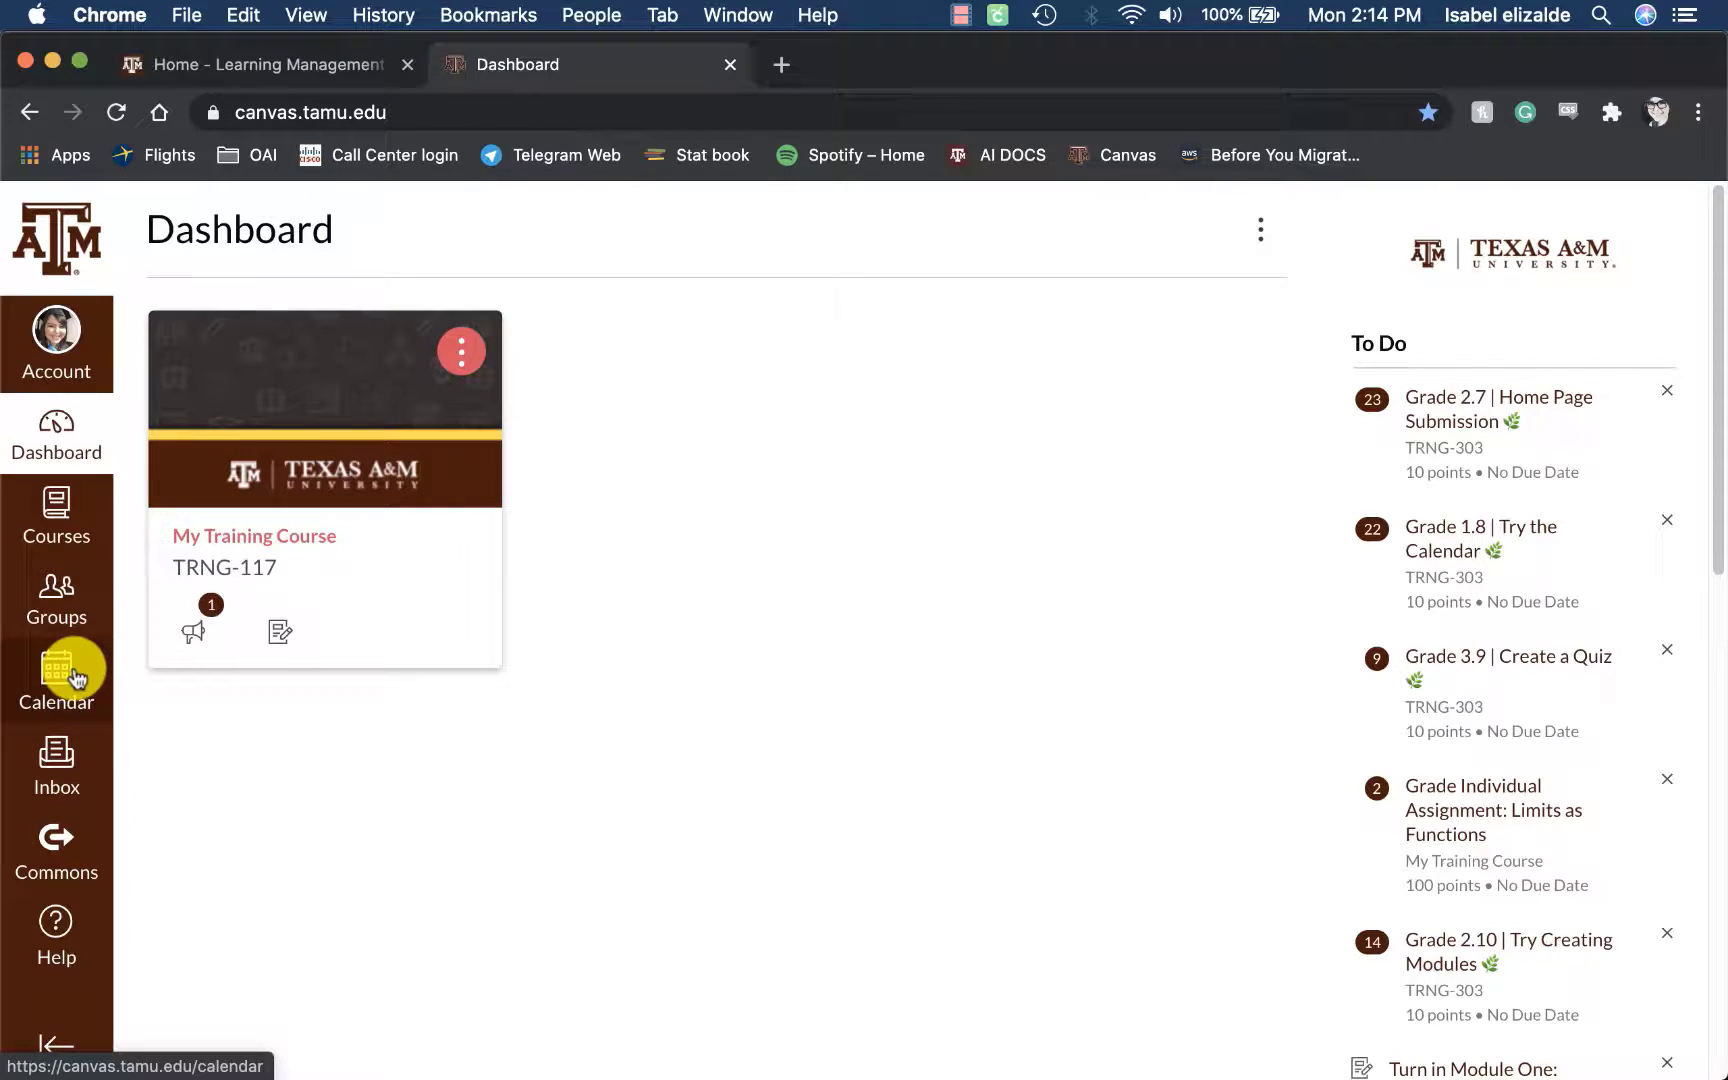
Open the Canvas Calendar in month view for July 2020.
left_click(55, 672)
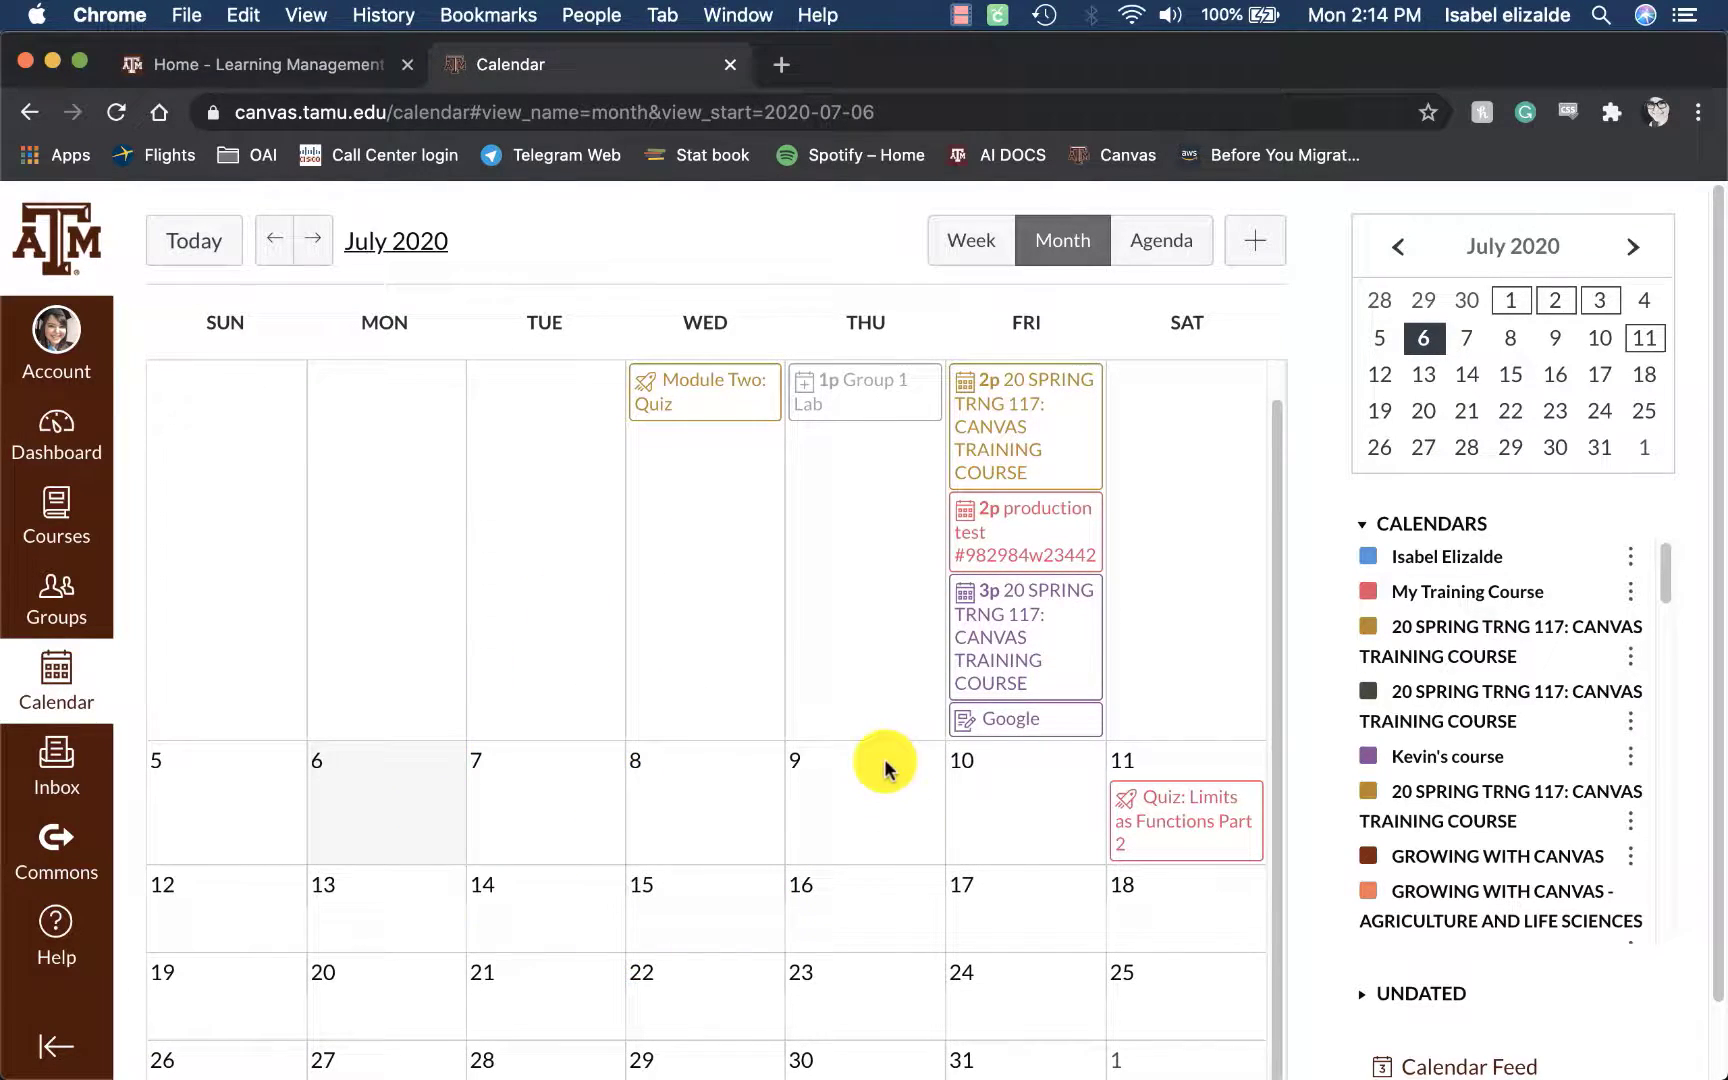
mouse_move(801, 689)
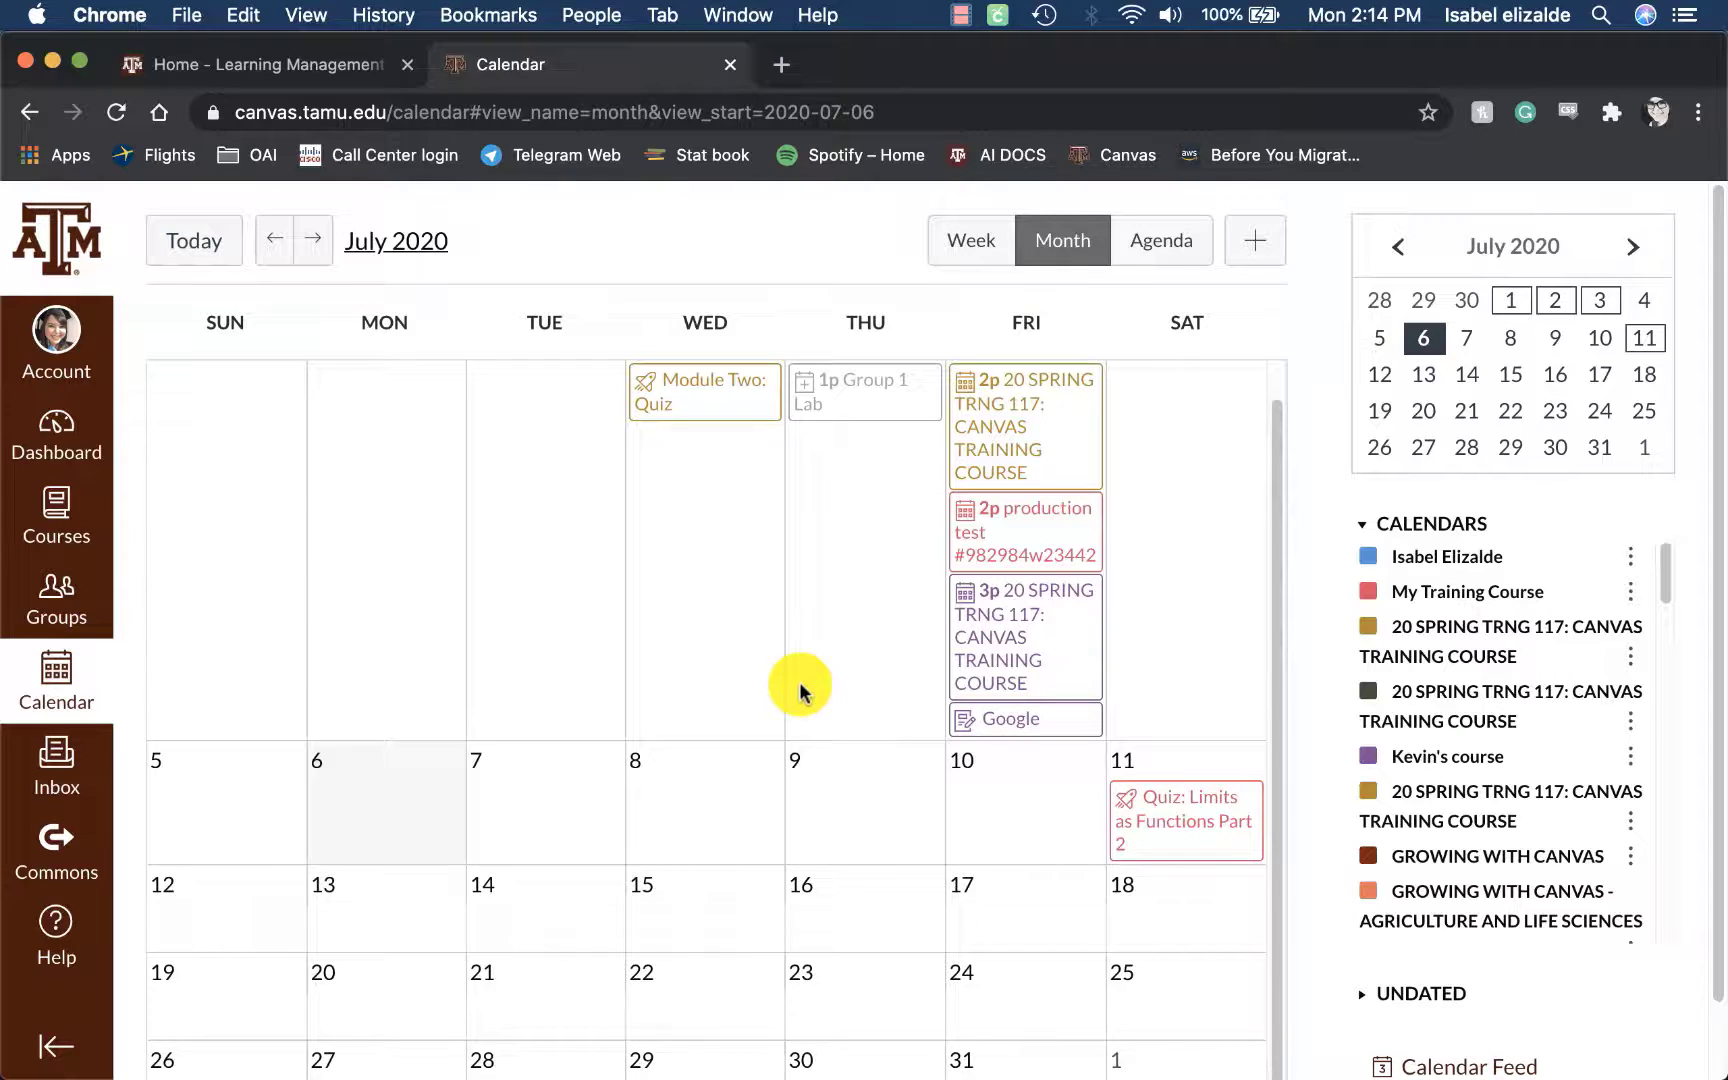
mouse_move(1200, 379)
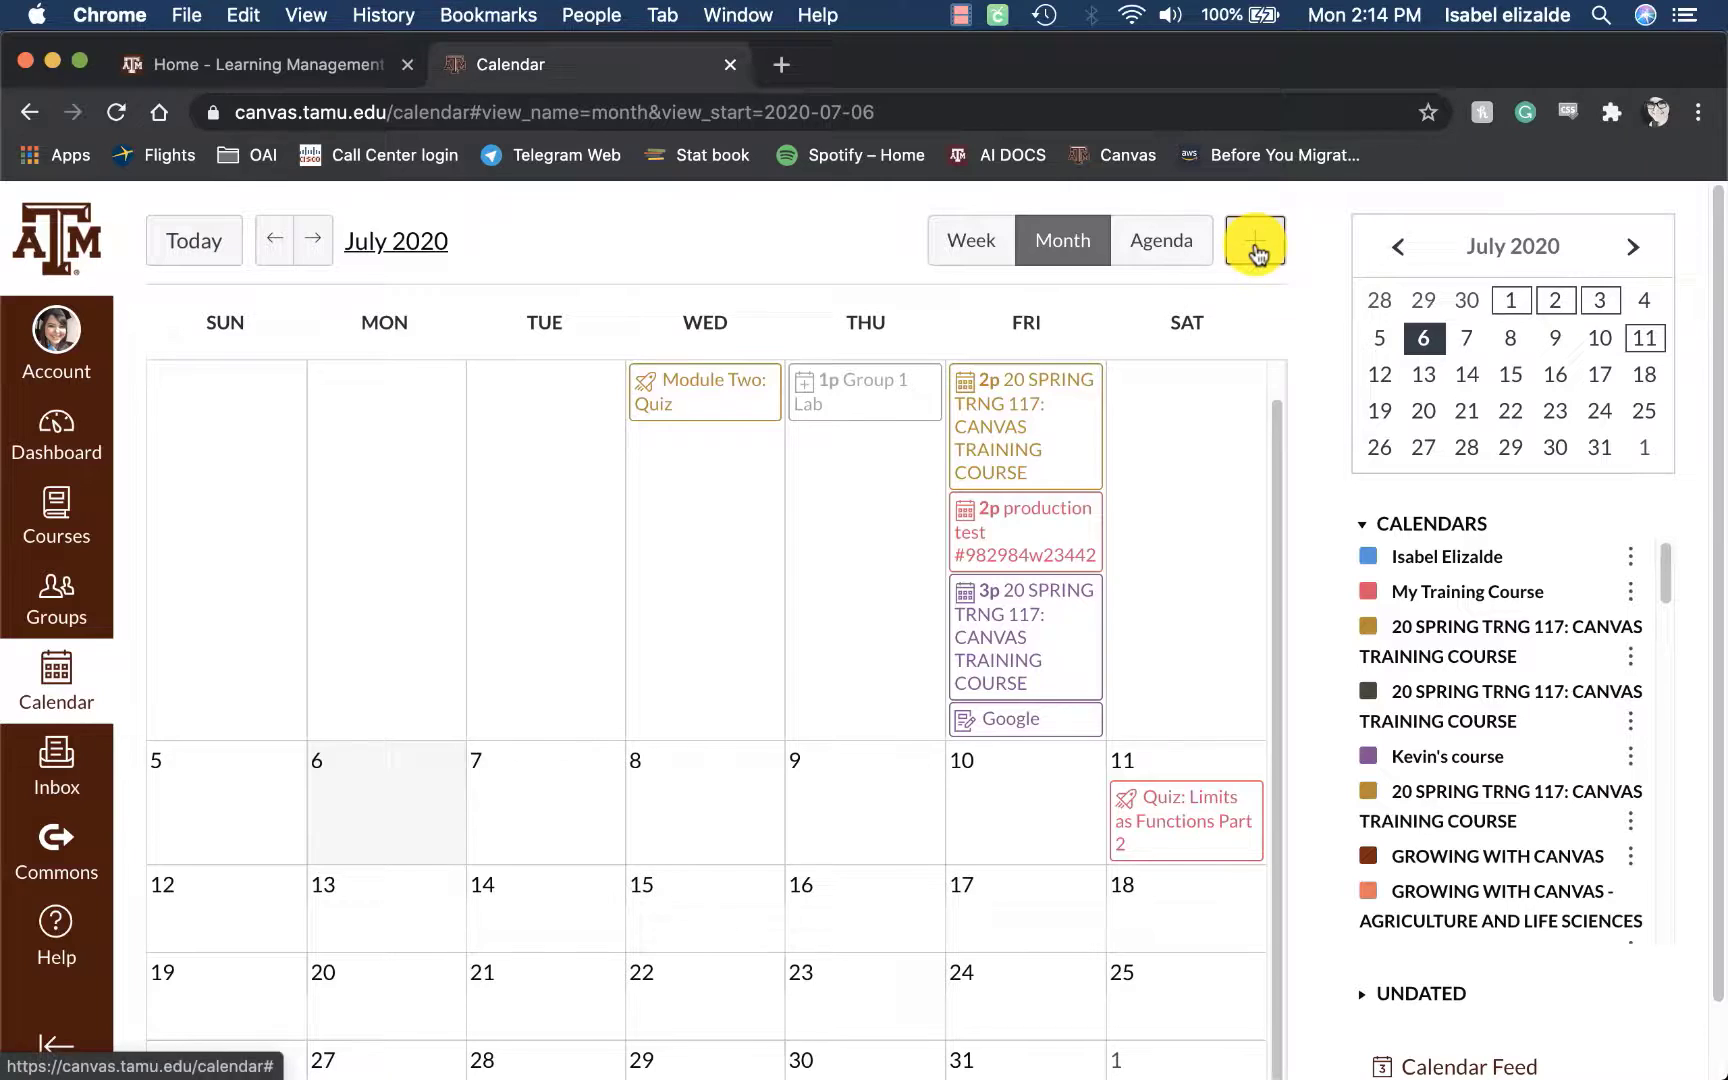
Create event 'Submit Assignments for course' in My Training Course on July 10, 2020.
left_click(1254, 240)
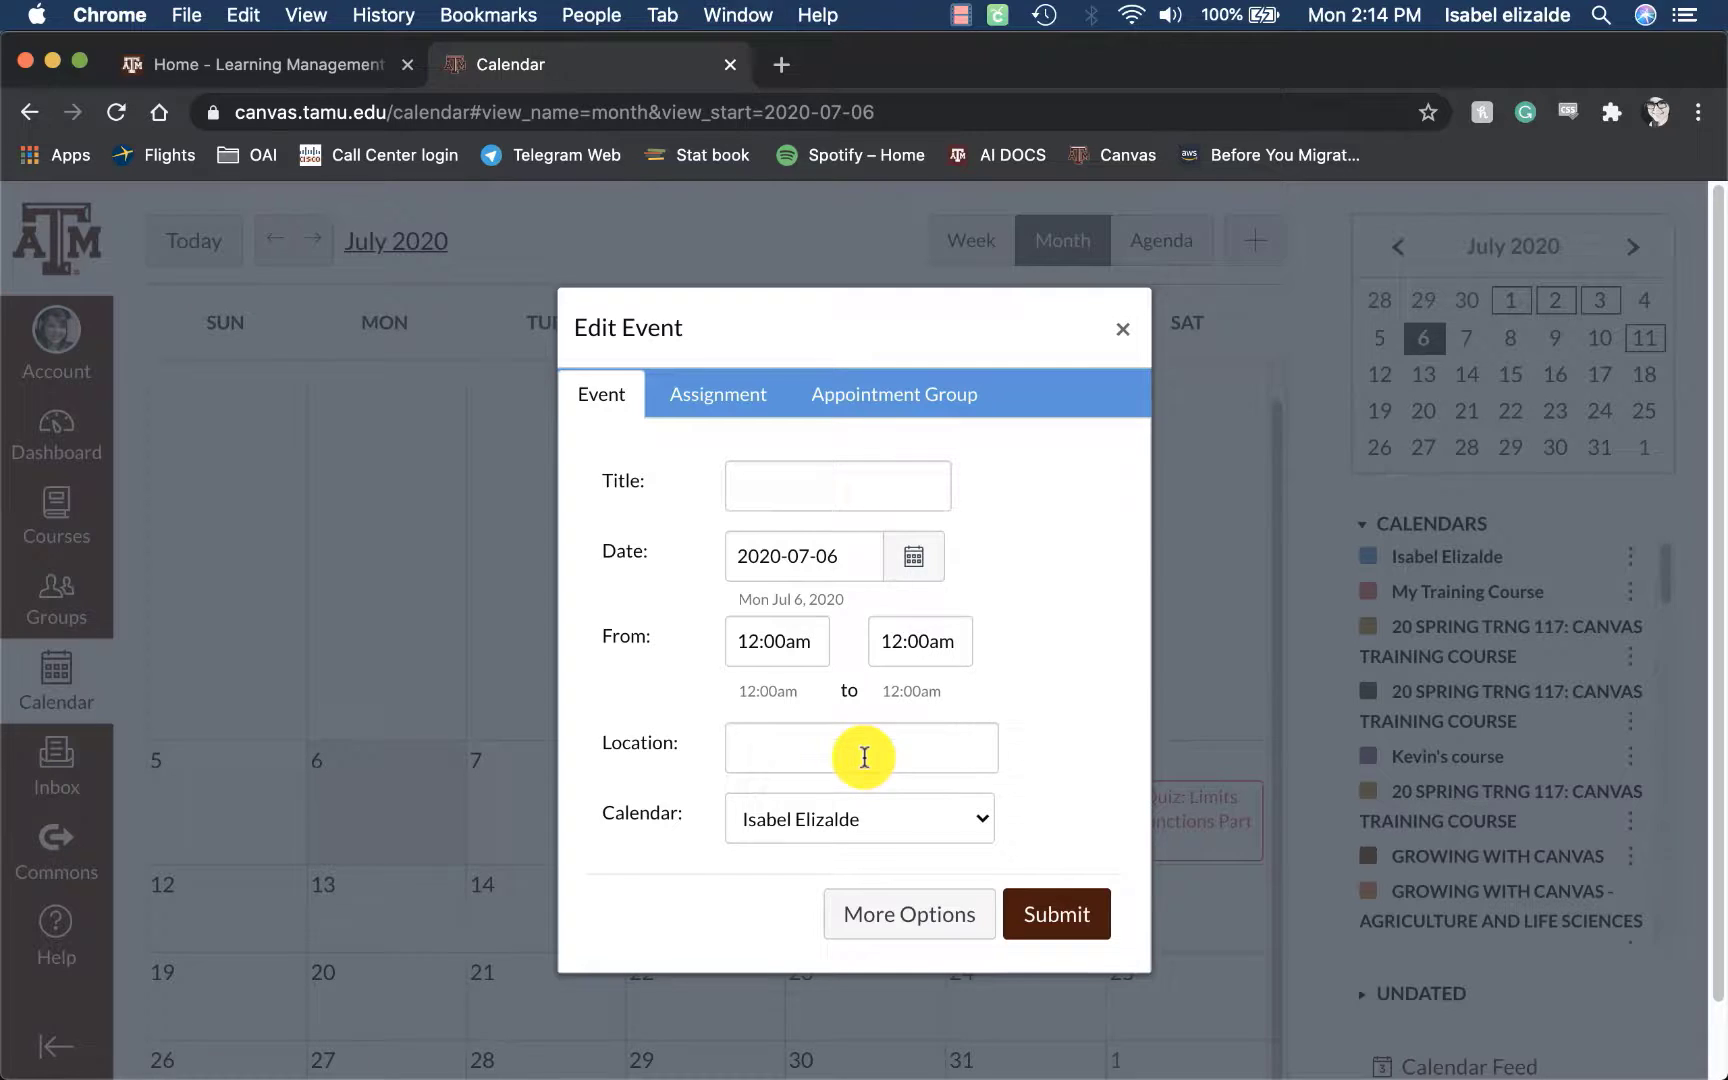
left_click(858, 819)
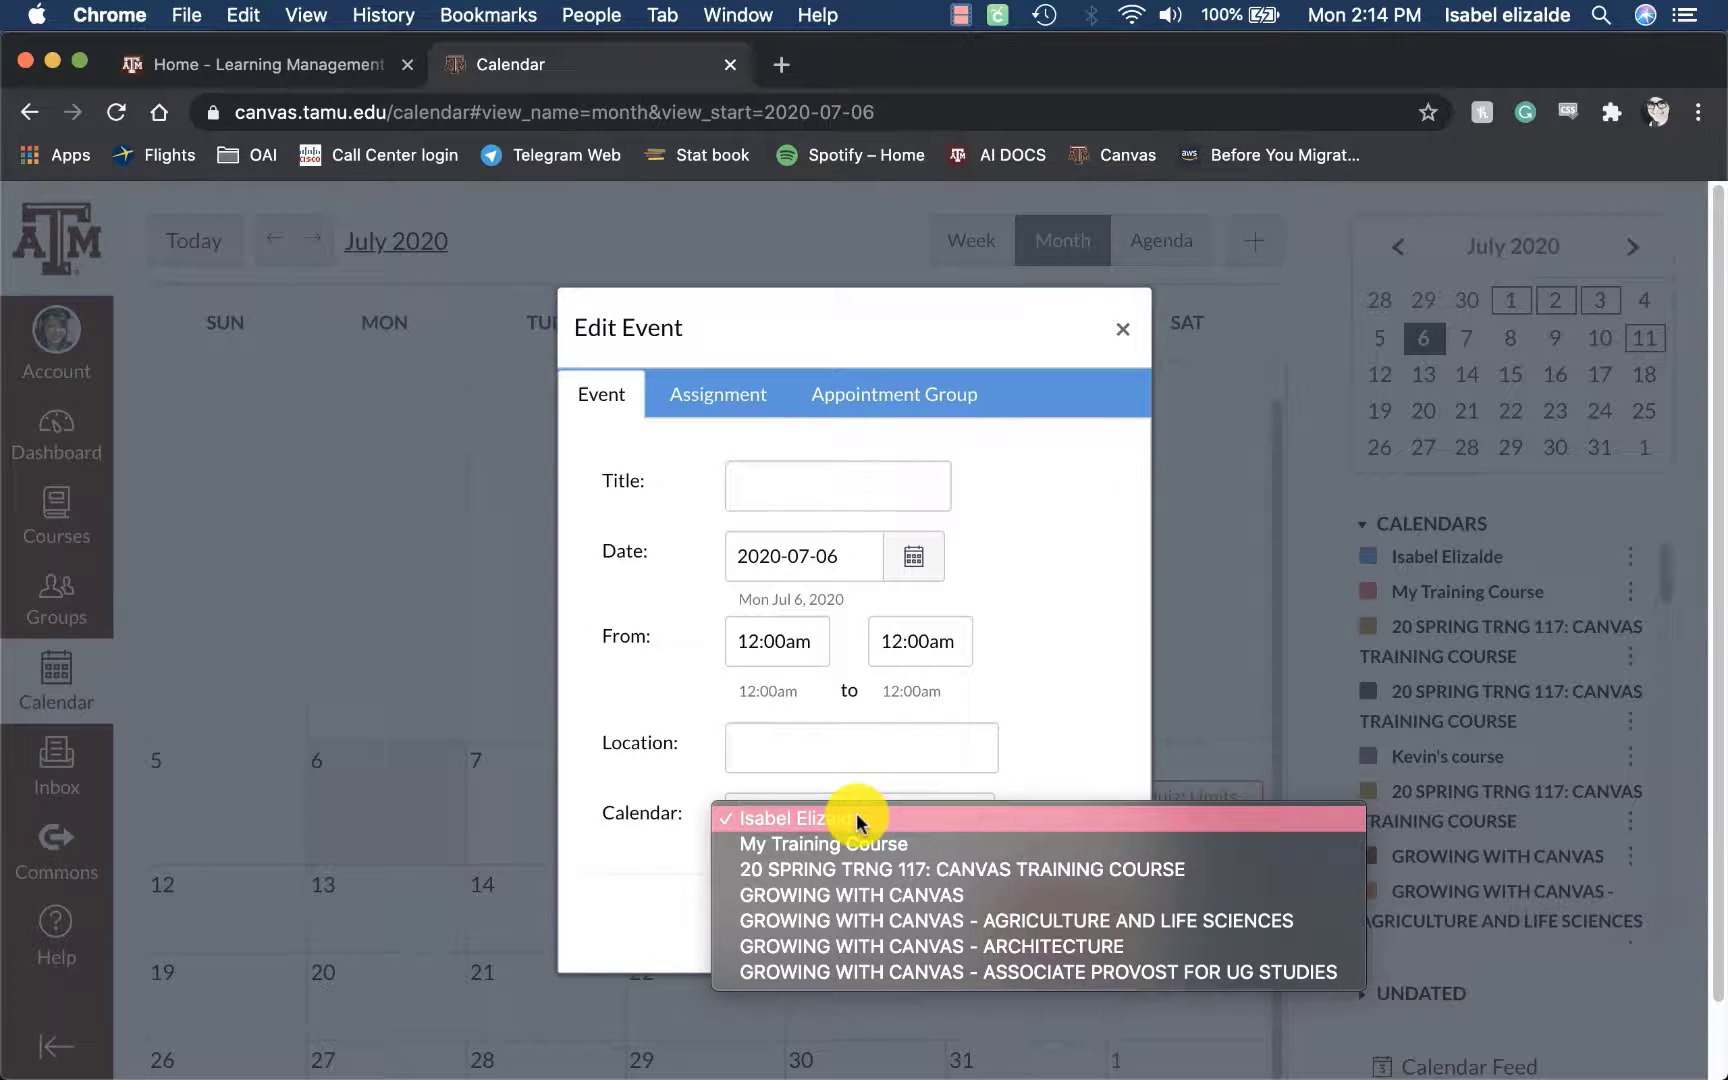
left_click(824, 844)
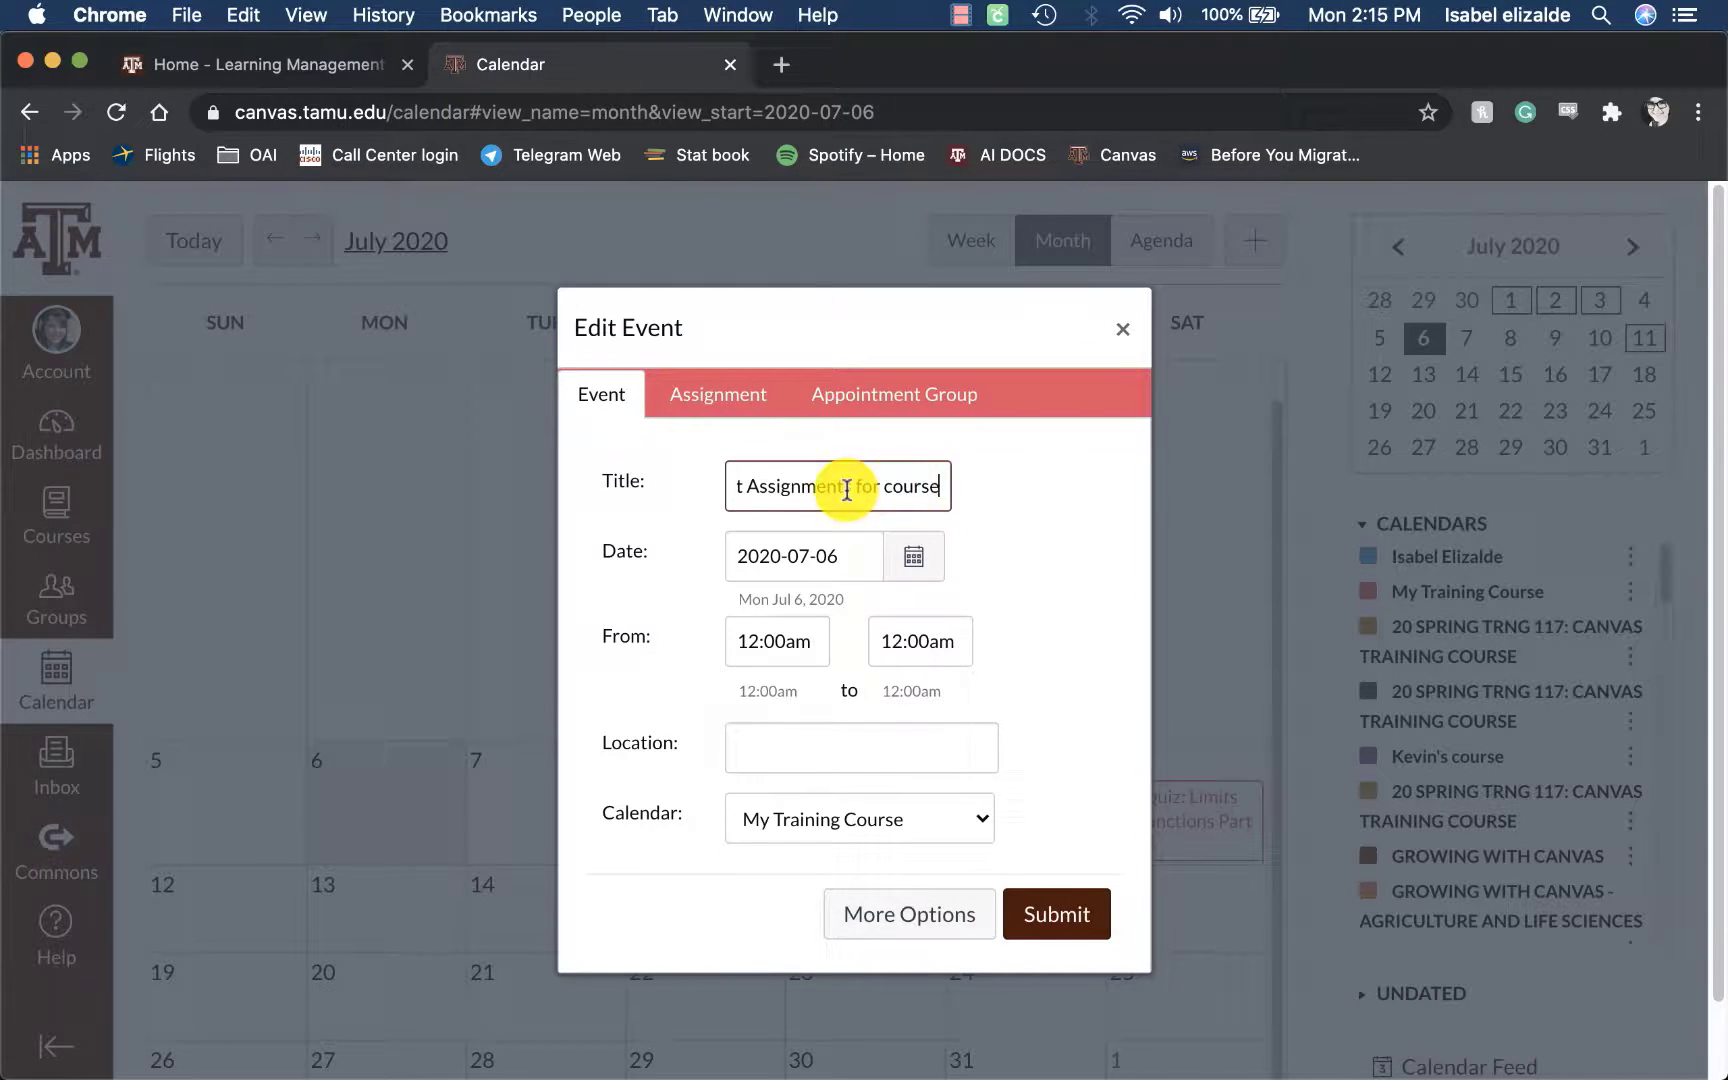
type("s")
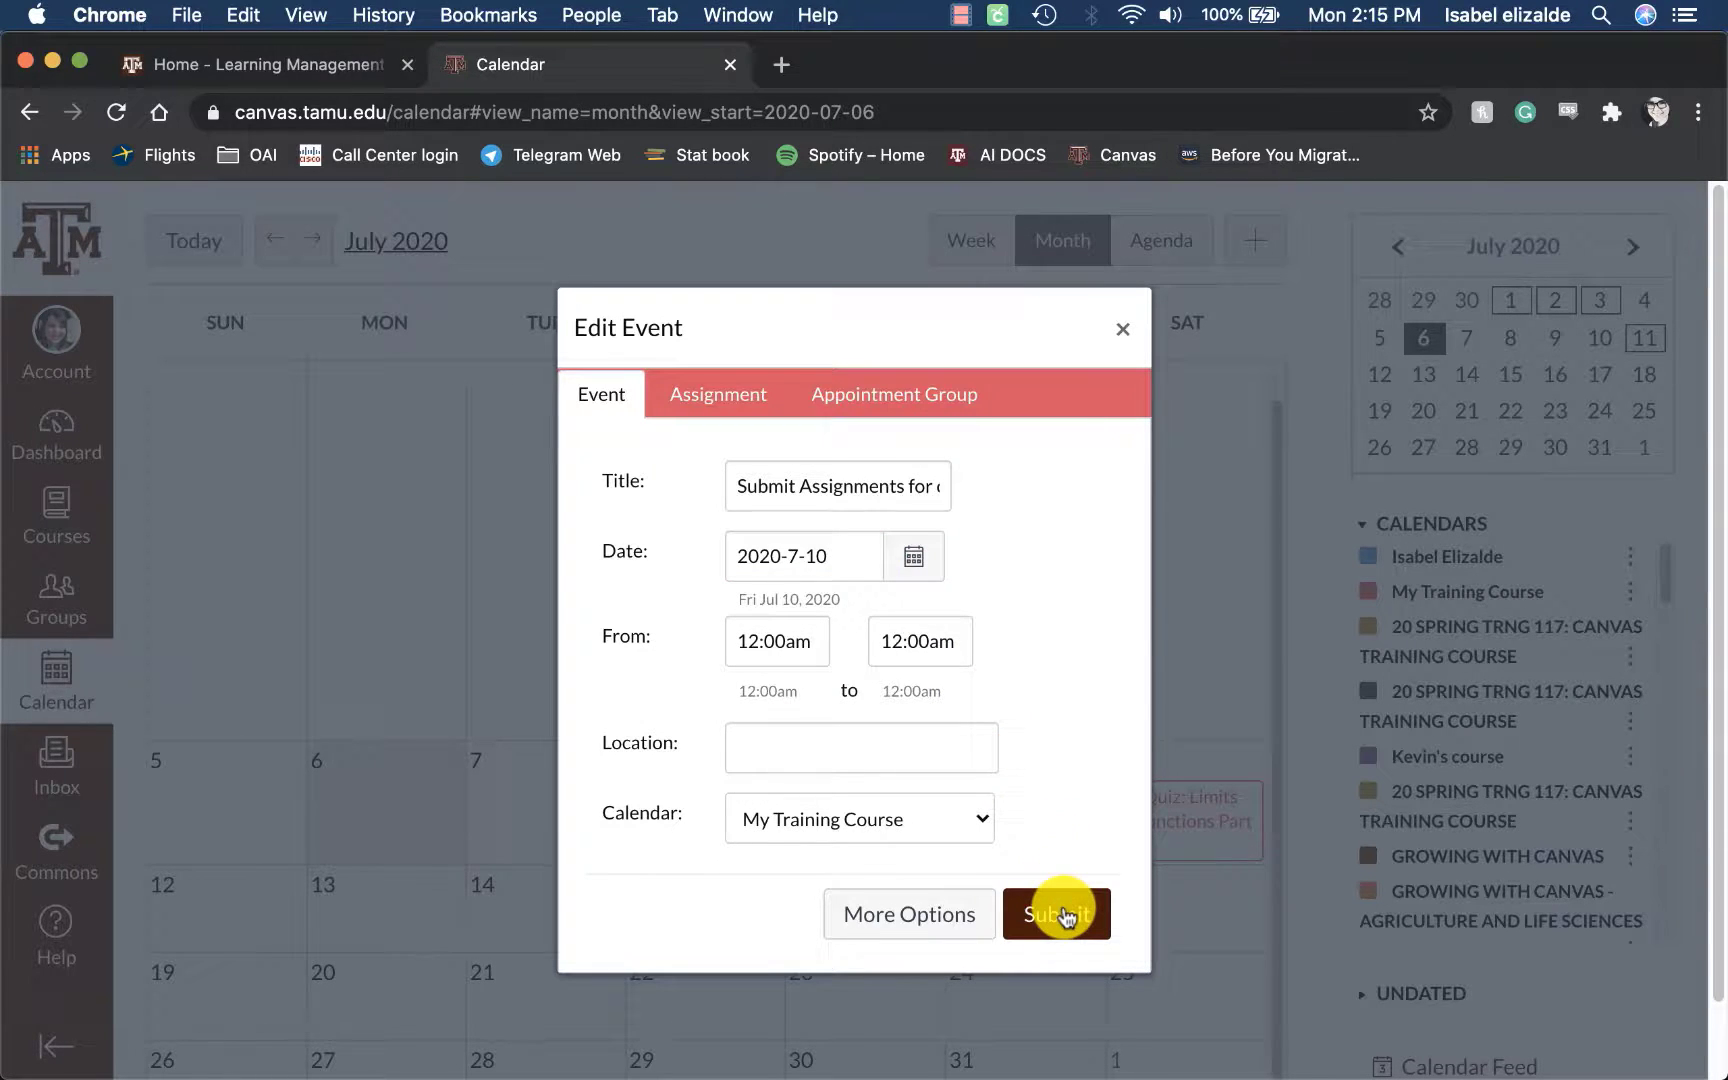
left_click(1055, 914)
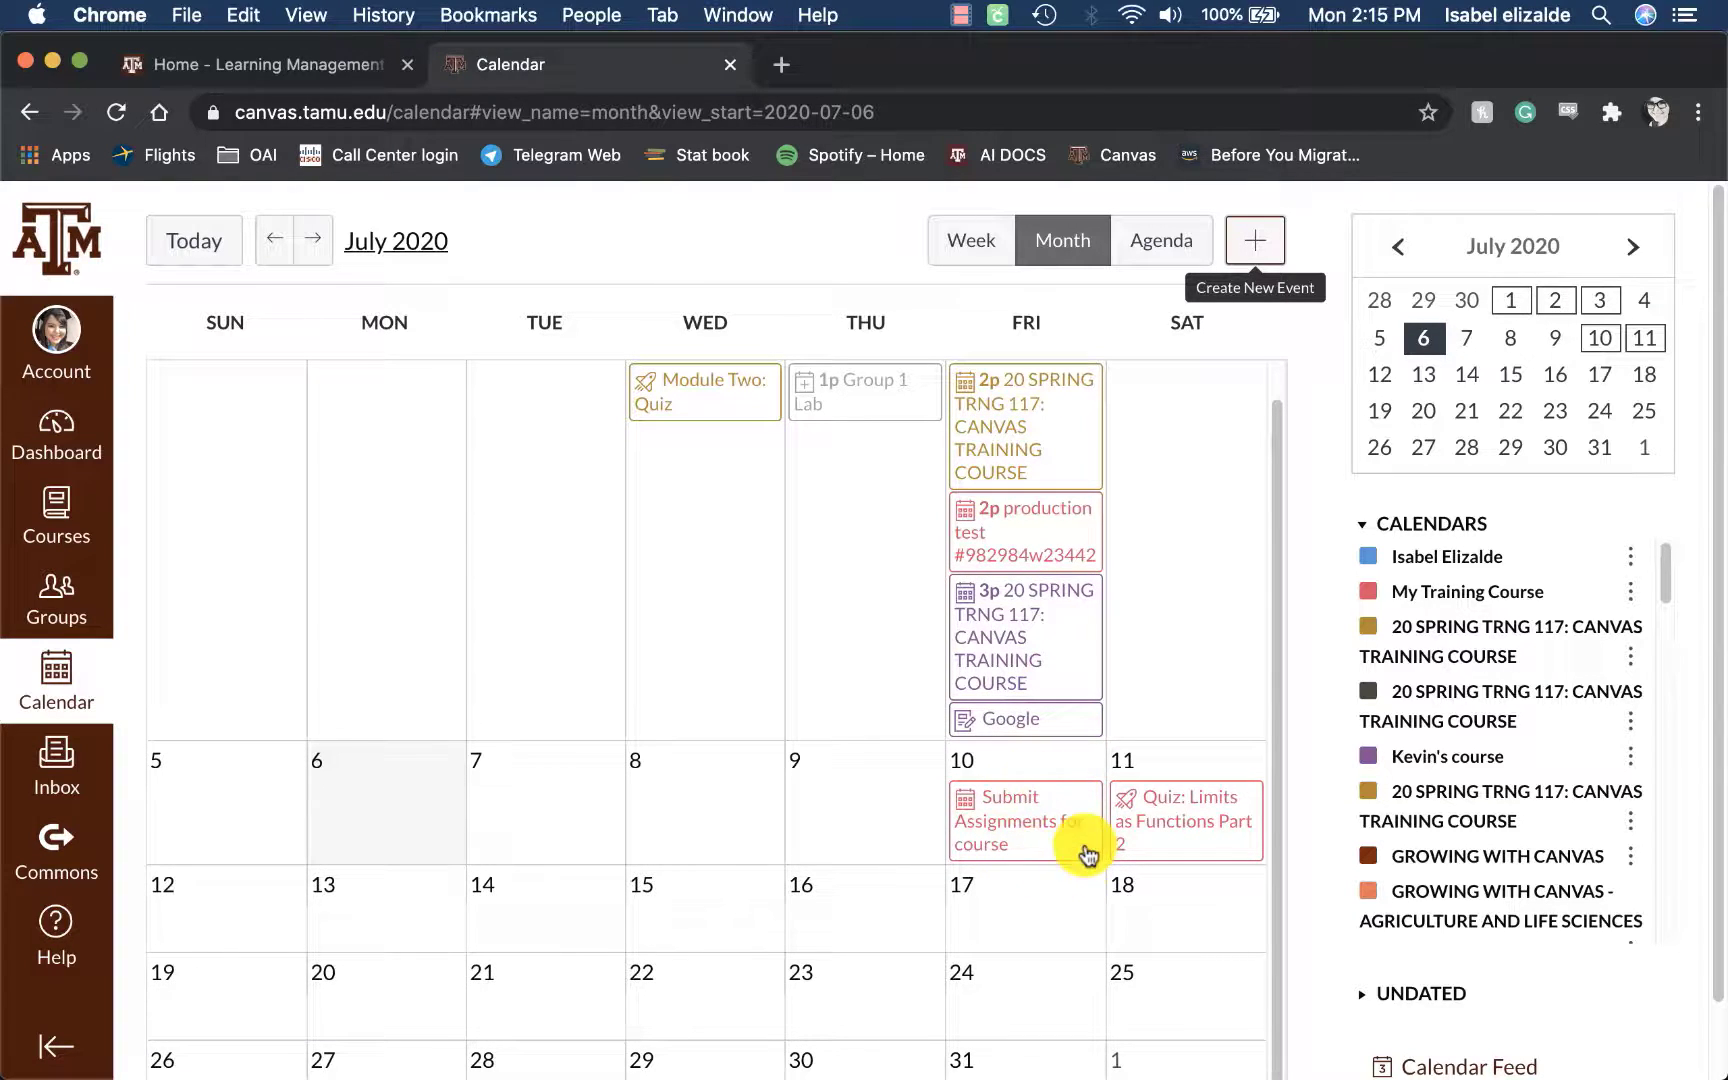
mouse_move(998, 849)
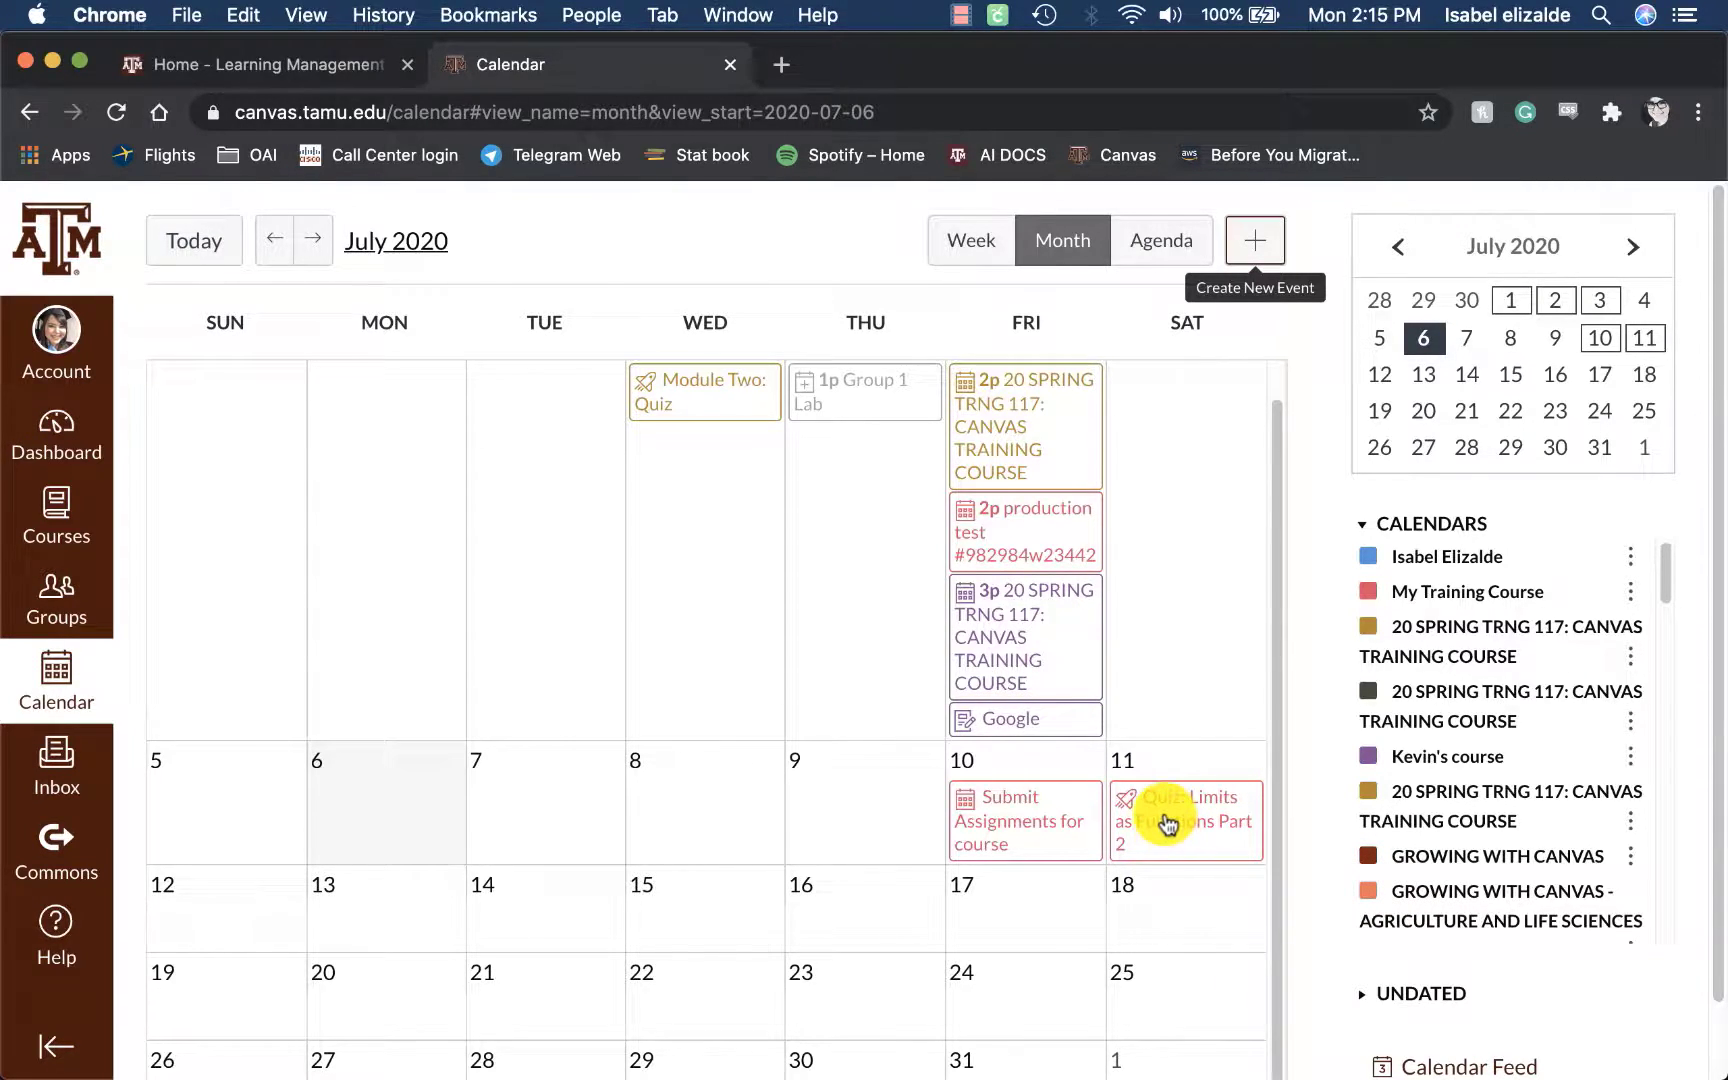
mouse_move(1168, 821)
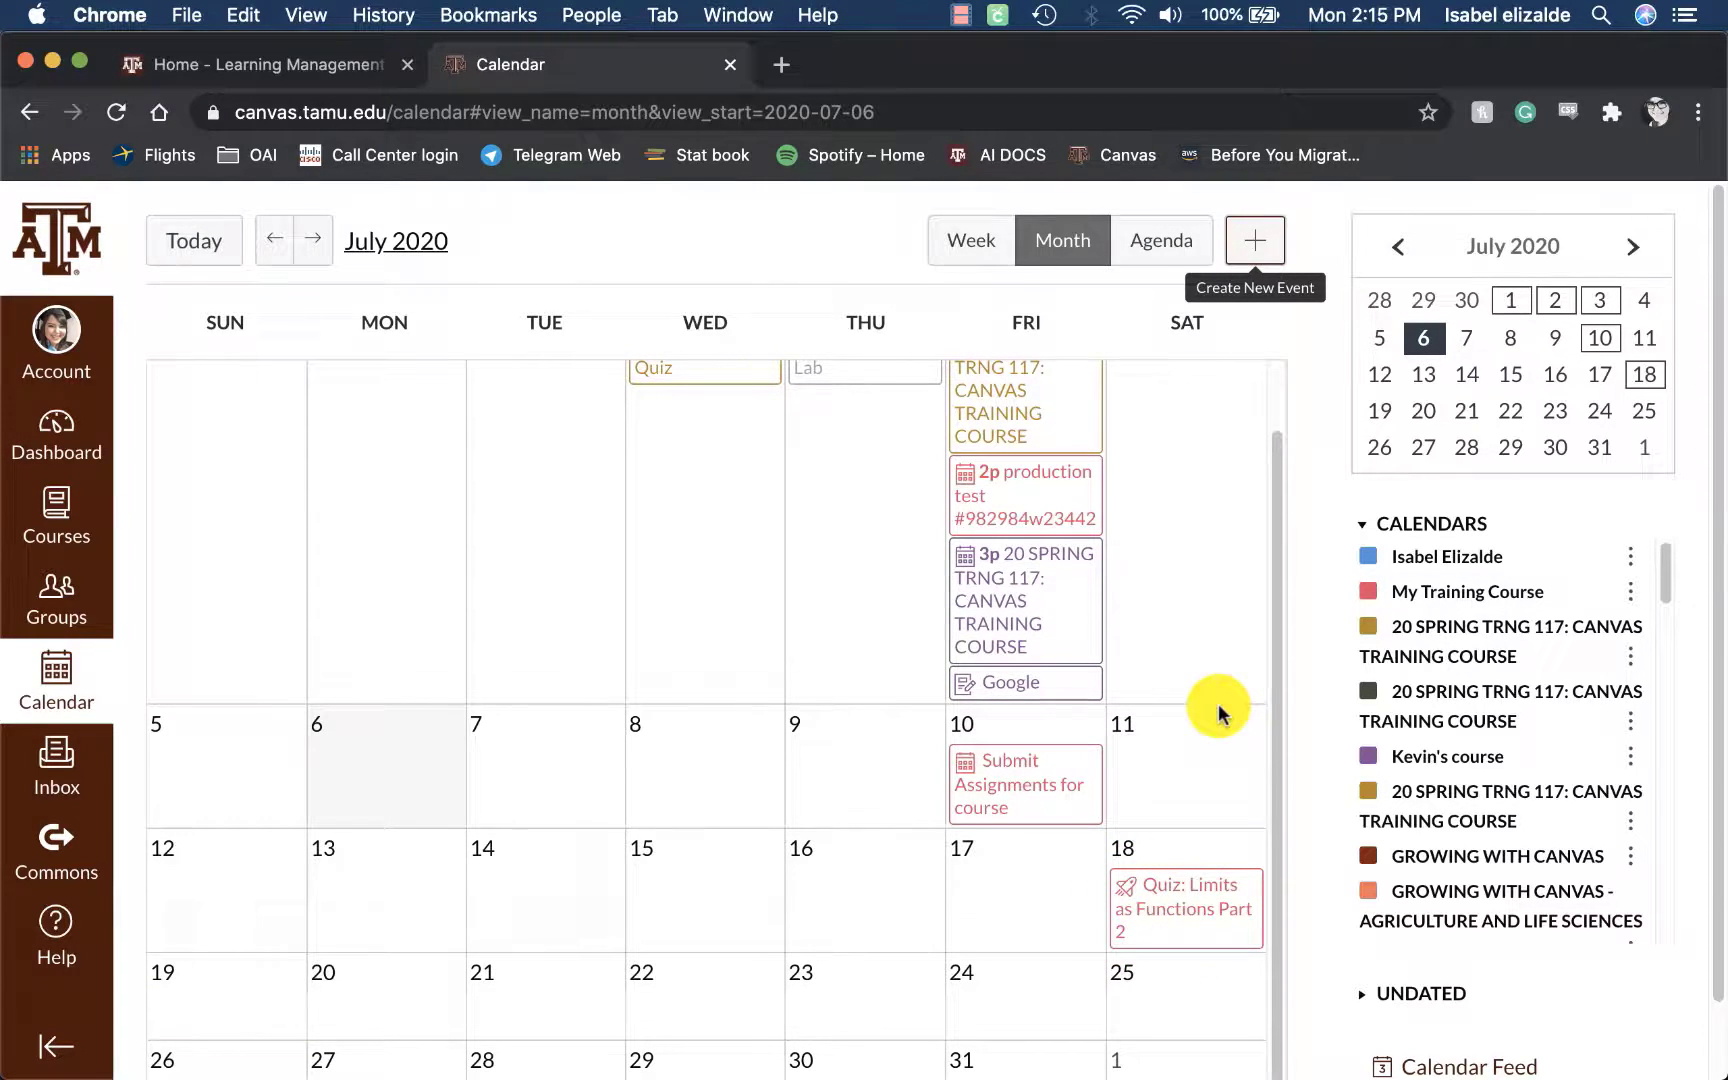
mouse_move(1195, 628)
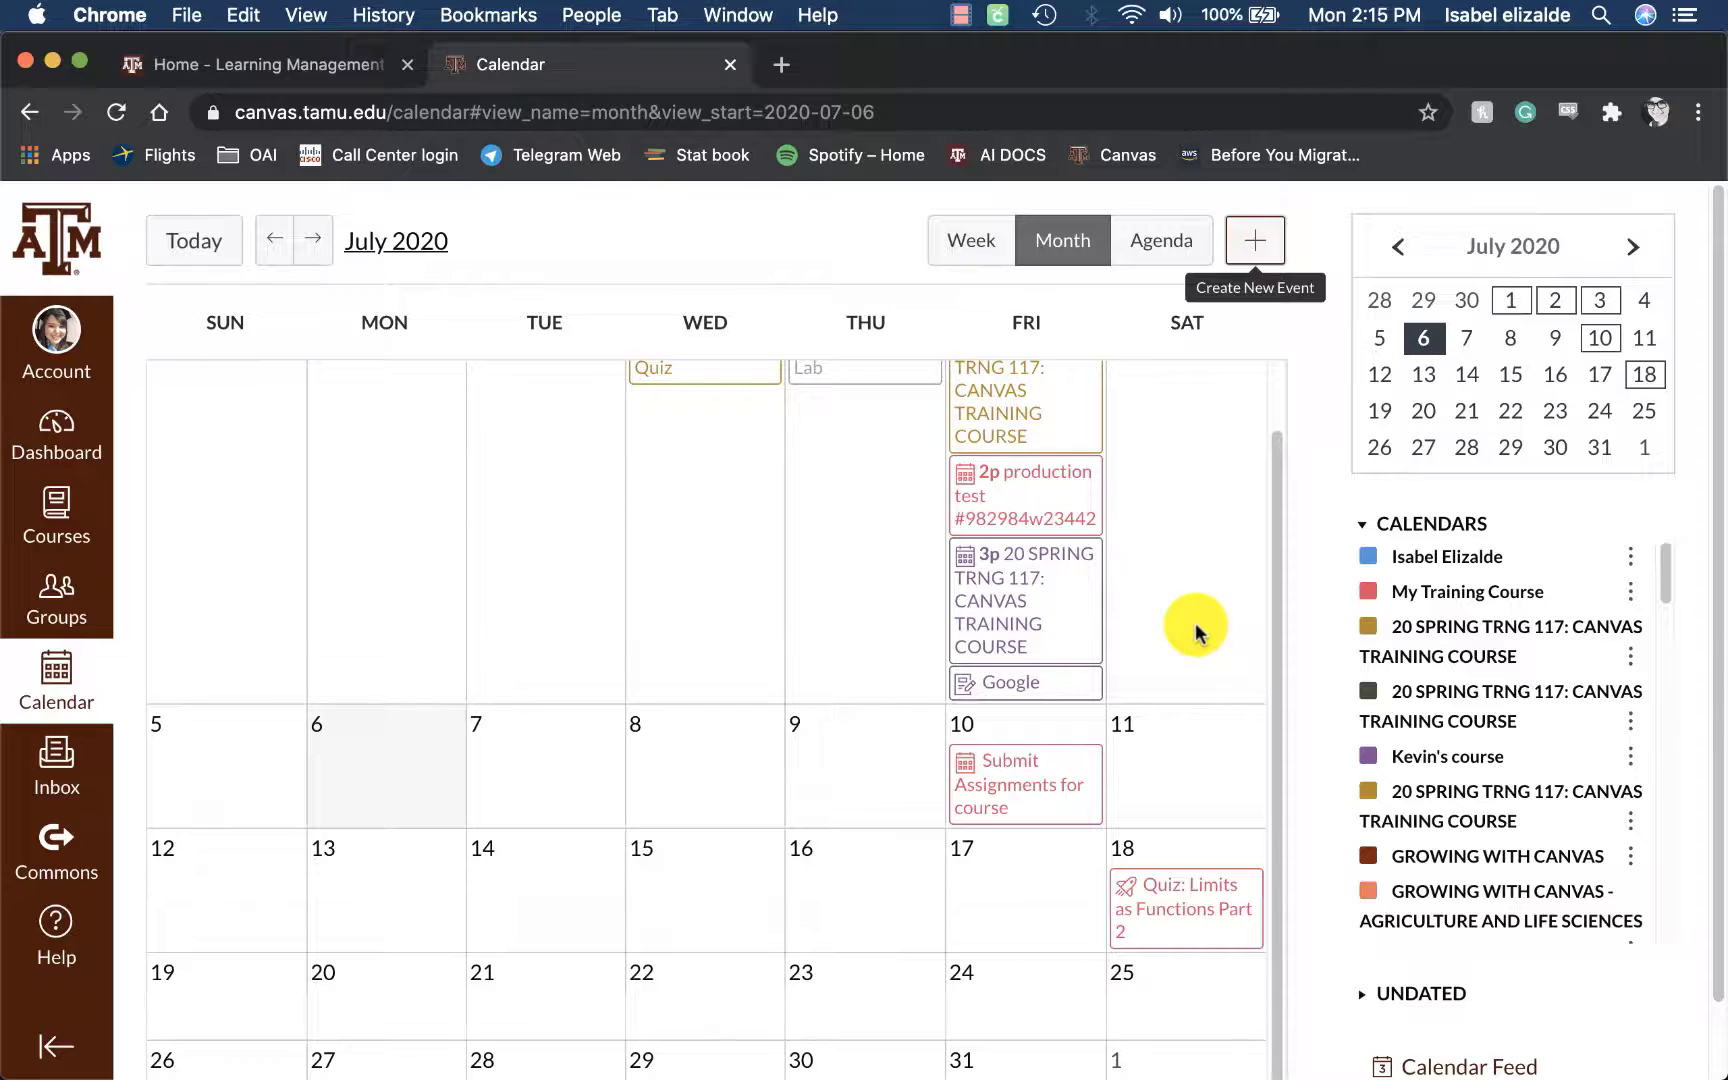
mouse_move(1003, 314)
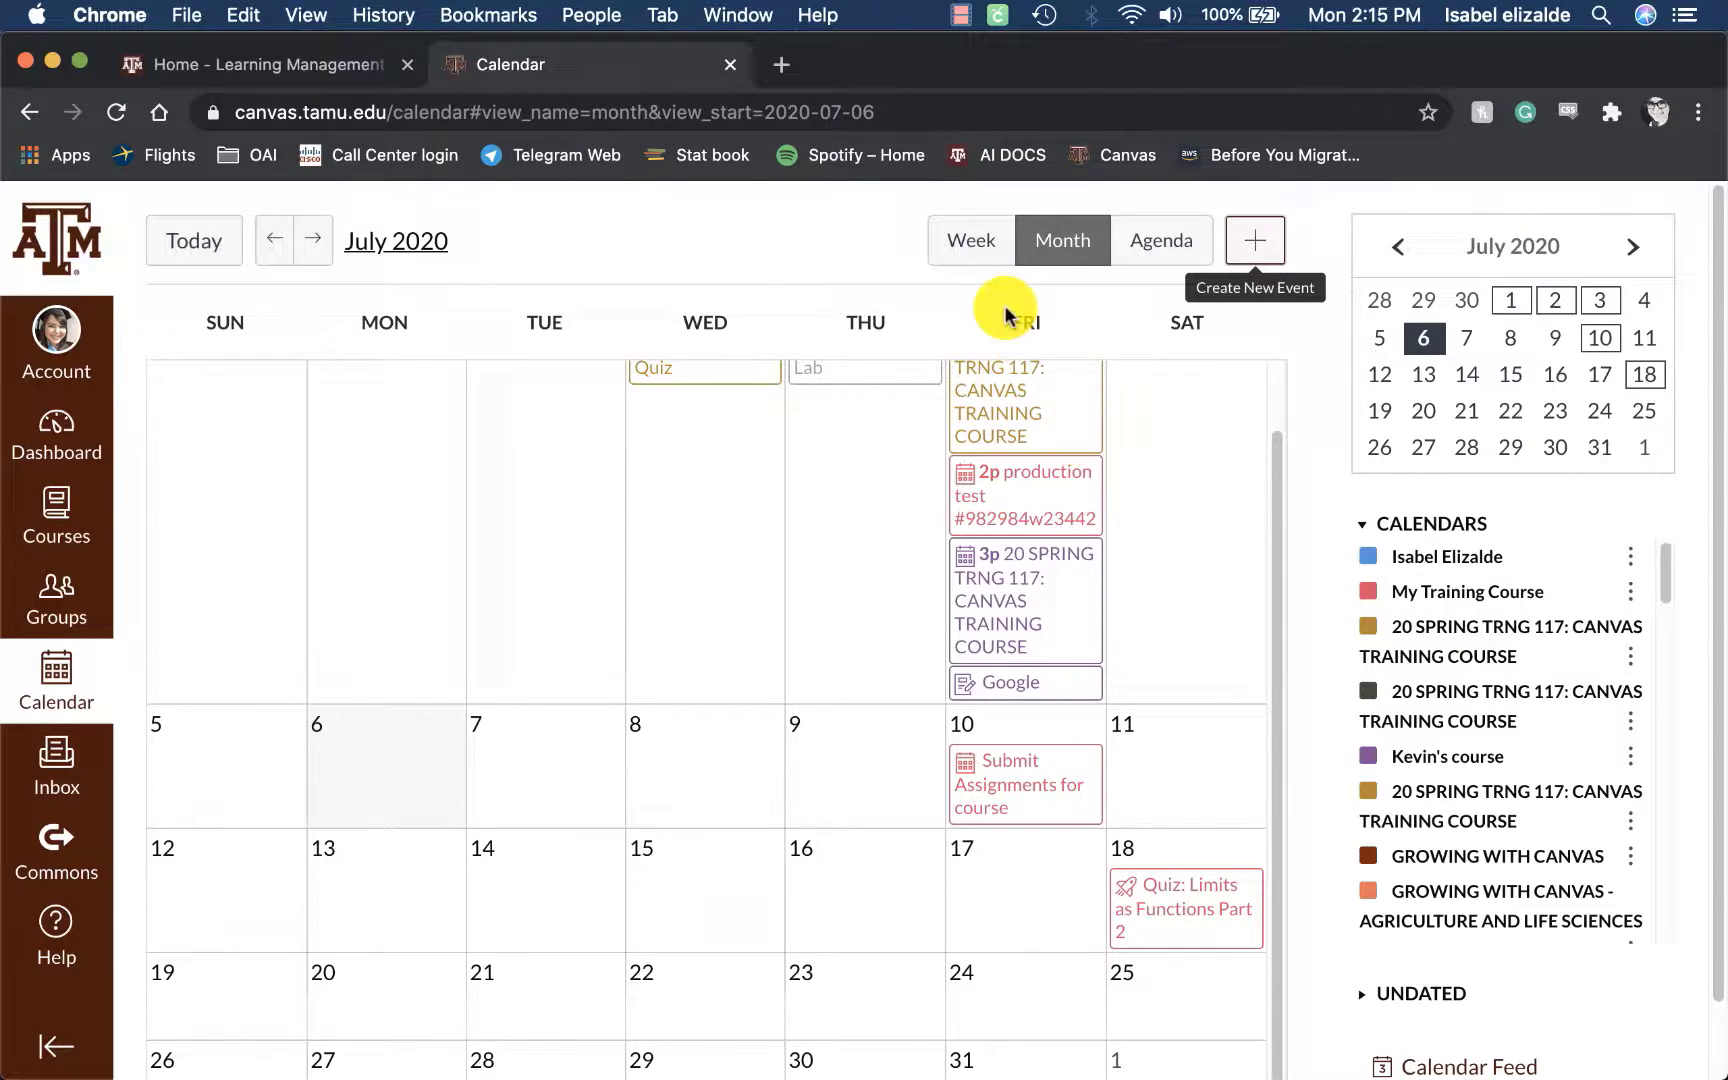
left_click(970, 240)
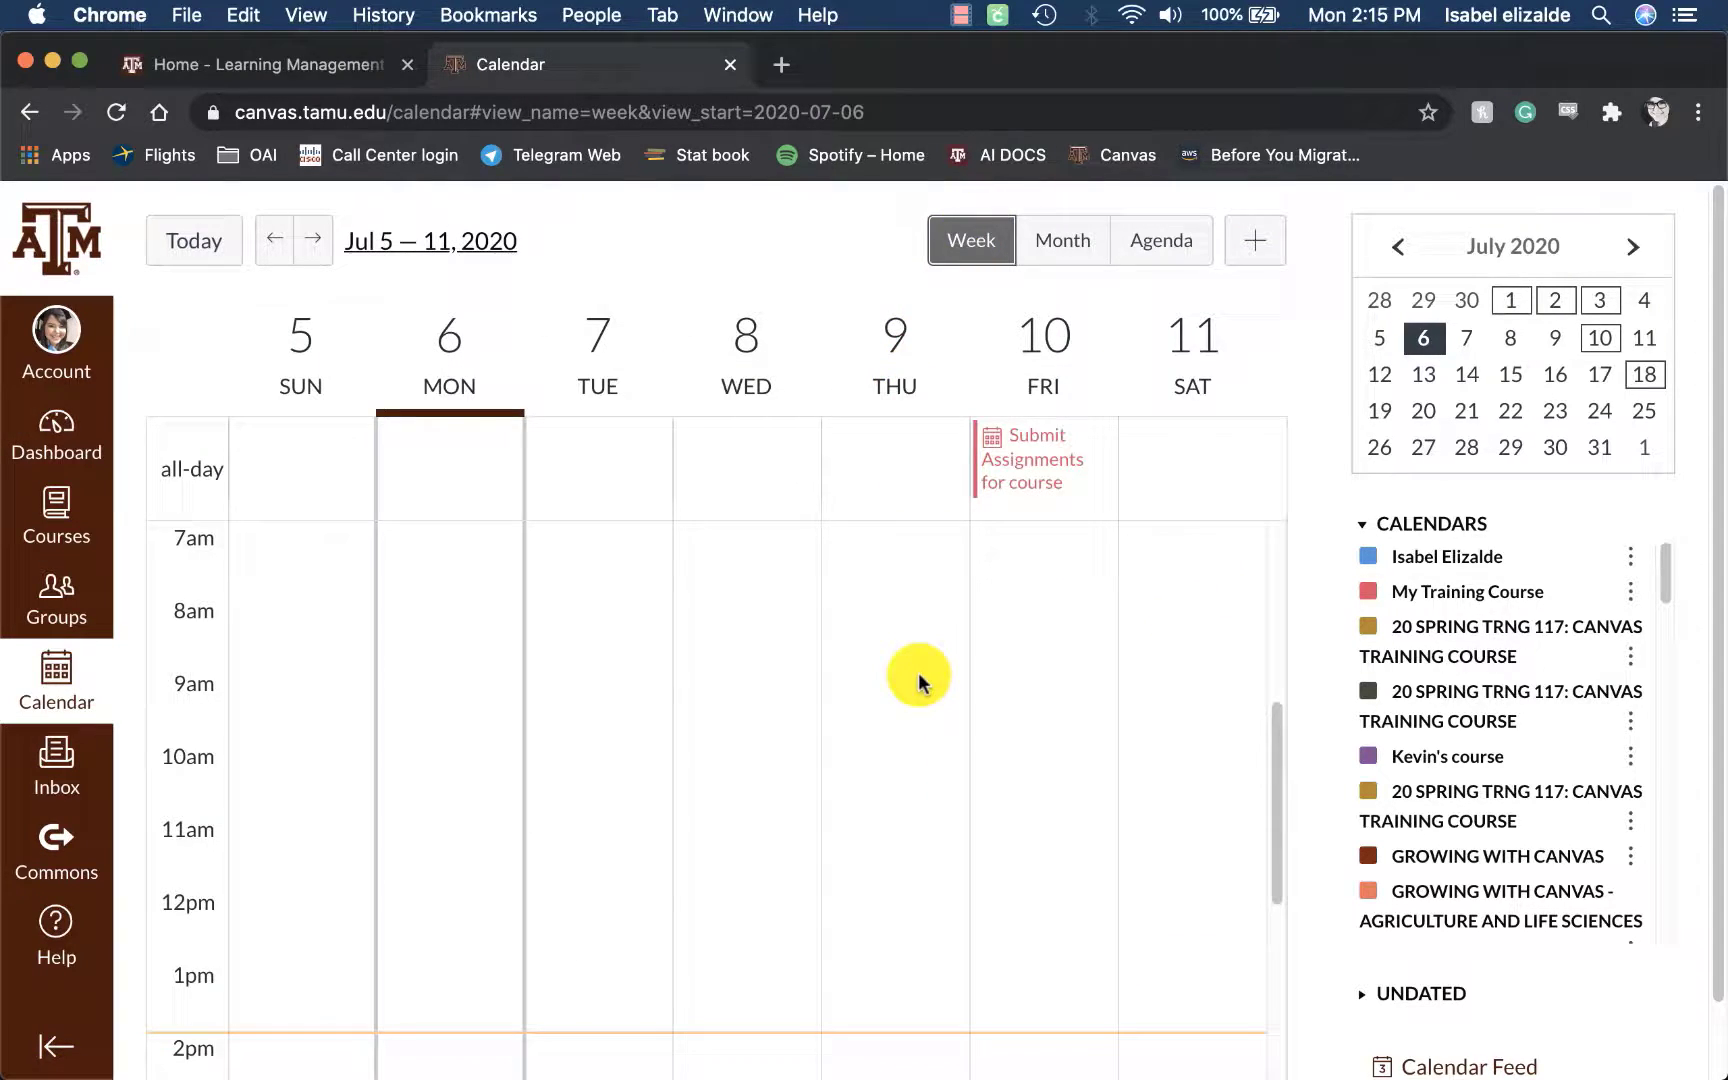
left_click(1061, 240)
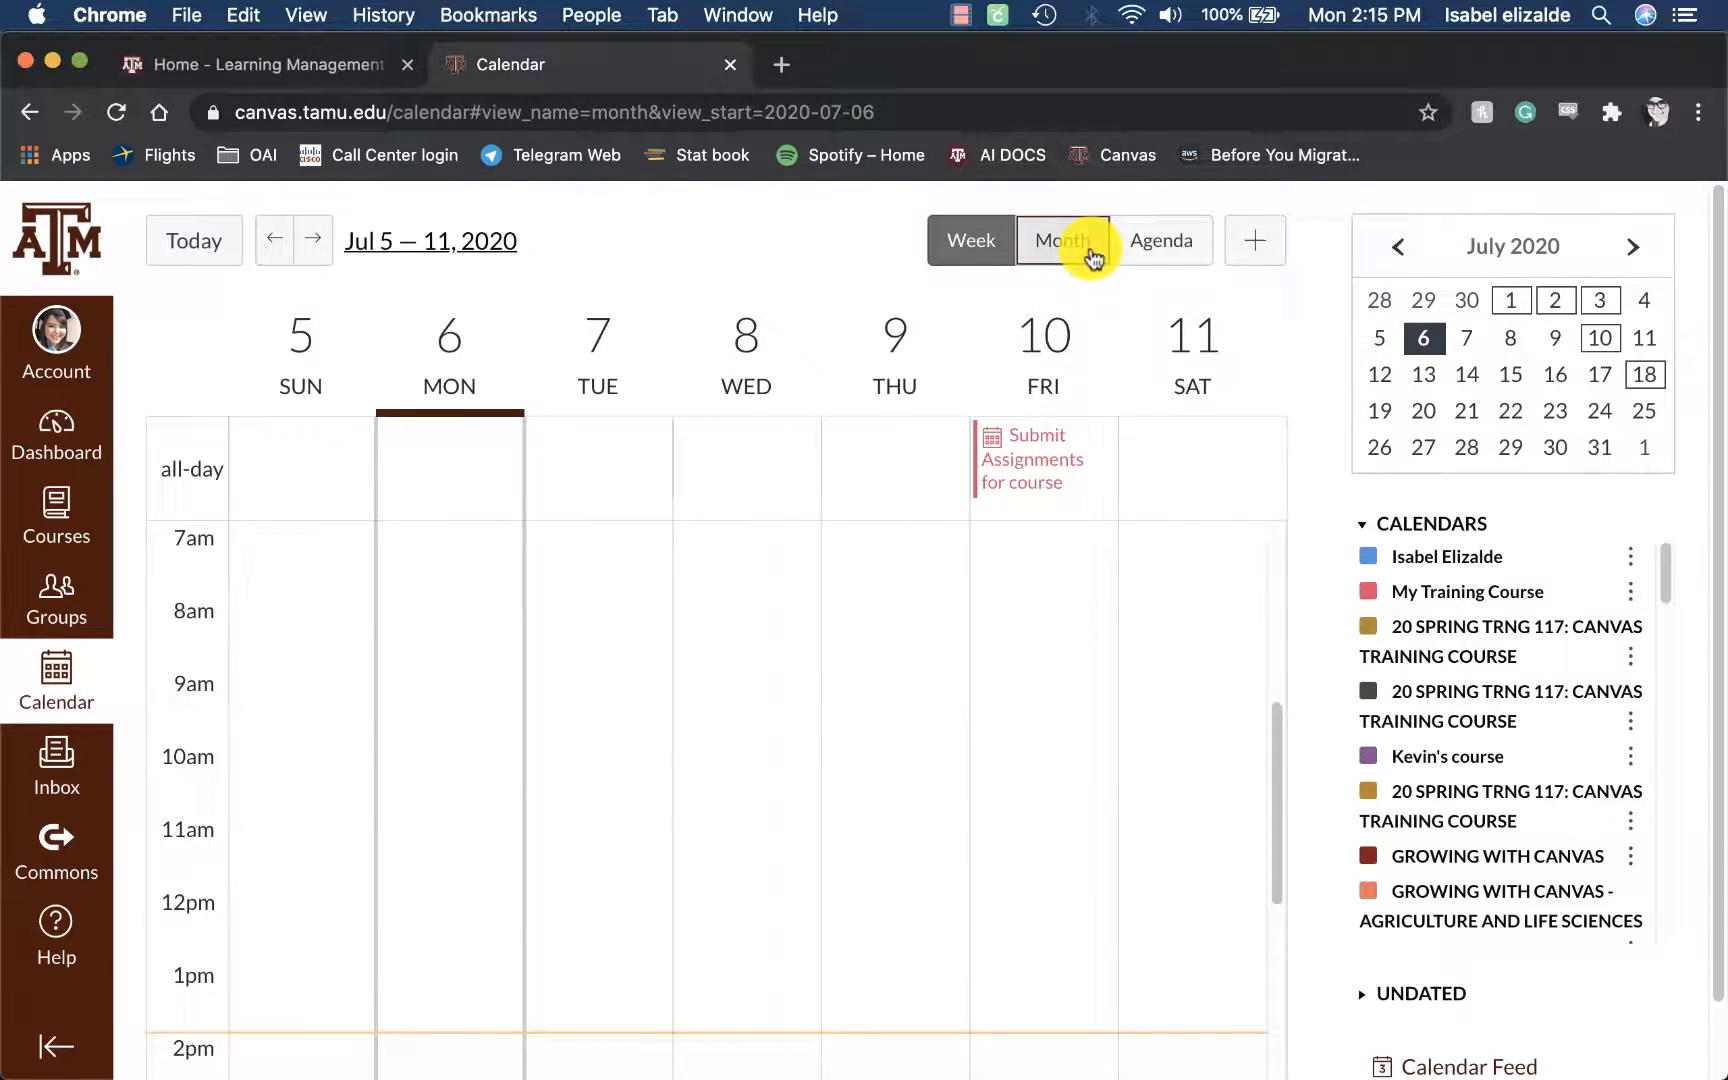
left_click(1060, 240)
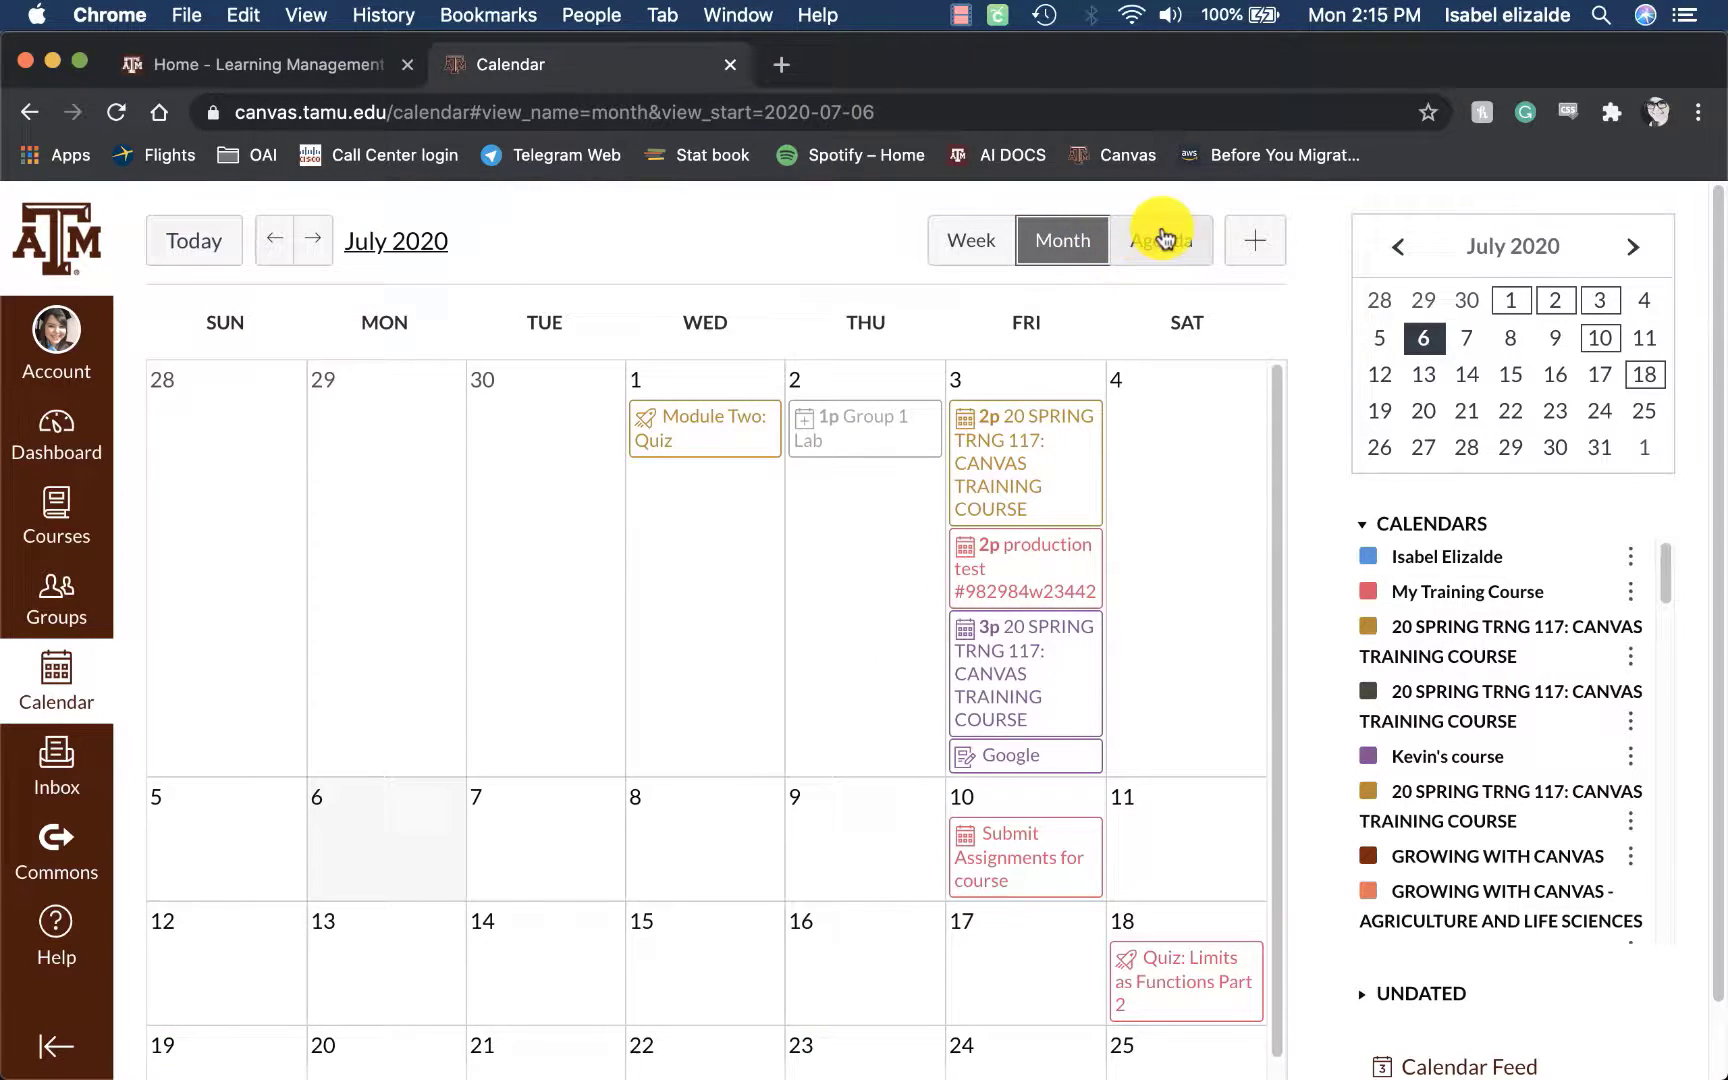
left_click(1159, 240)
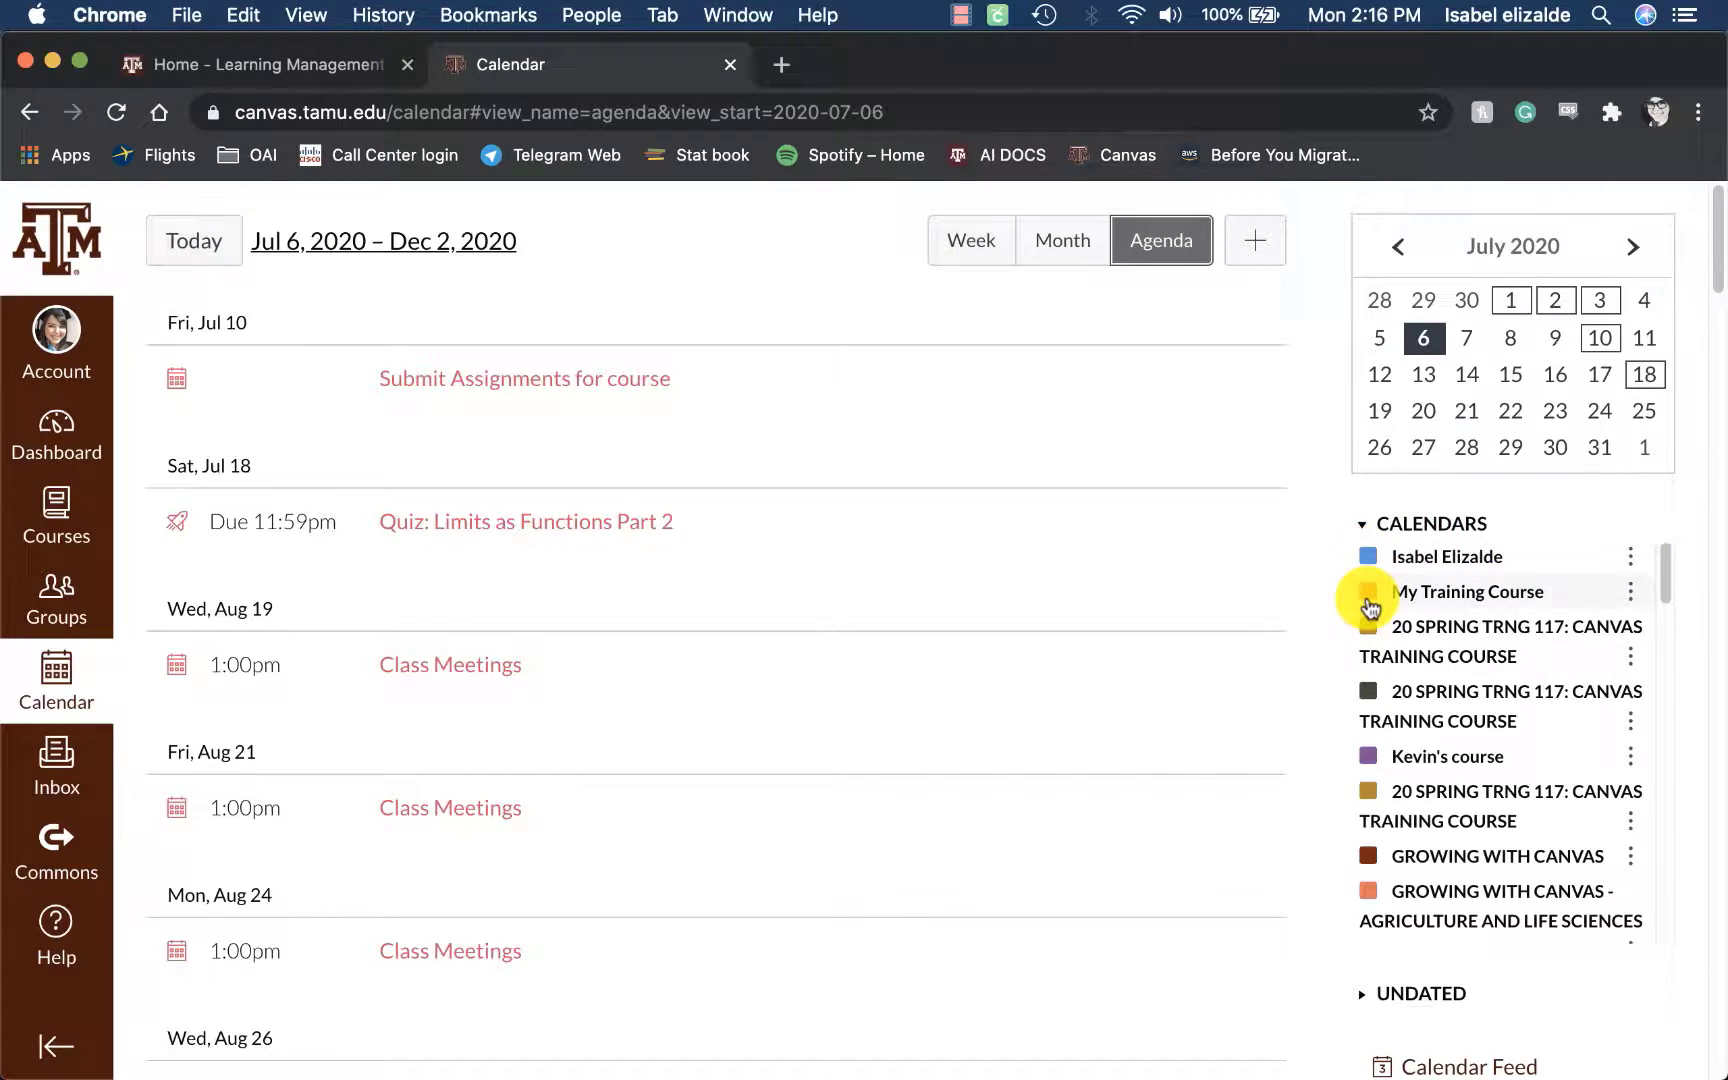
left_click(1367, 592)
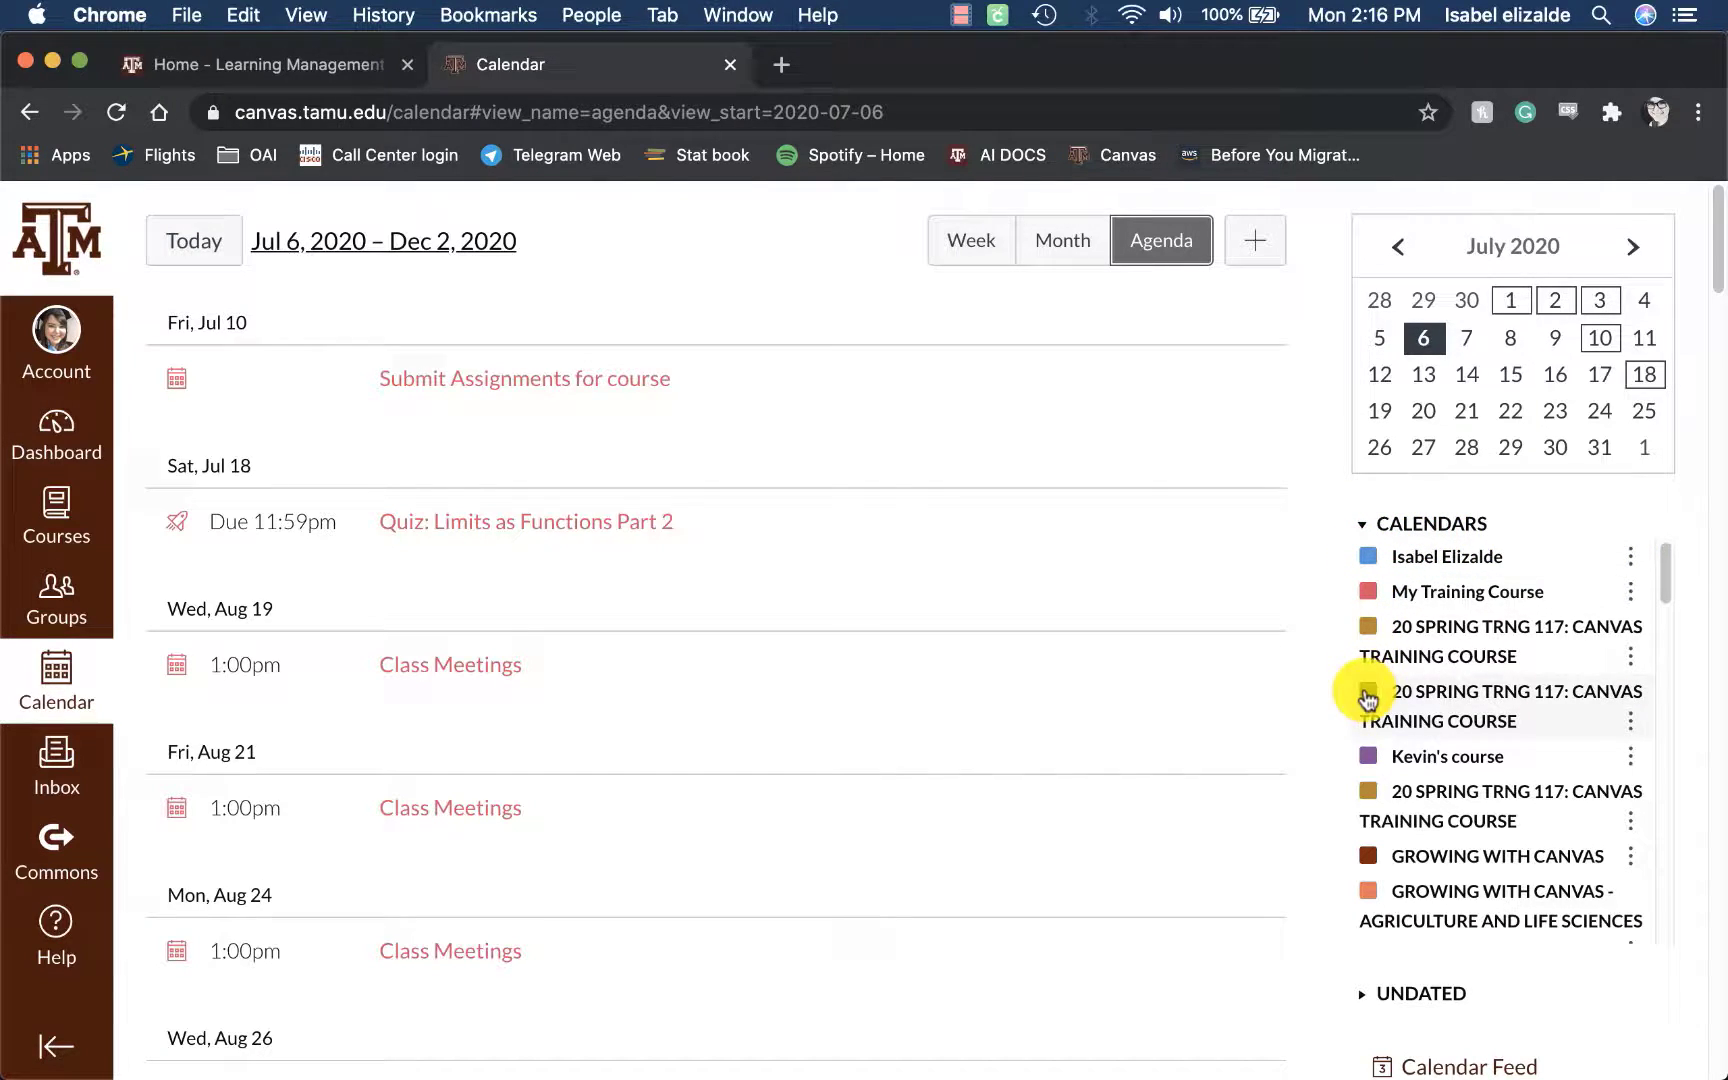
left_click(970, 240)
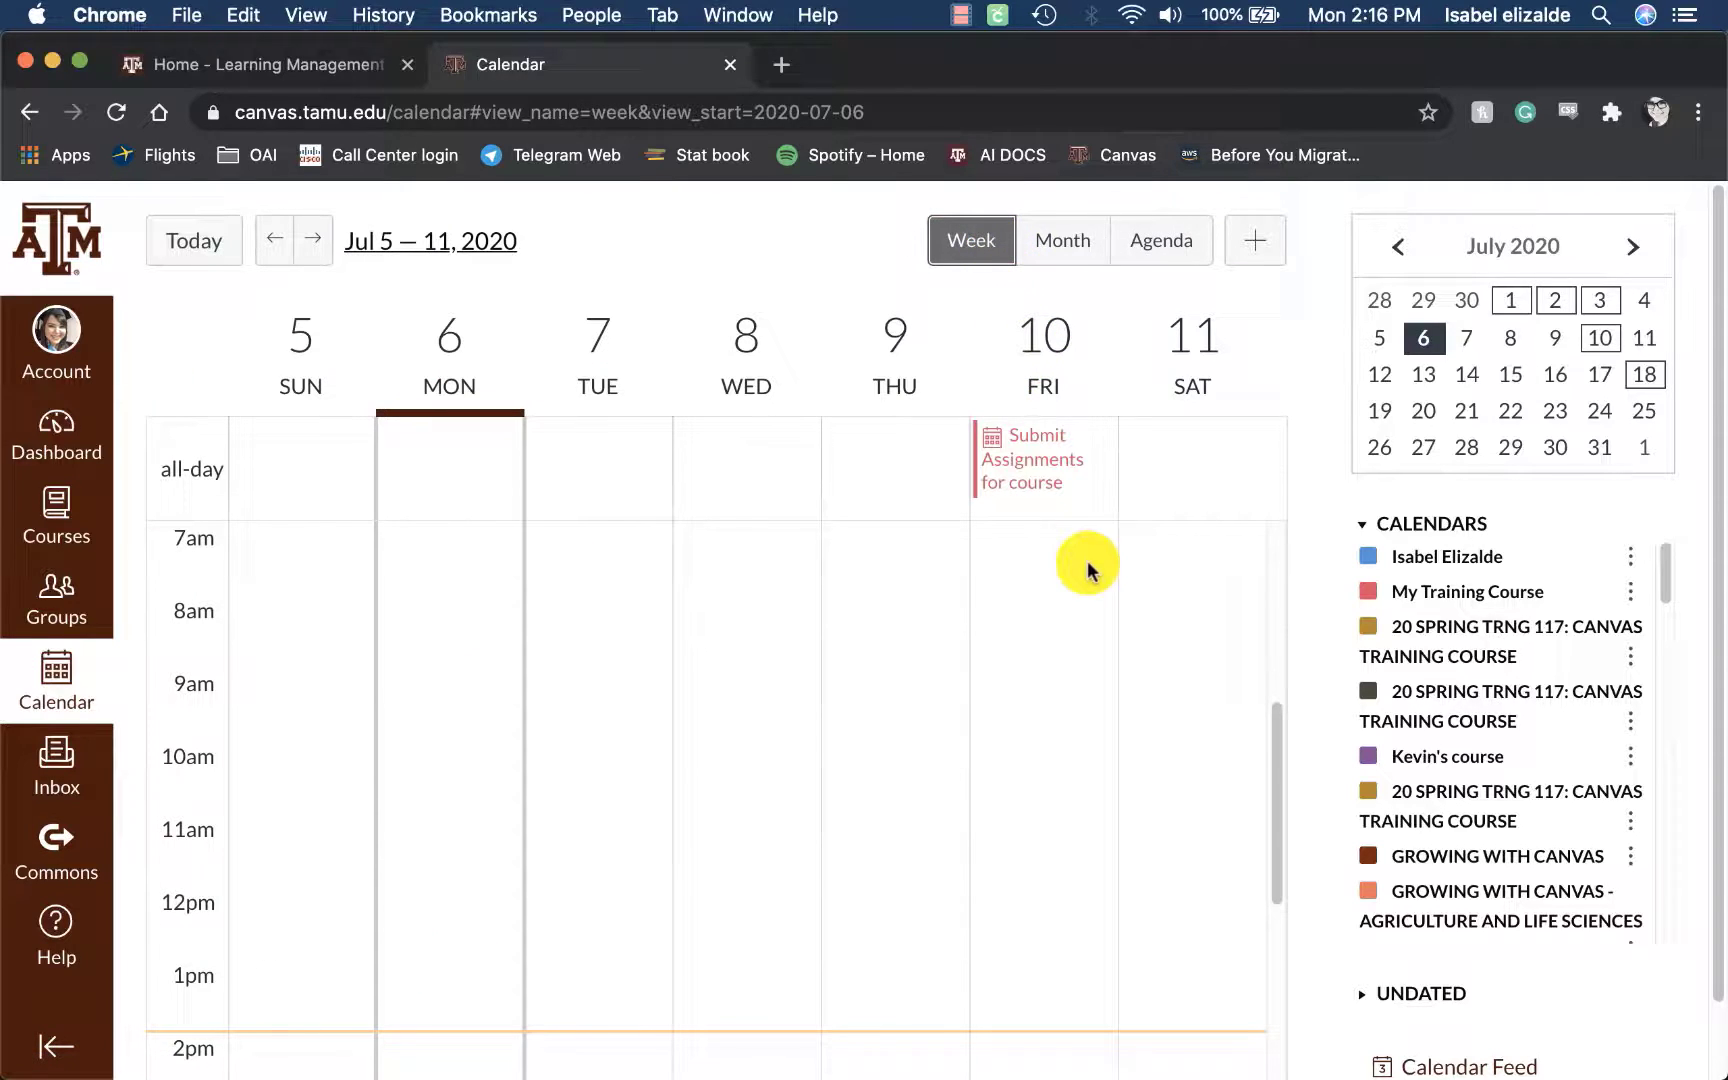
left_click(1061, 240)
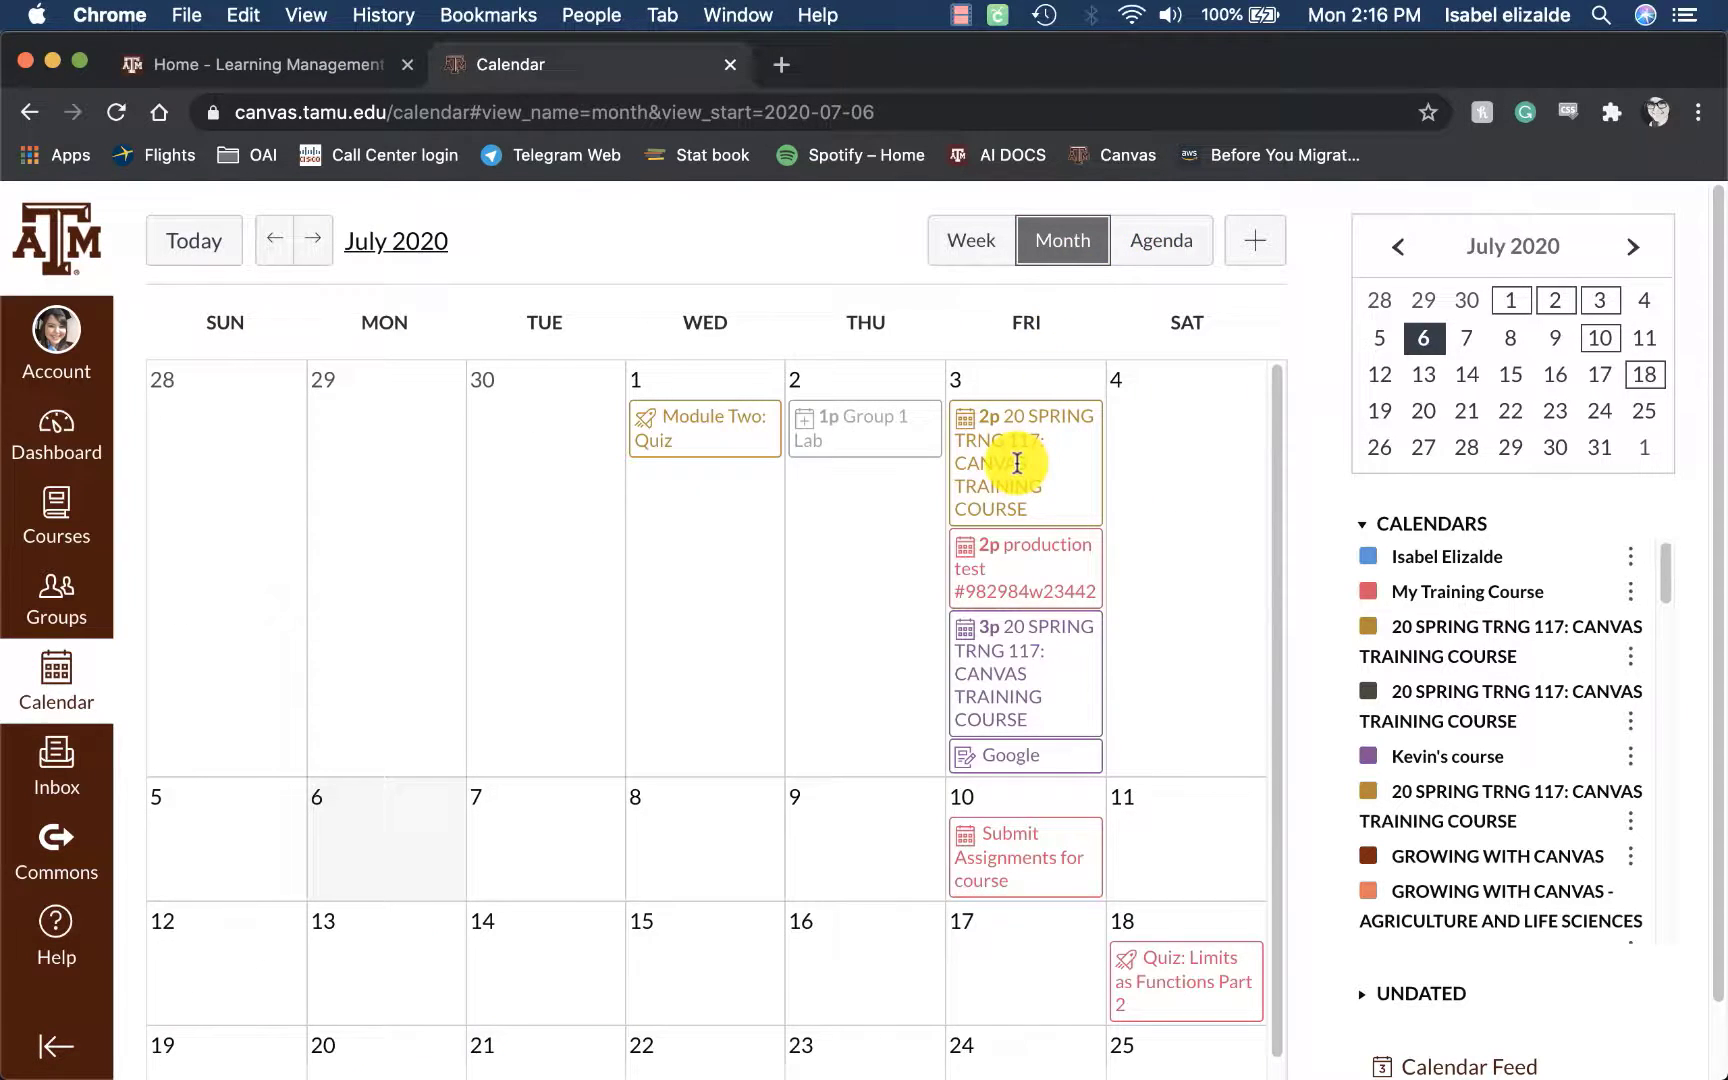
Advance the calendar to August 2020 and open a blank new event form.
scroll("down", 3)
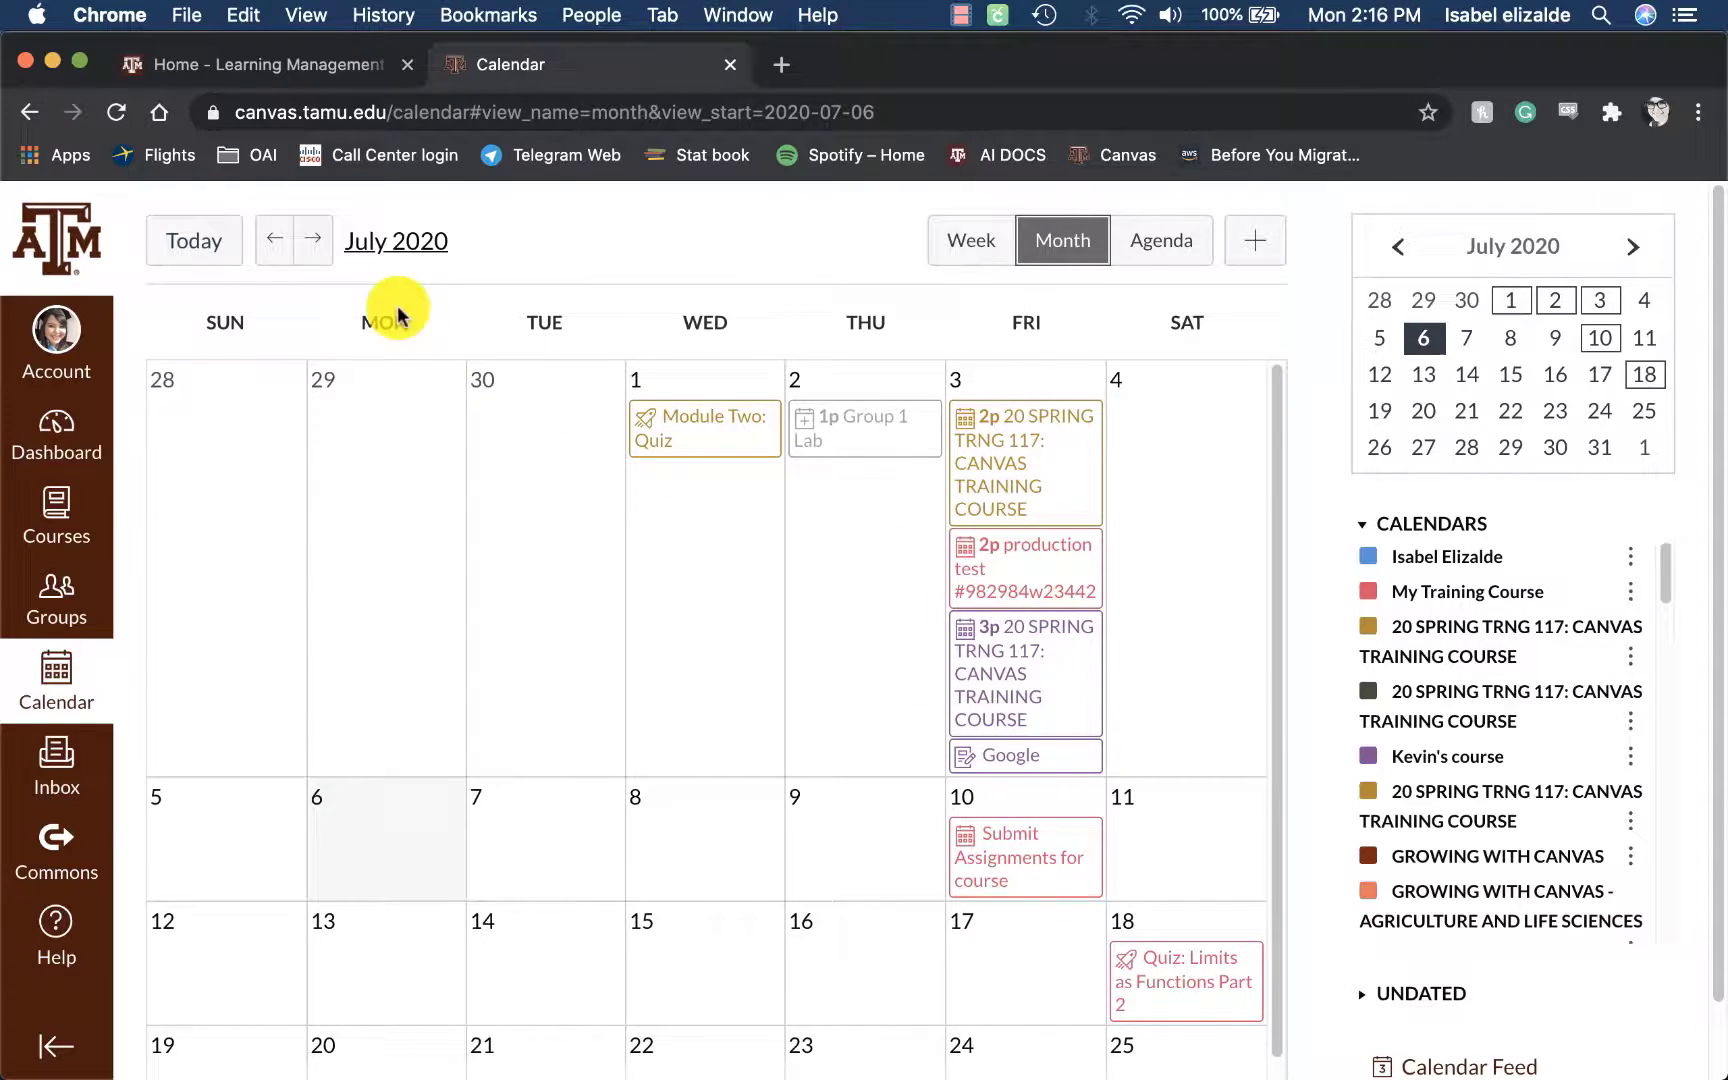
mouse_move(320, 240)
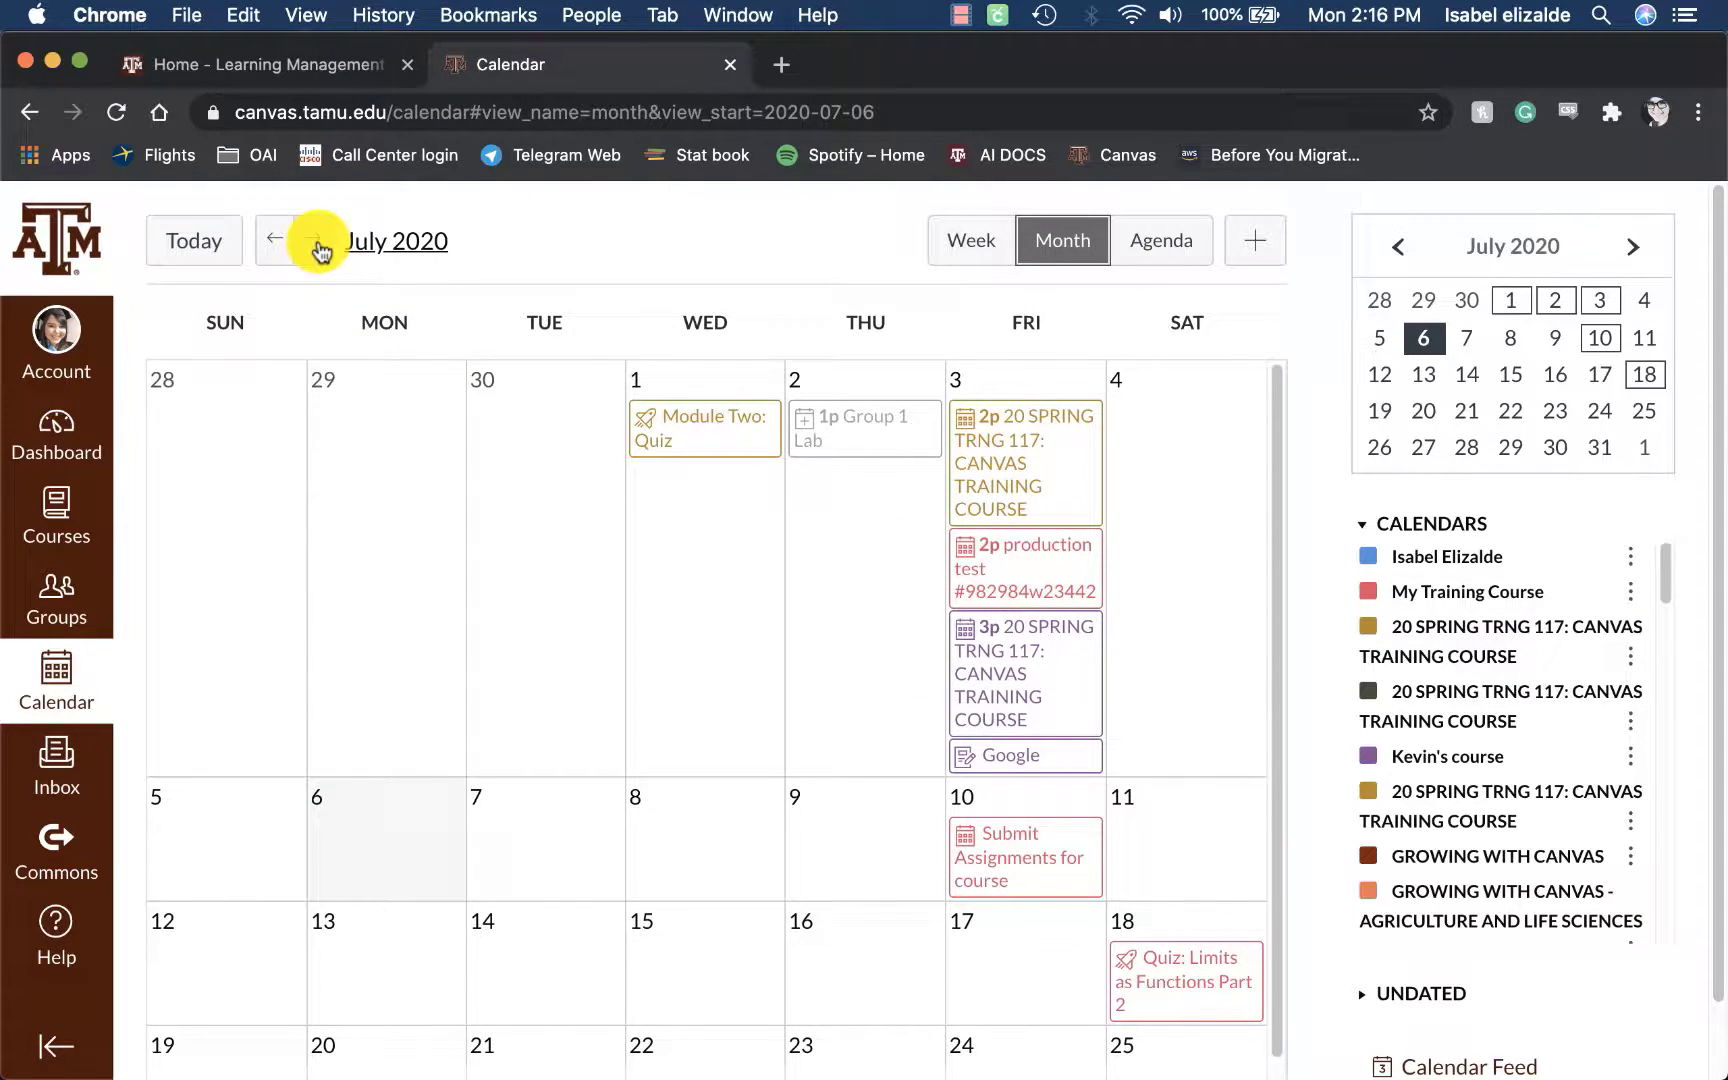
left_click(320, 247)
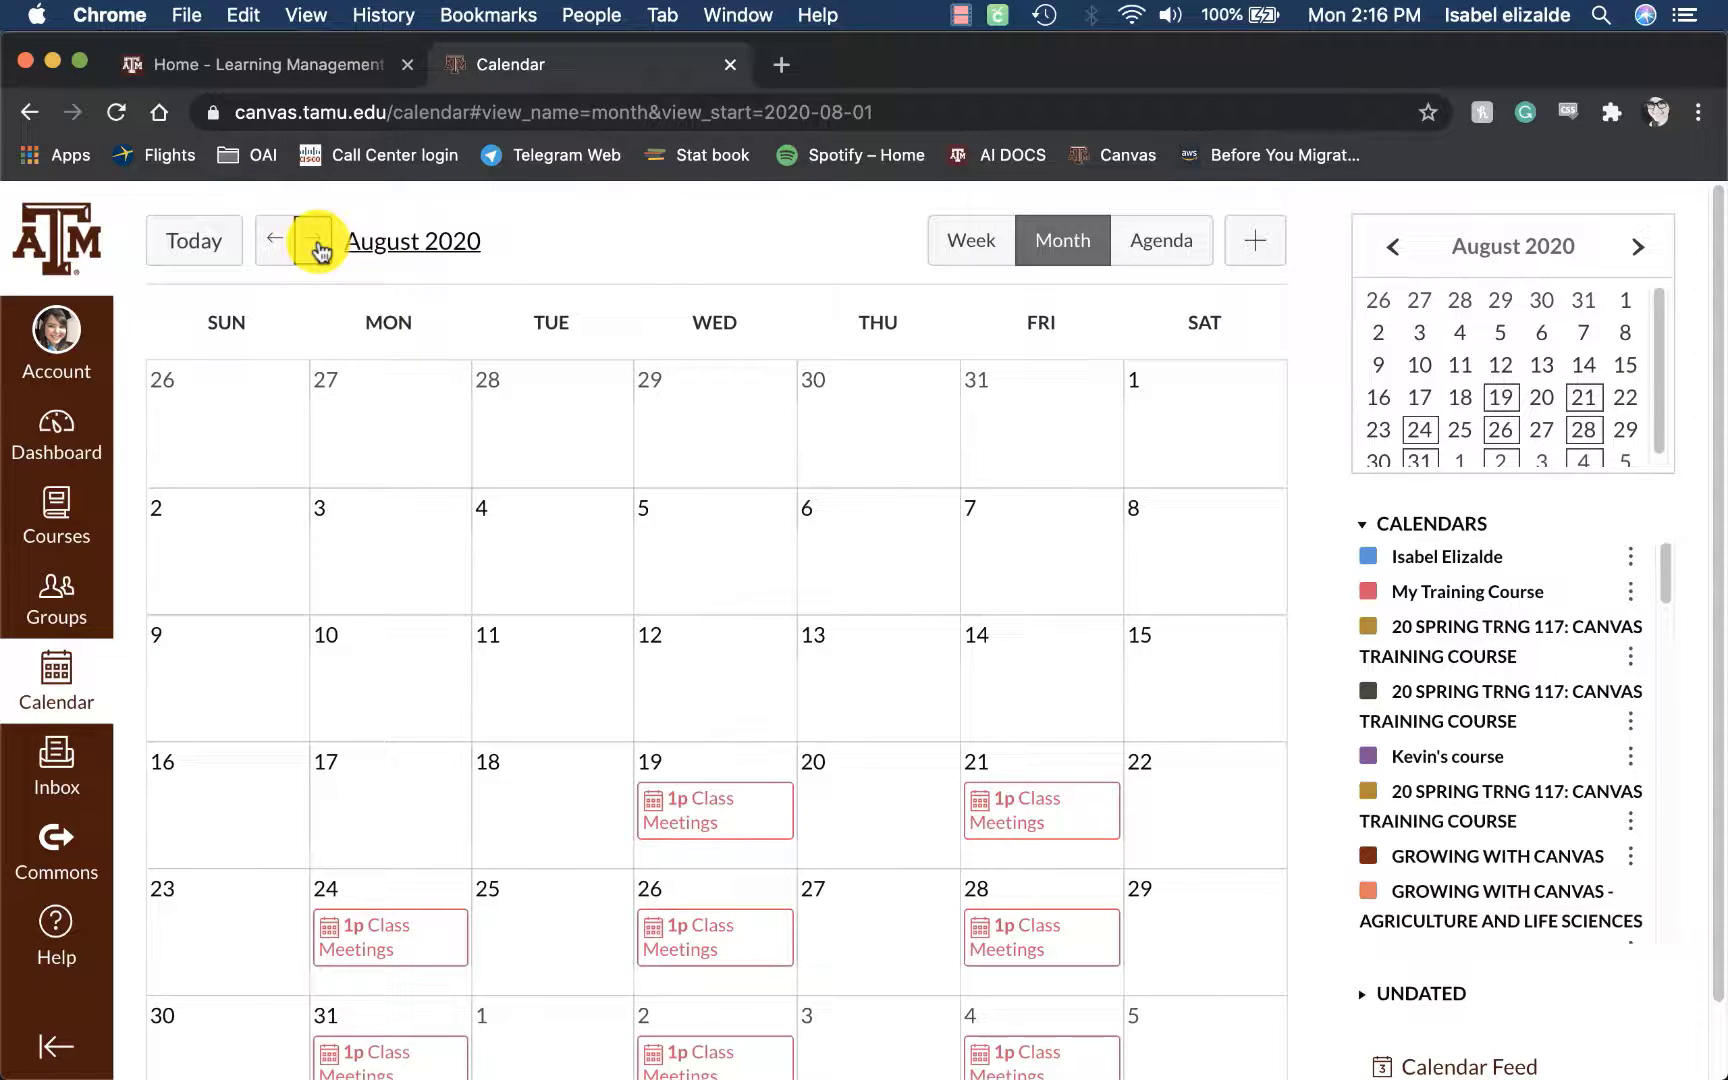
scroll("down", 3)
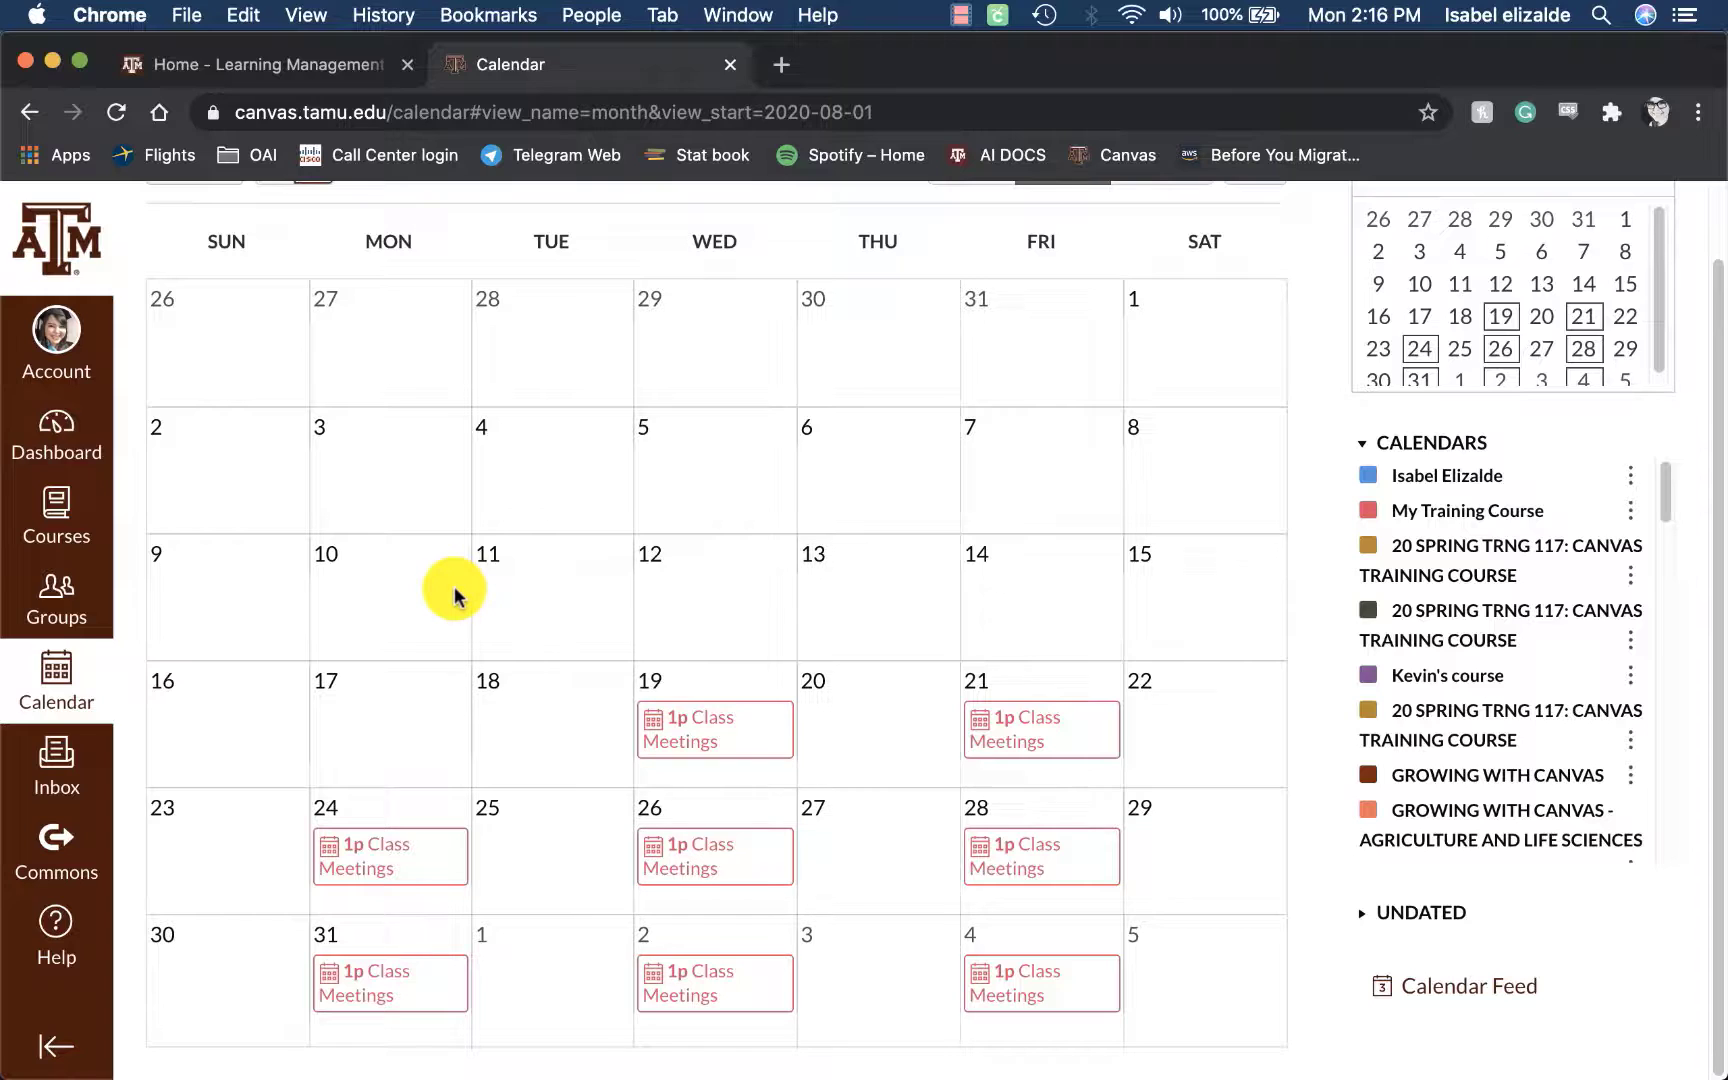
mouse_move(380, 638)
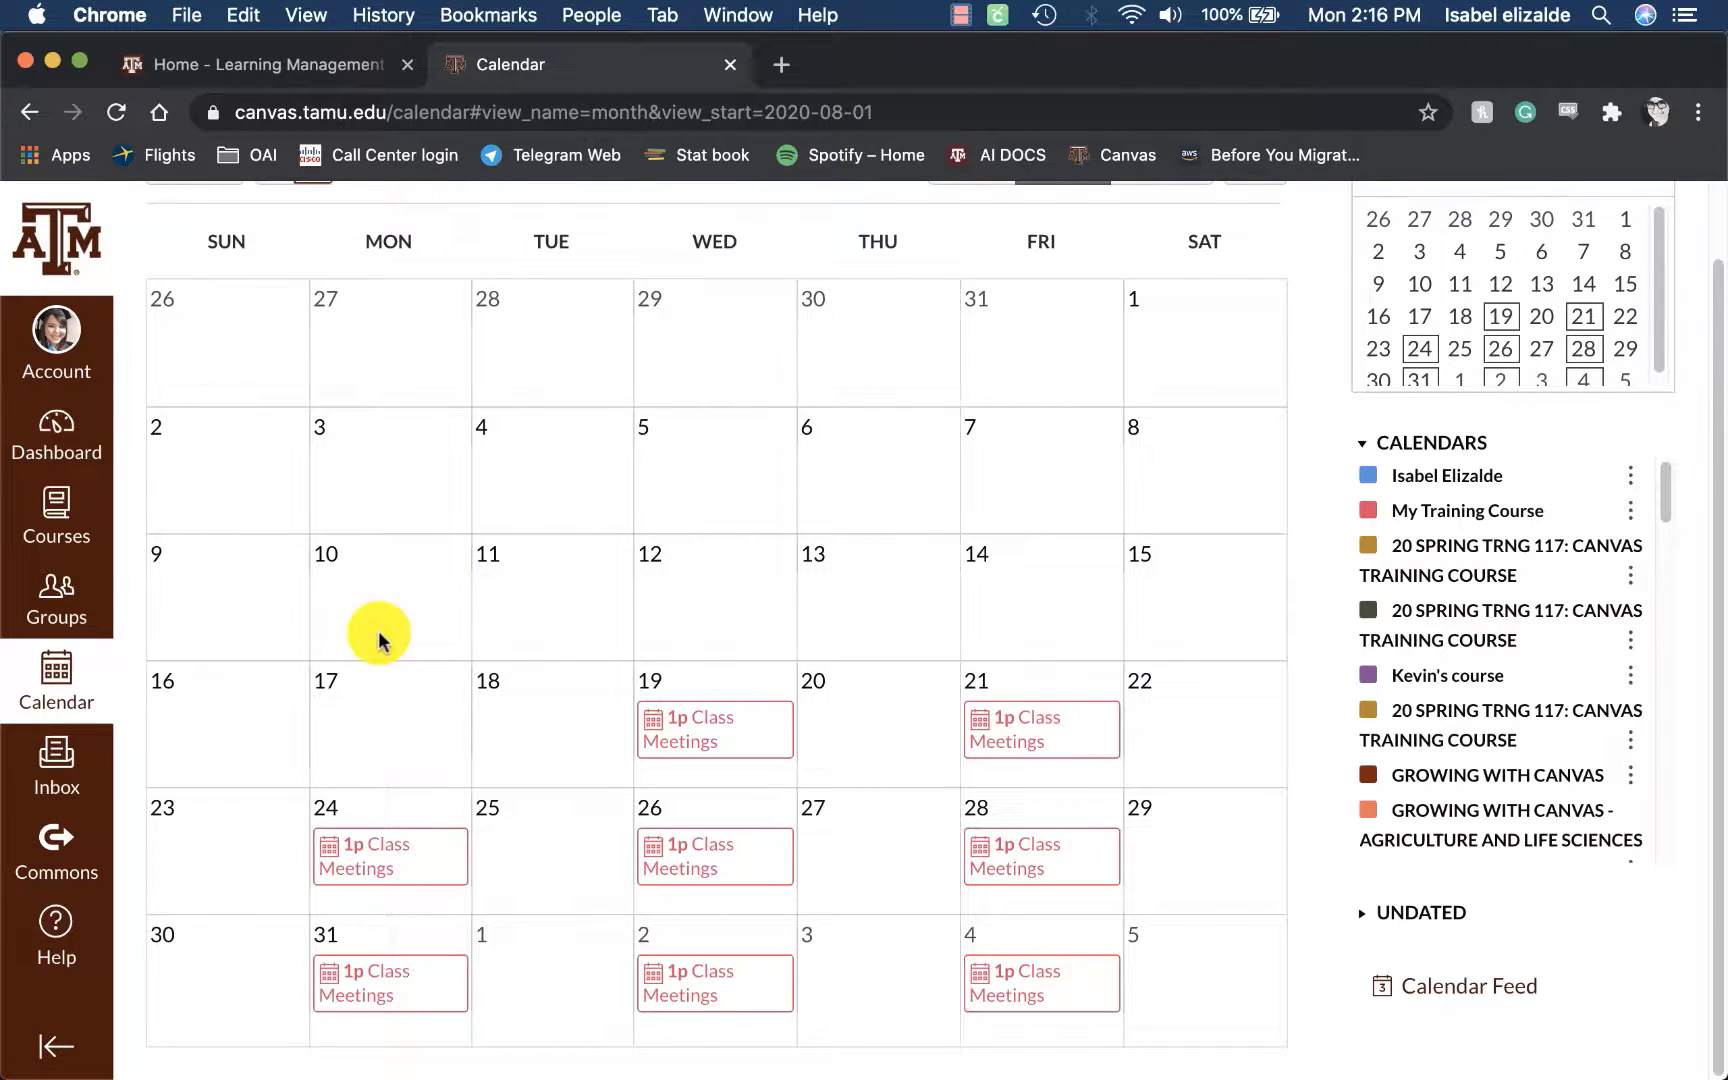
mouse_move(650, 677)
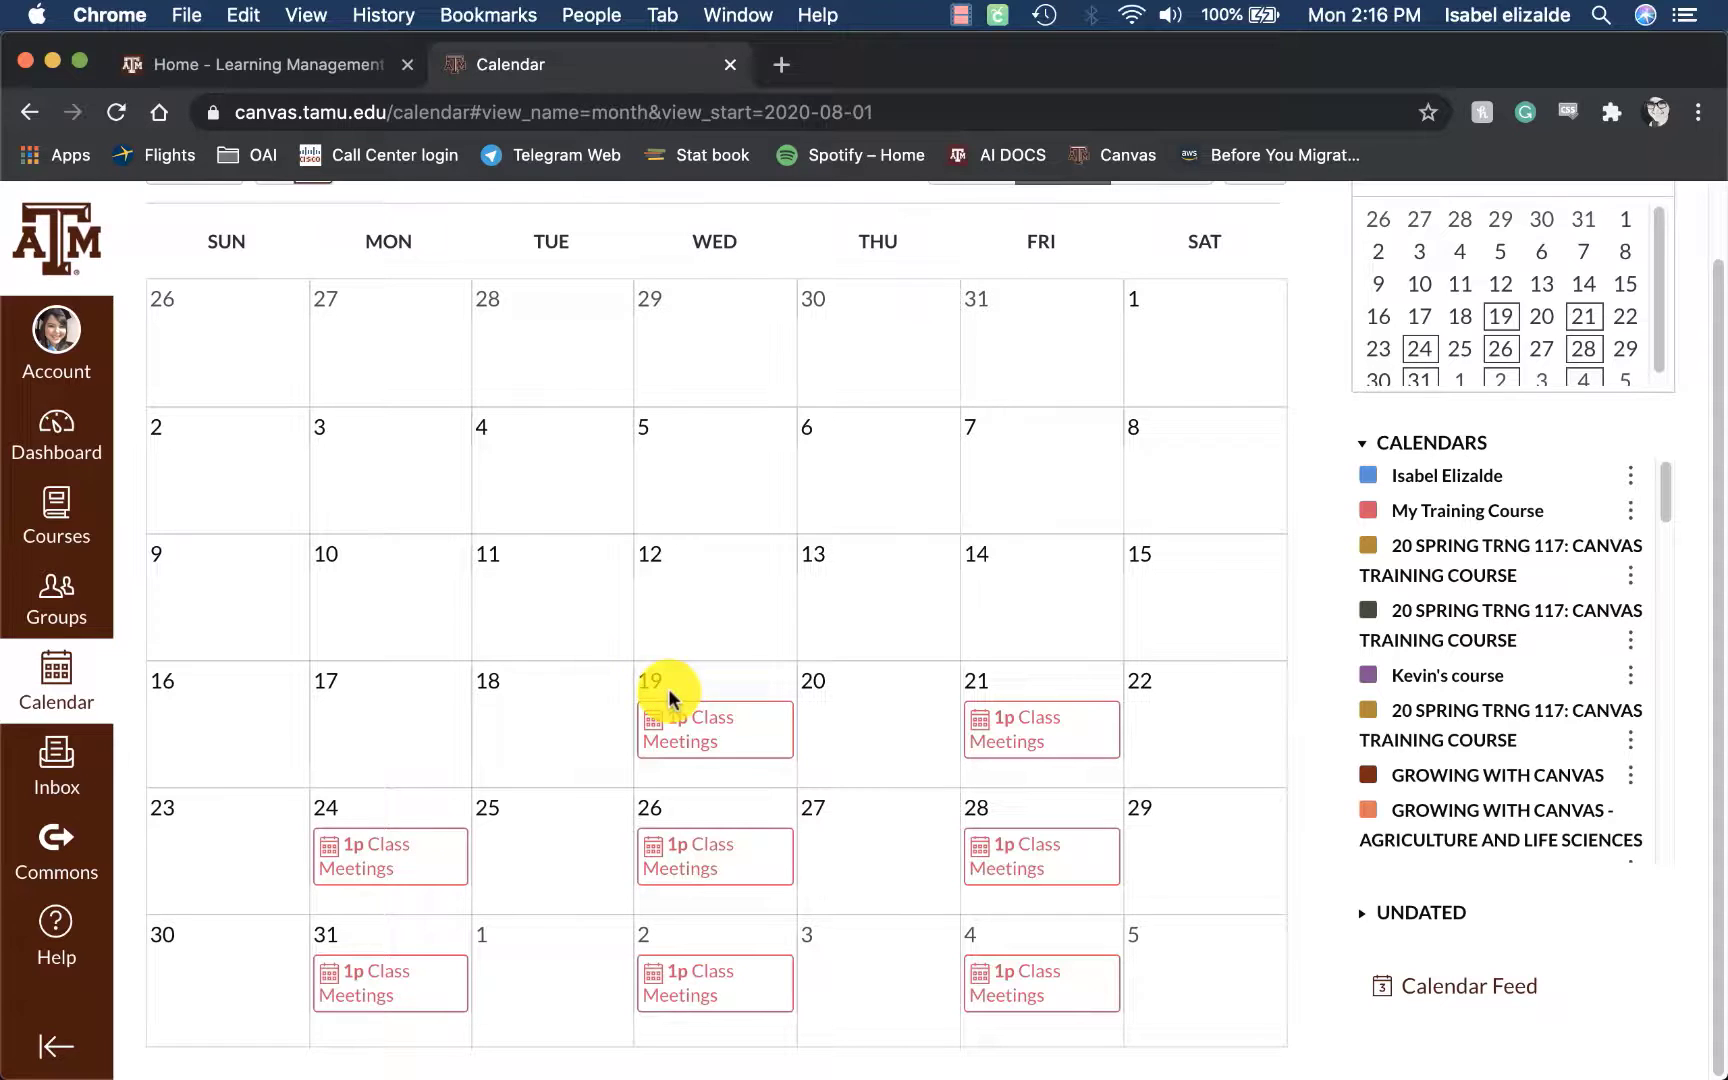
mouse_move(714, 744)
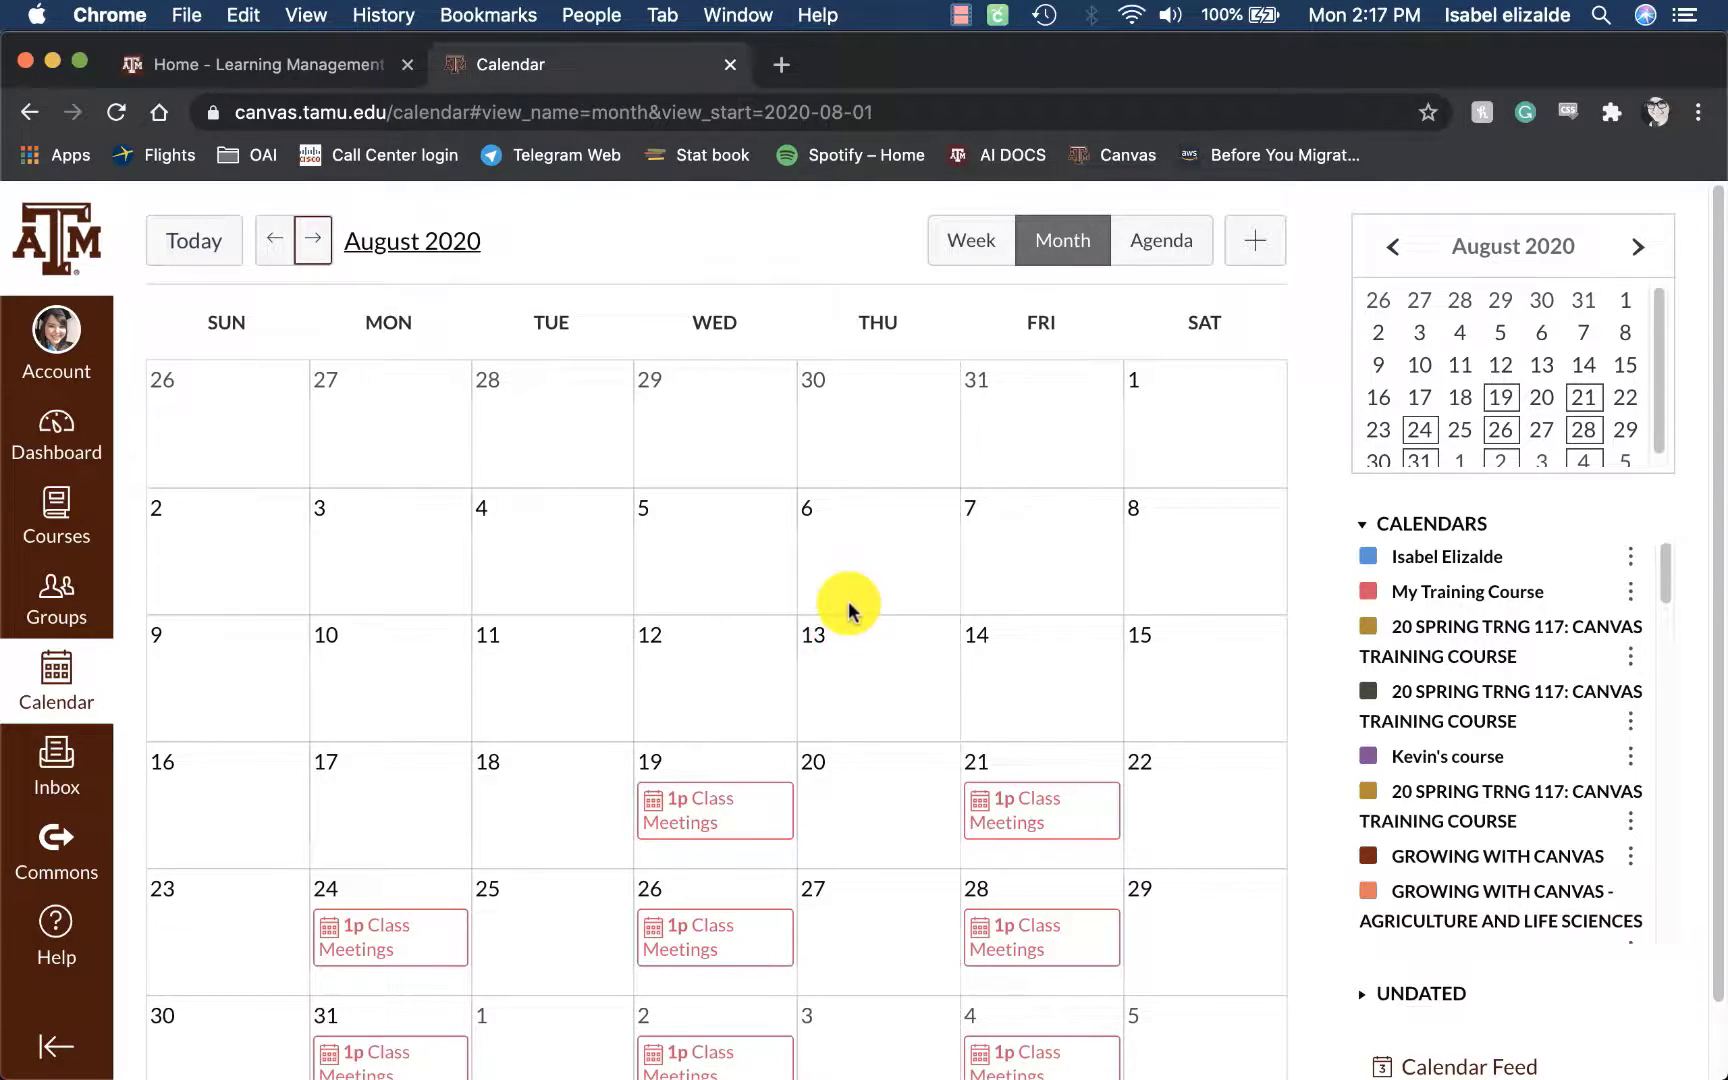
mouse_move(1178, 399)
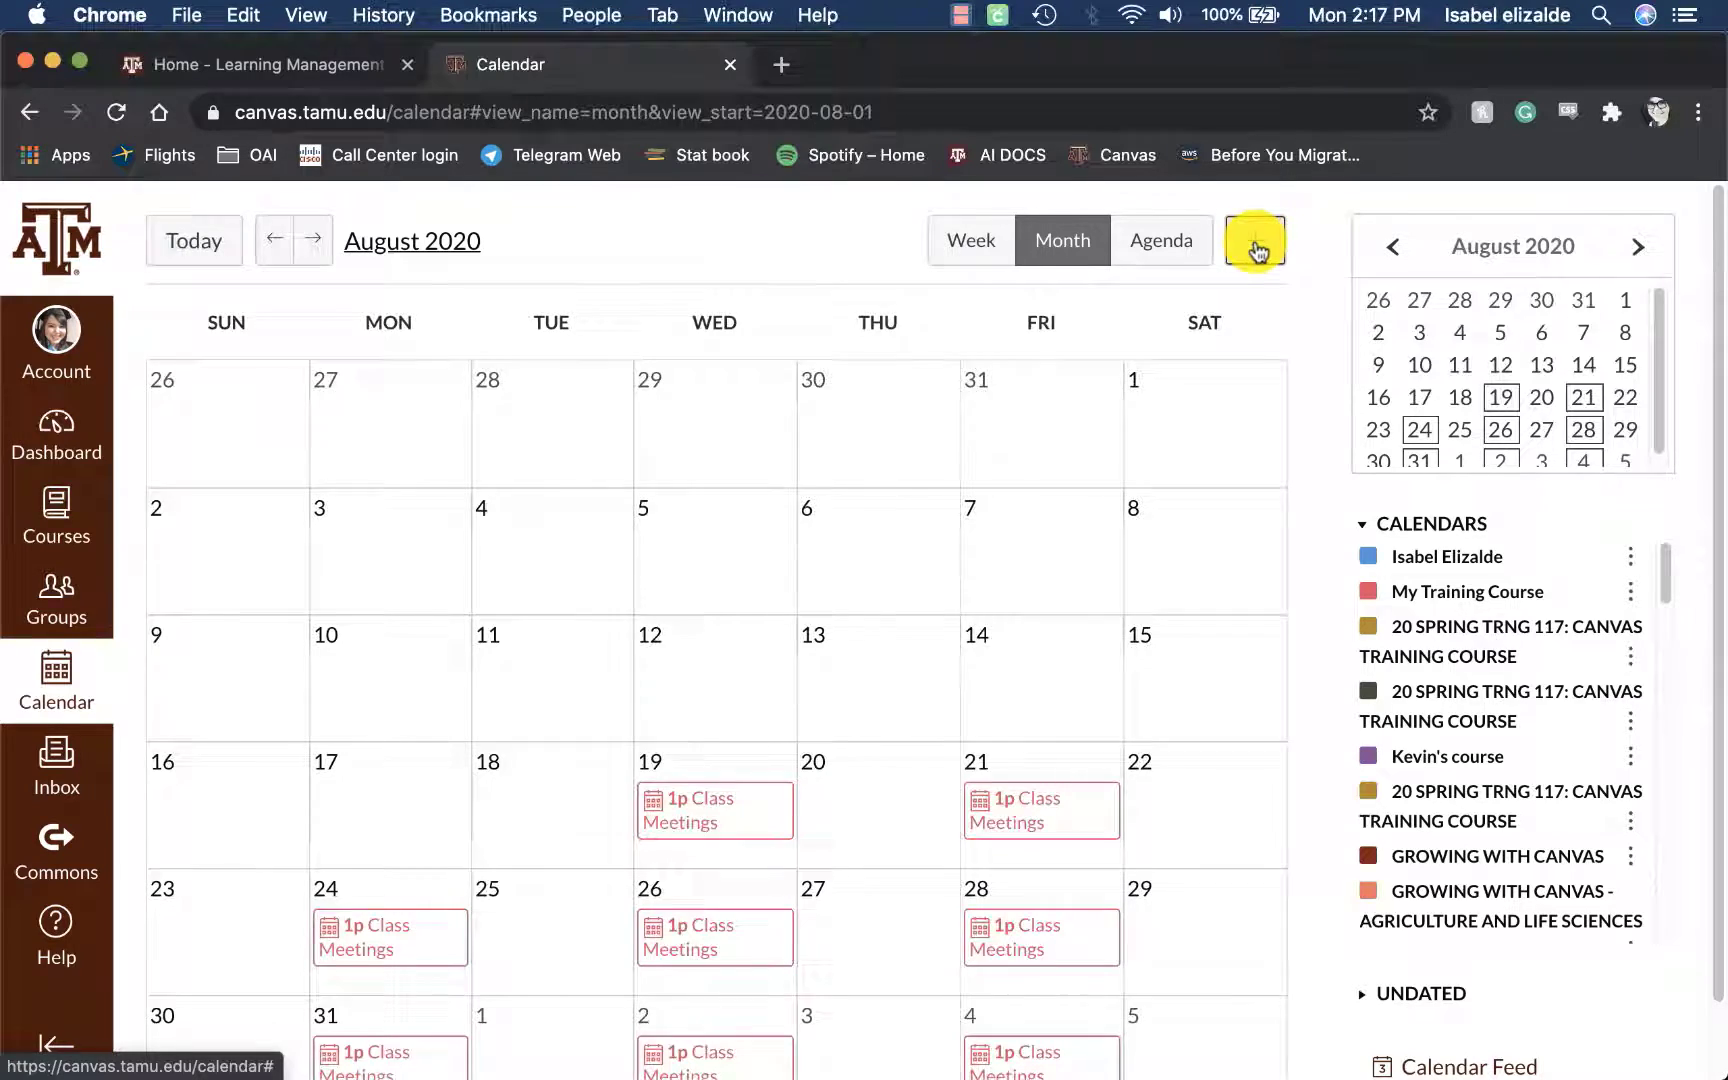
left_click(1254, 240)
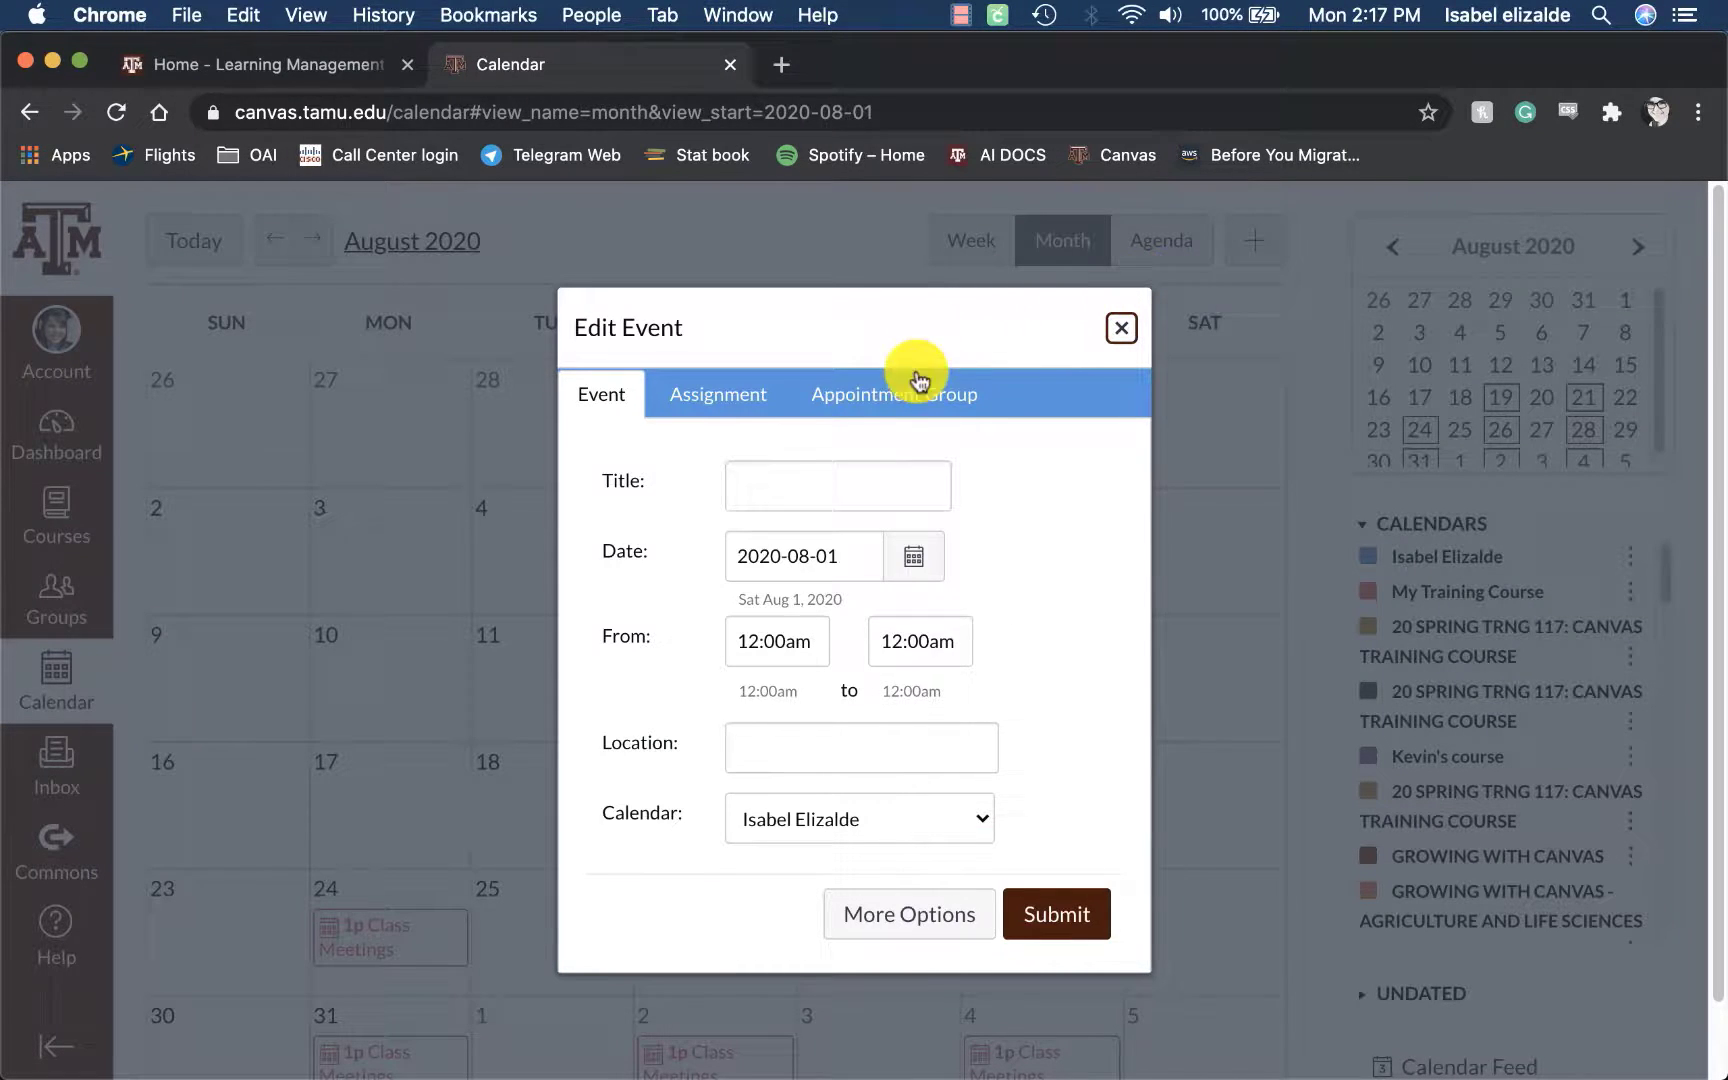
Set up appointment group 'Office Hours', location Zoom, for My Training Course.
left_click(894, 395)
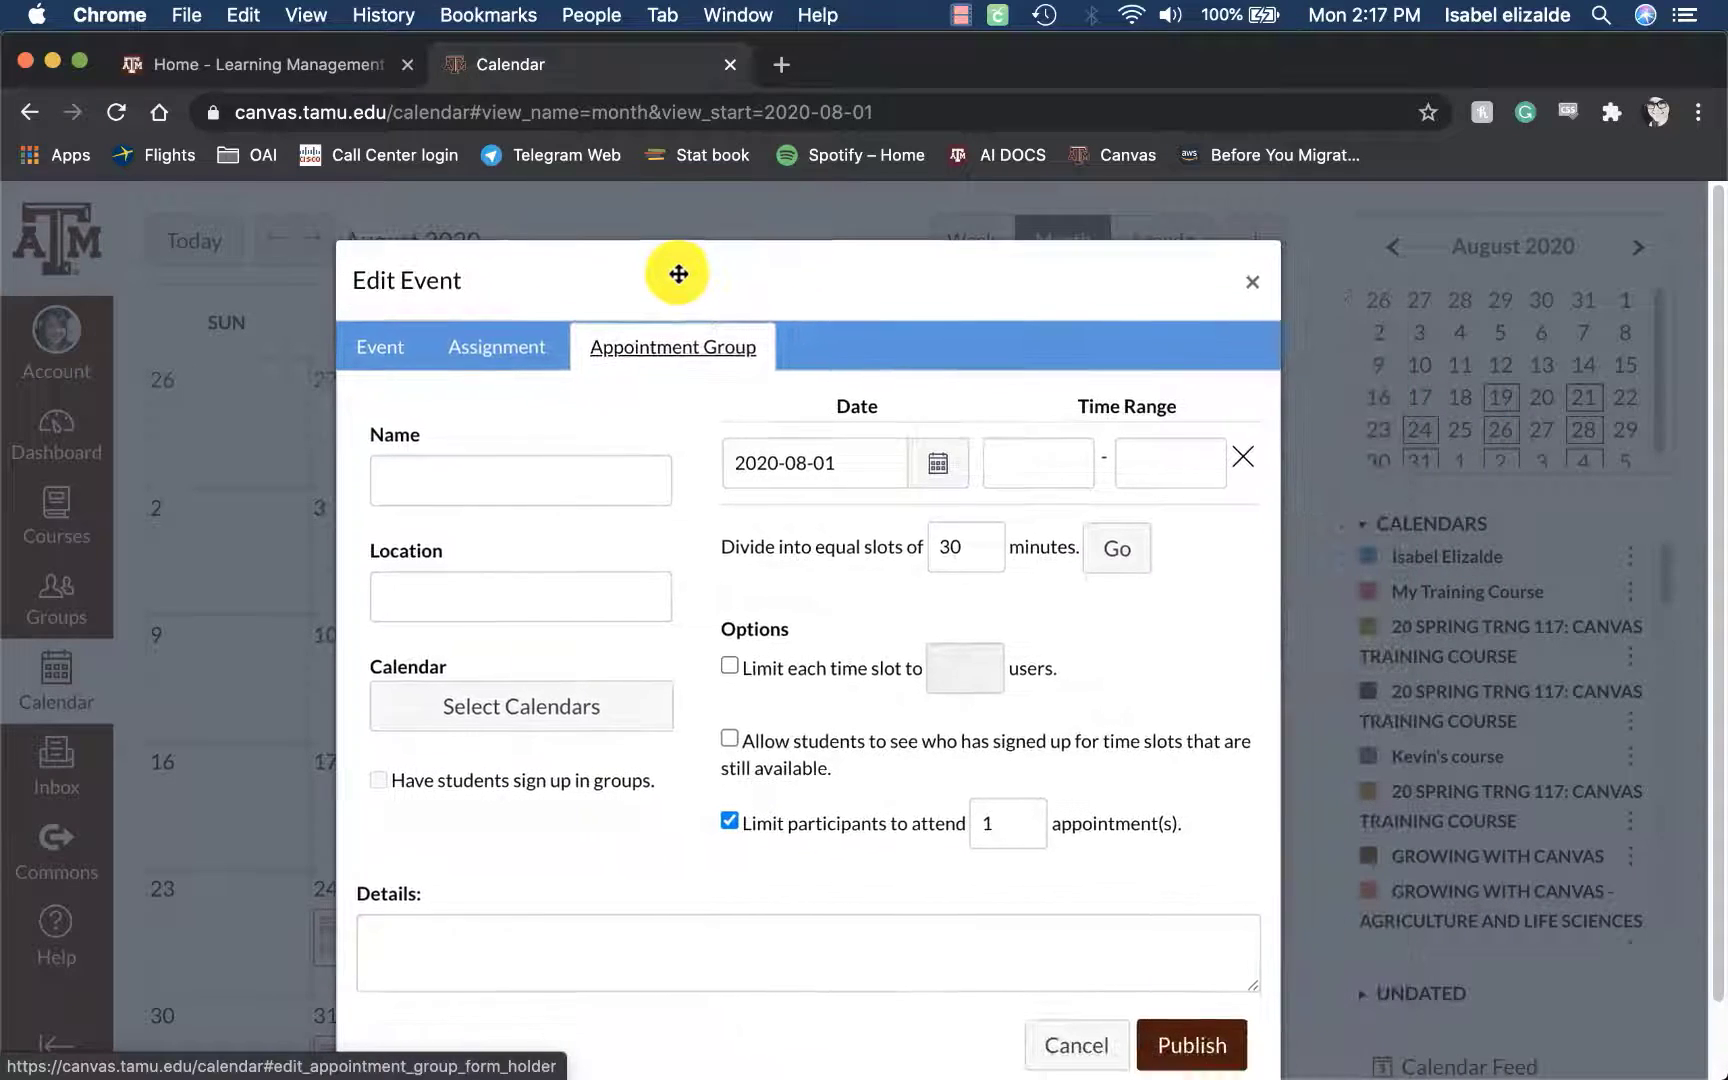
left_click(520, 456)
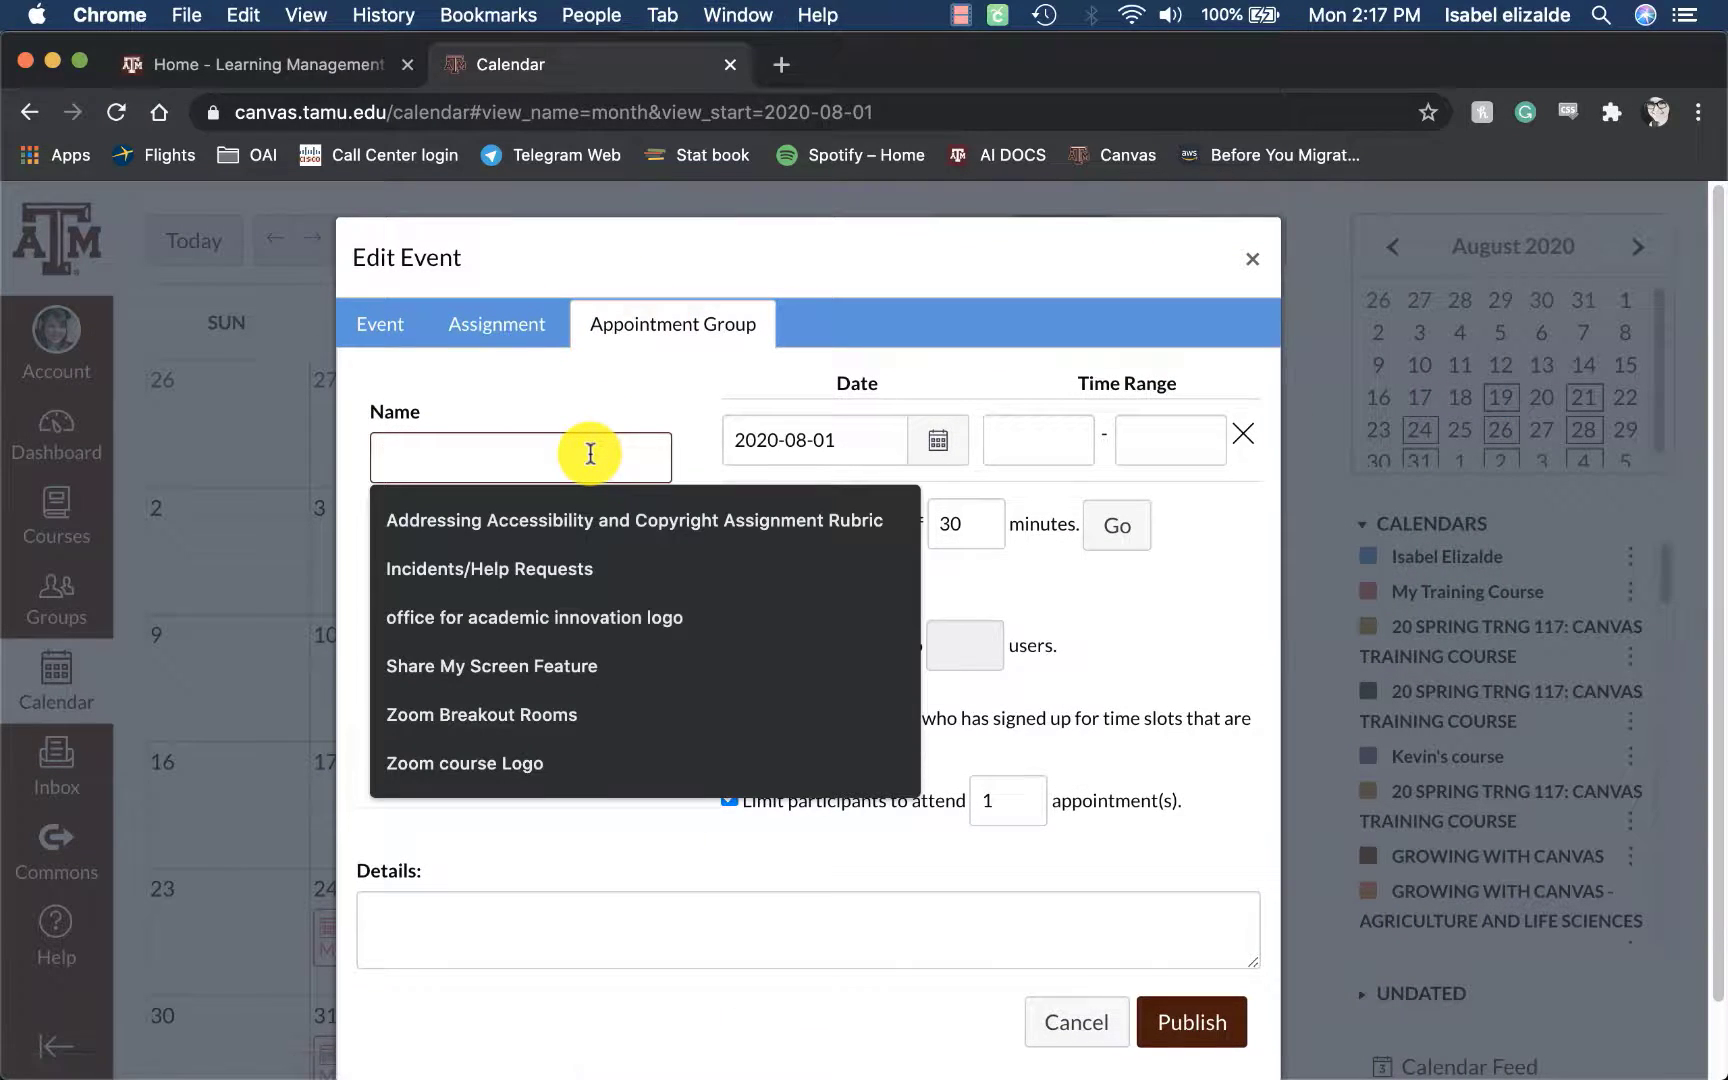
type("Office Hours")
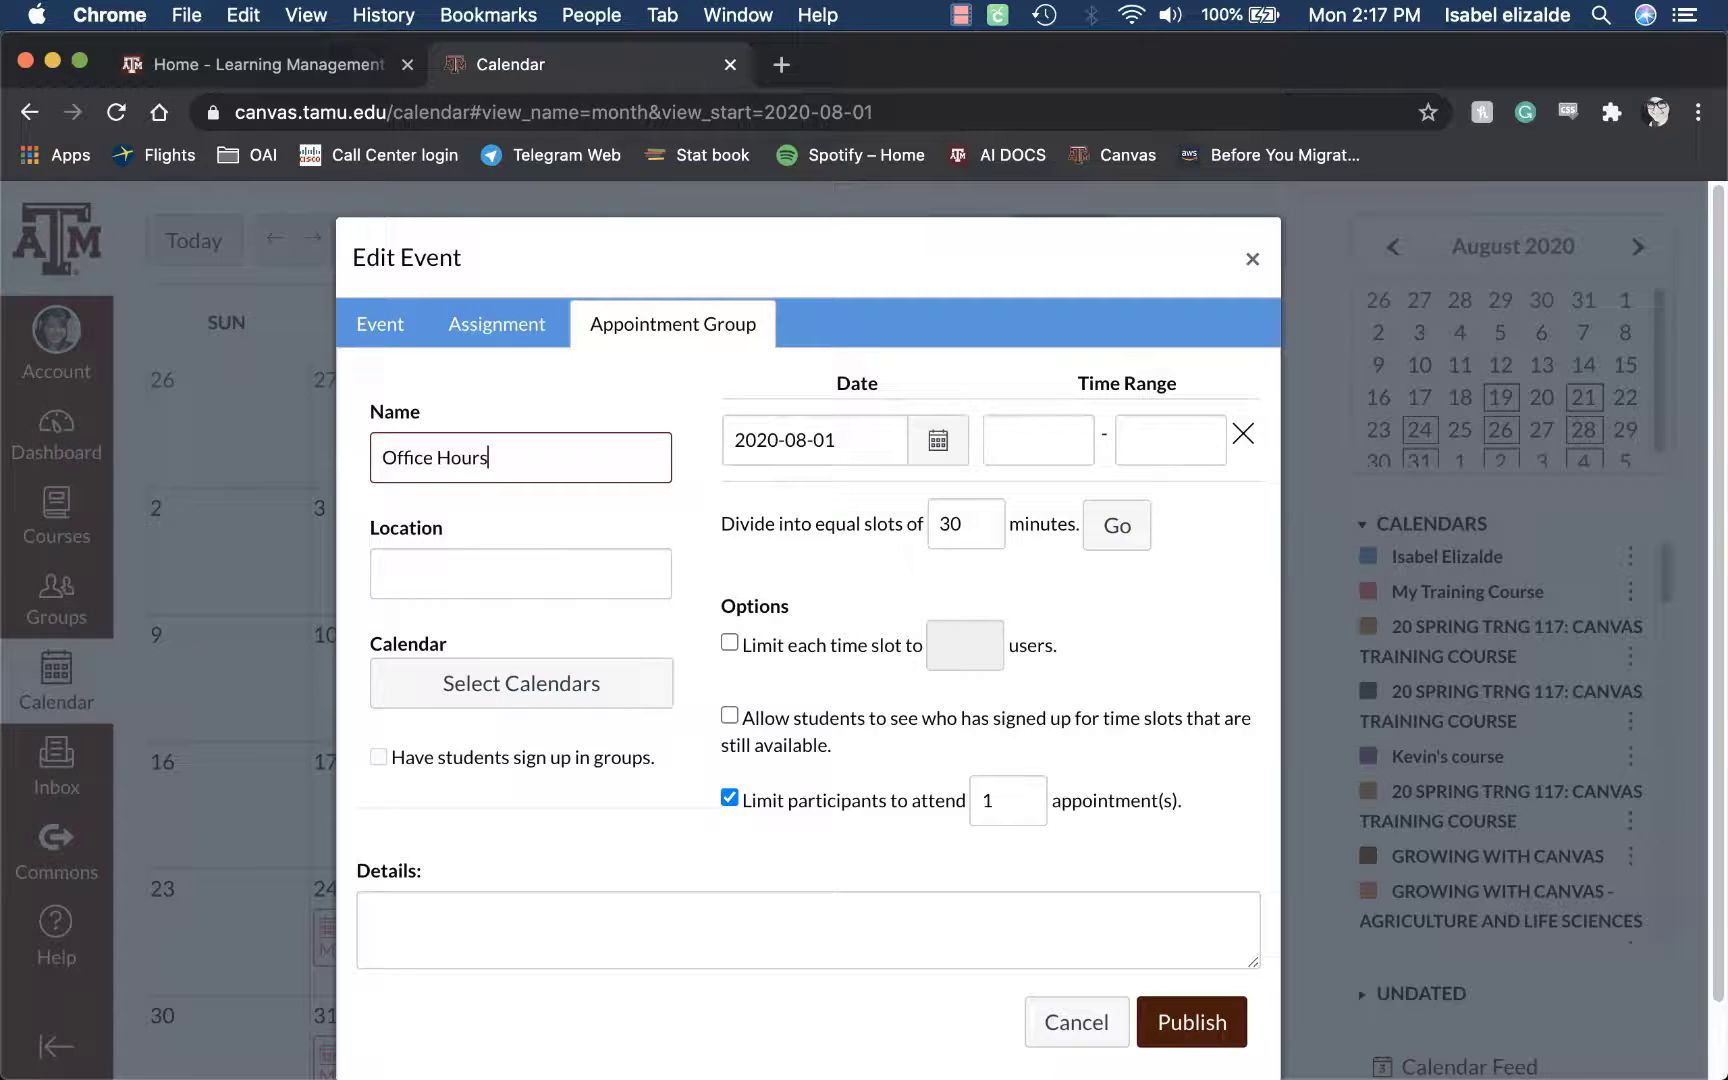
left_click(519, 572)
type("Zoom")
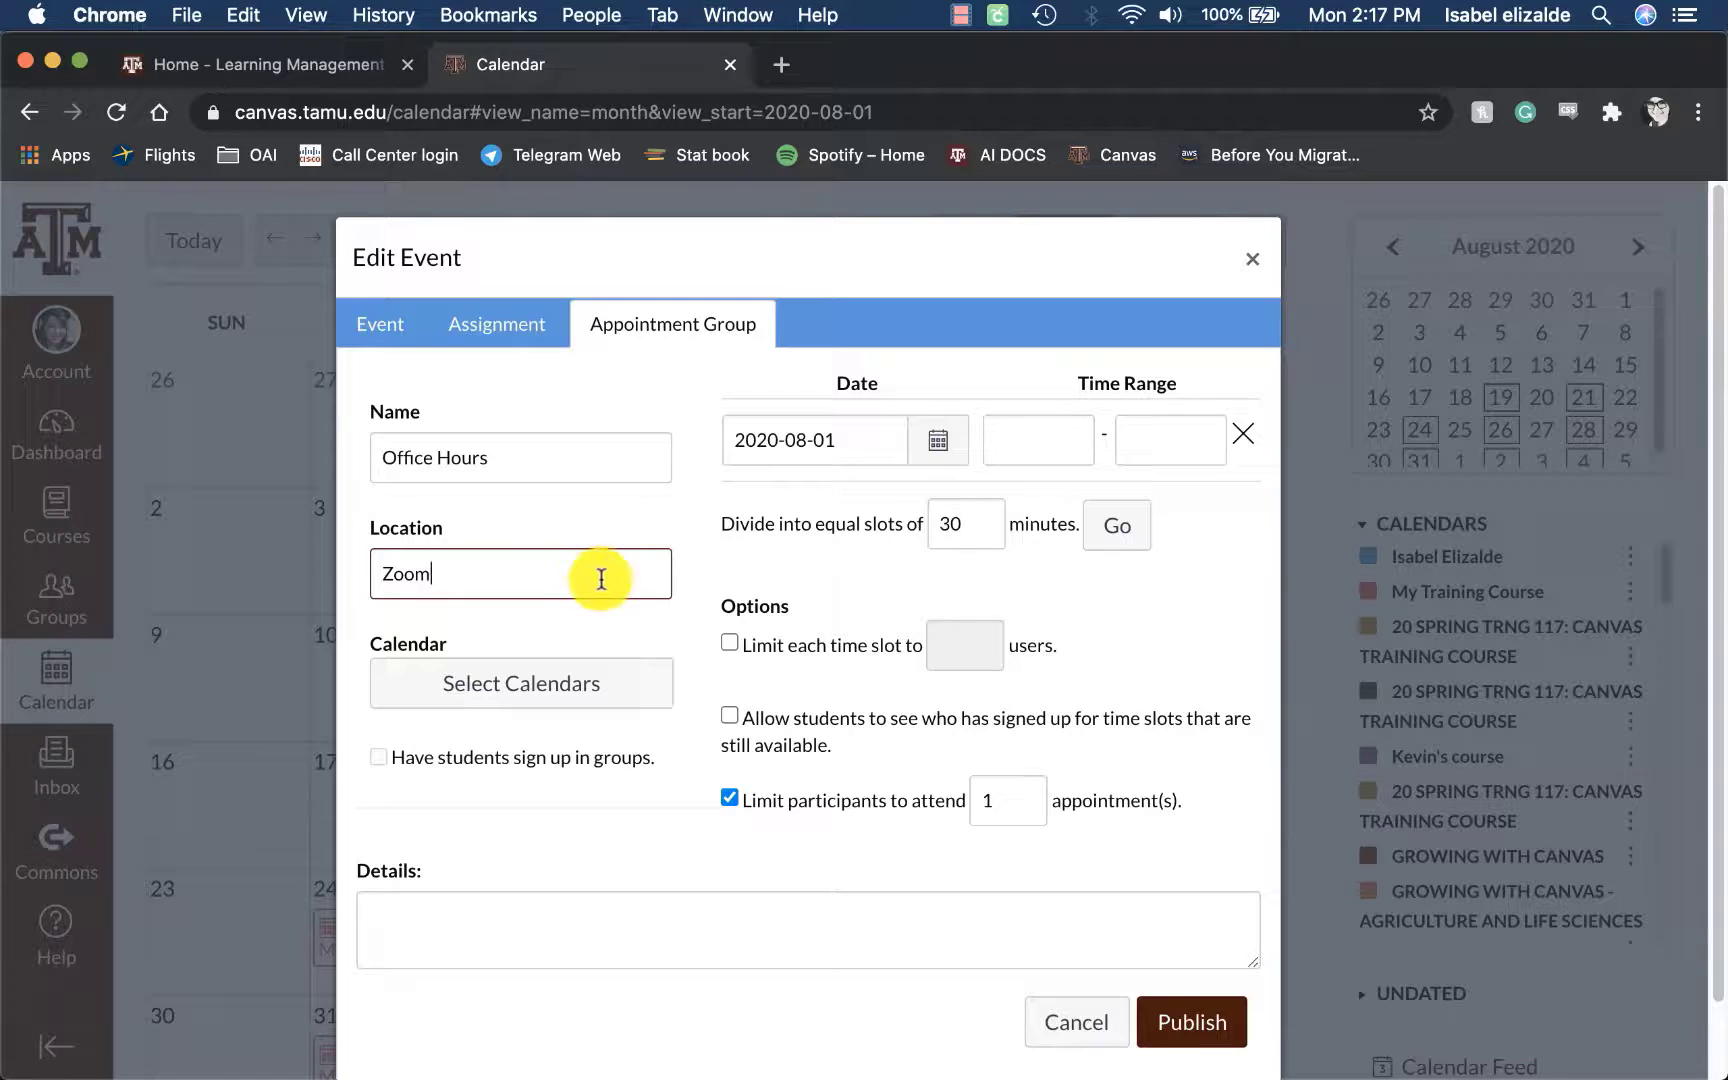
left_click(520, 682)
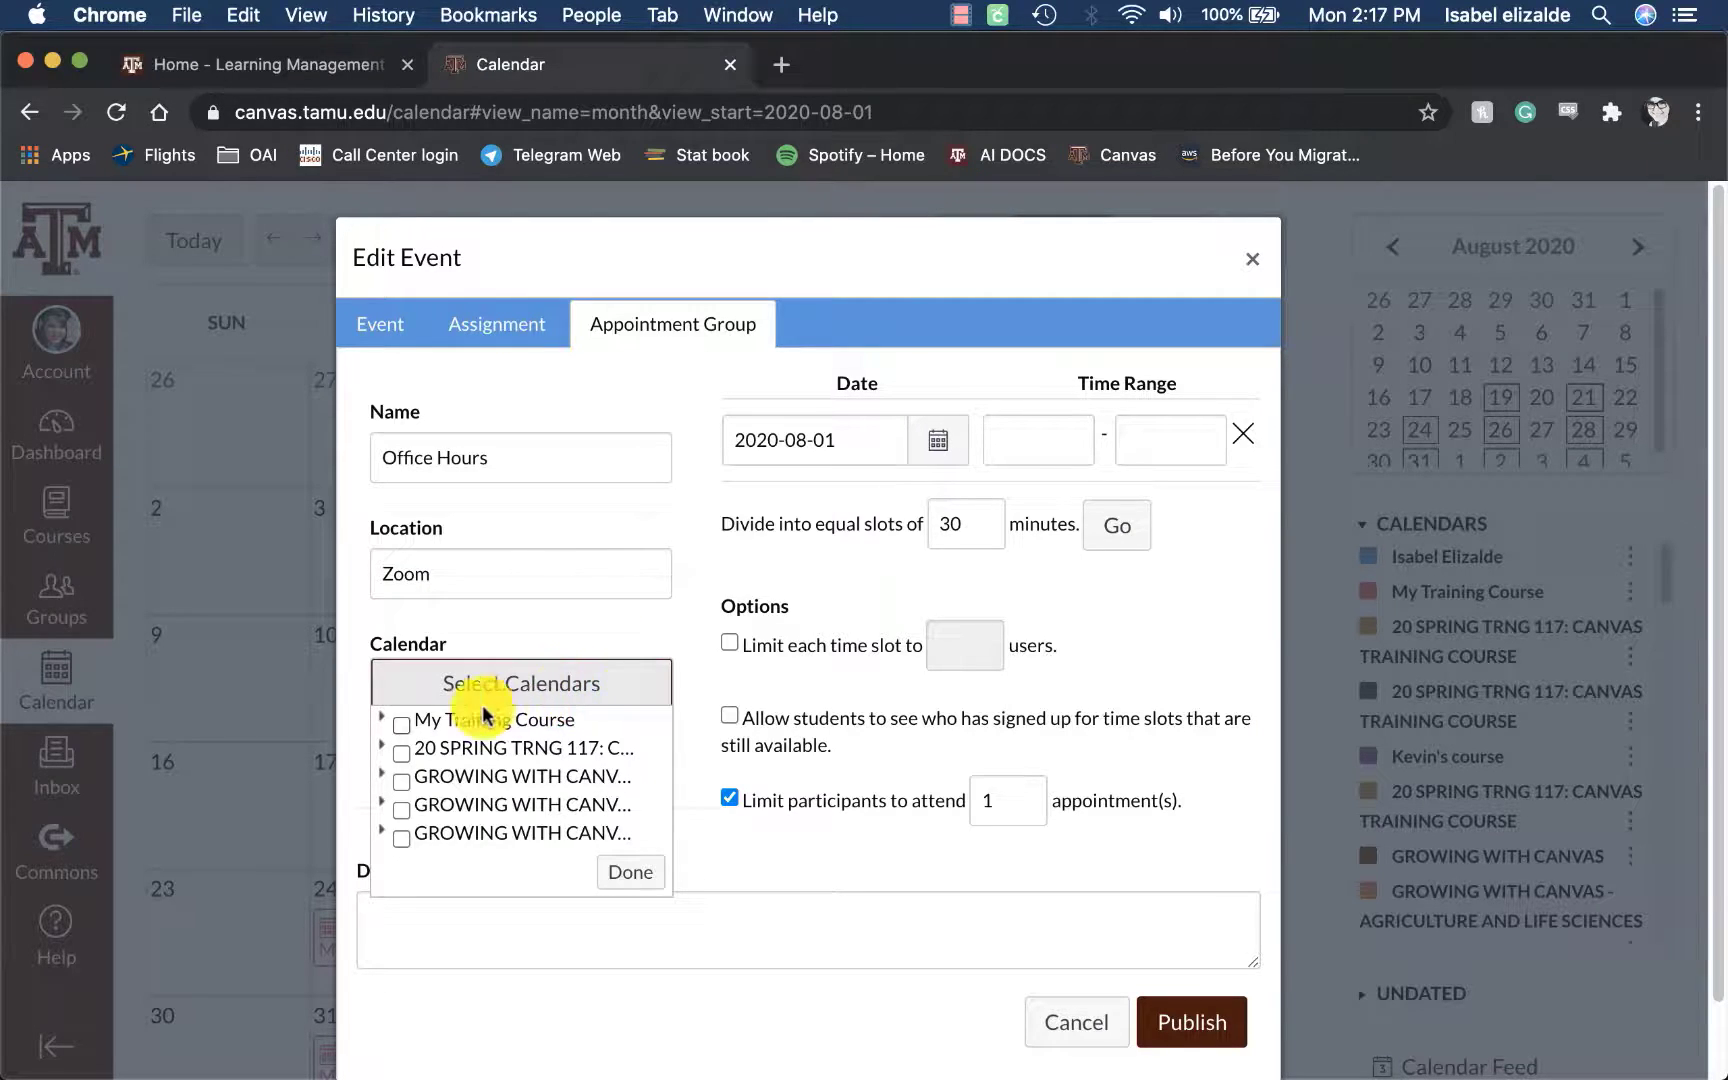
left_click(401, 723)
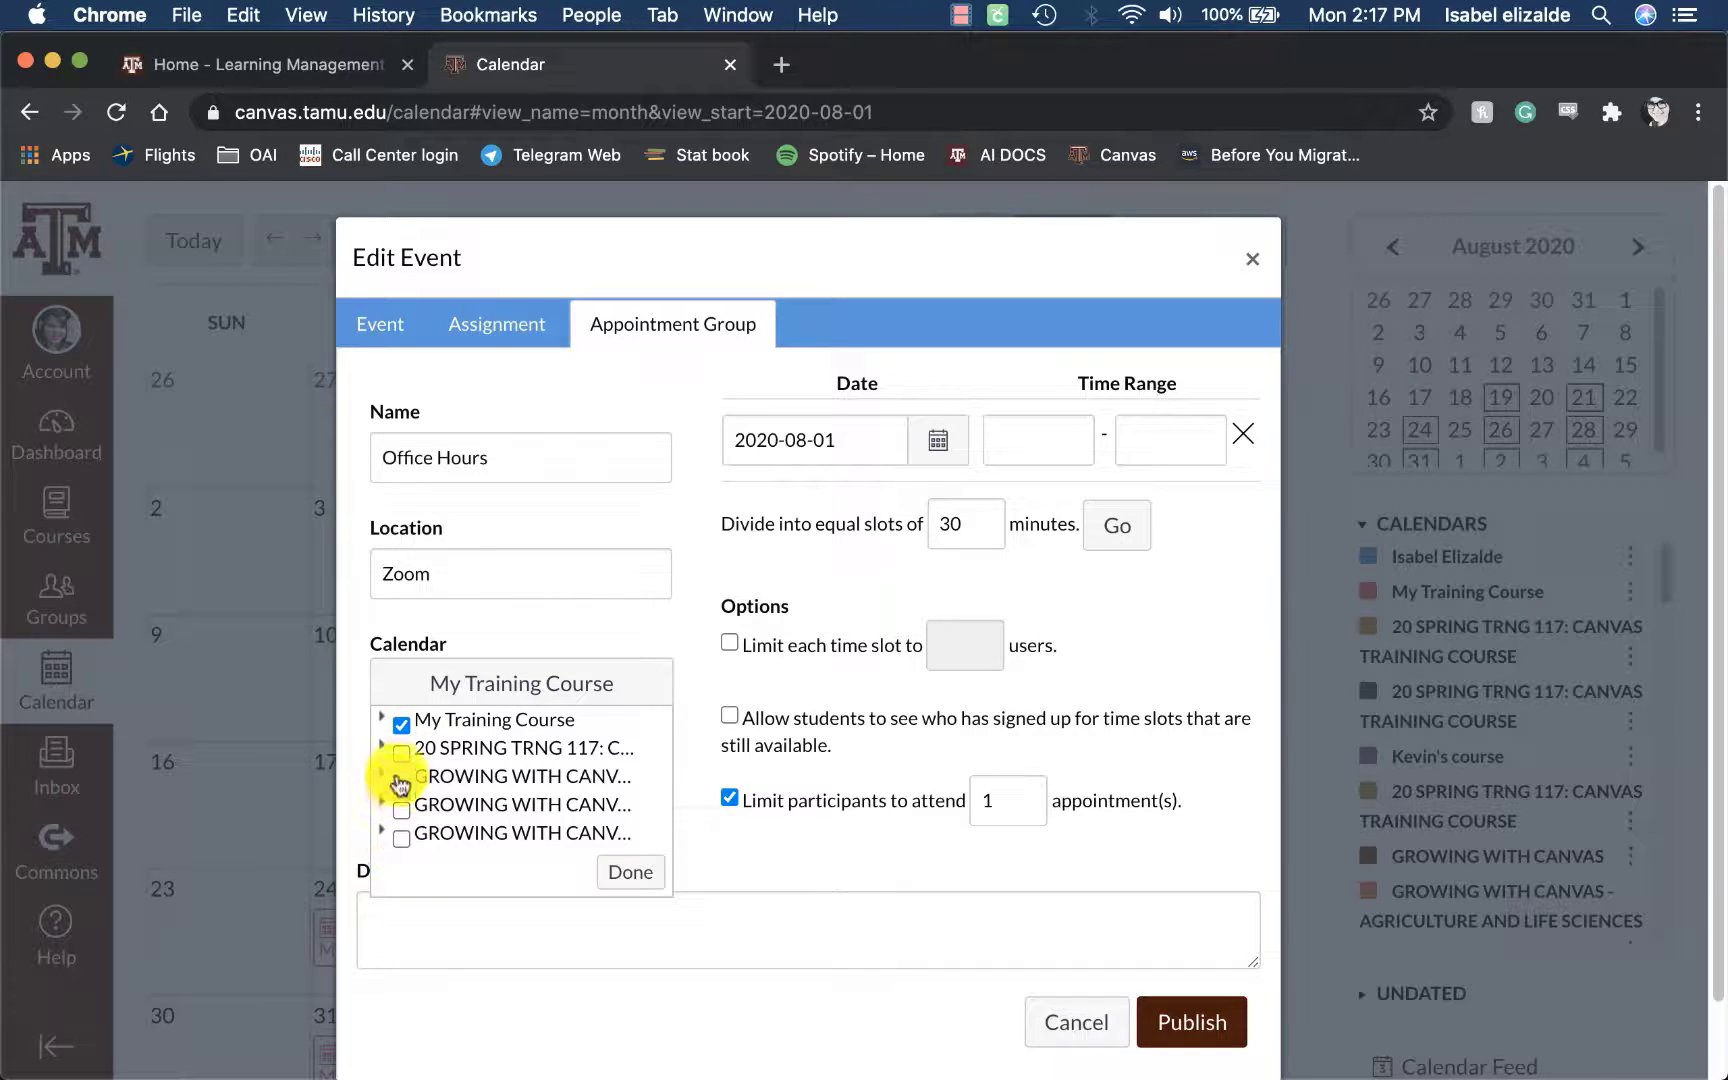
left_click(629, 872)
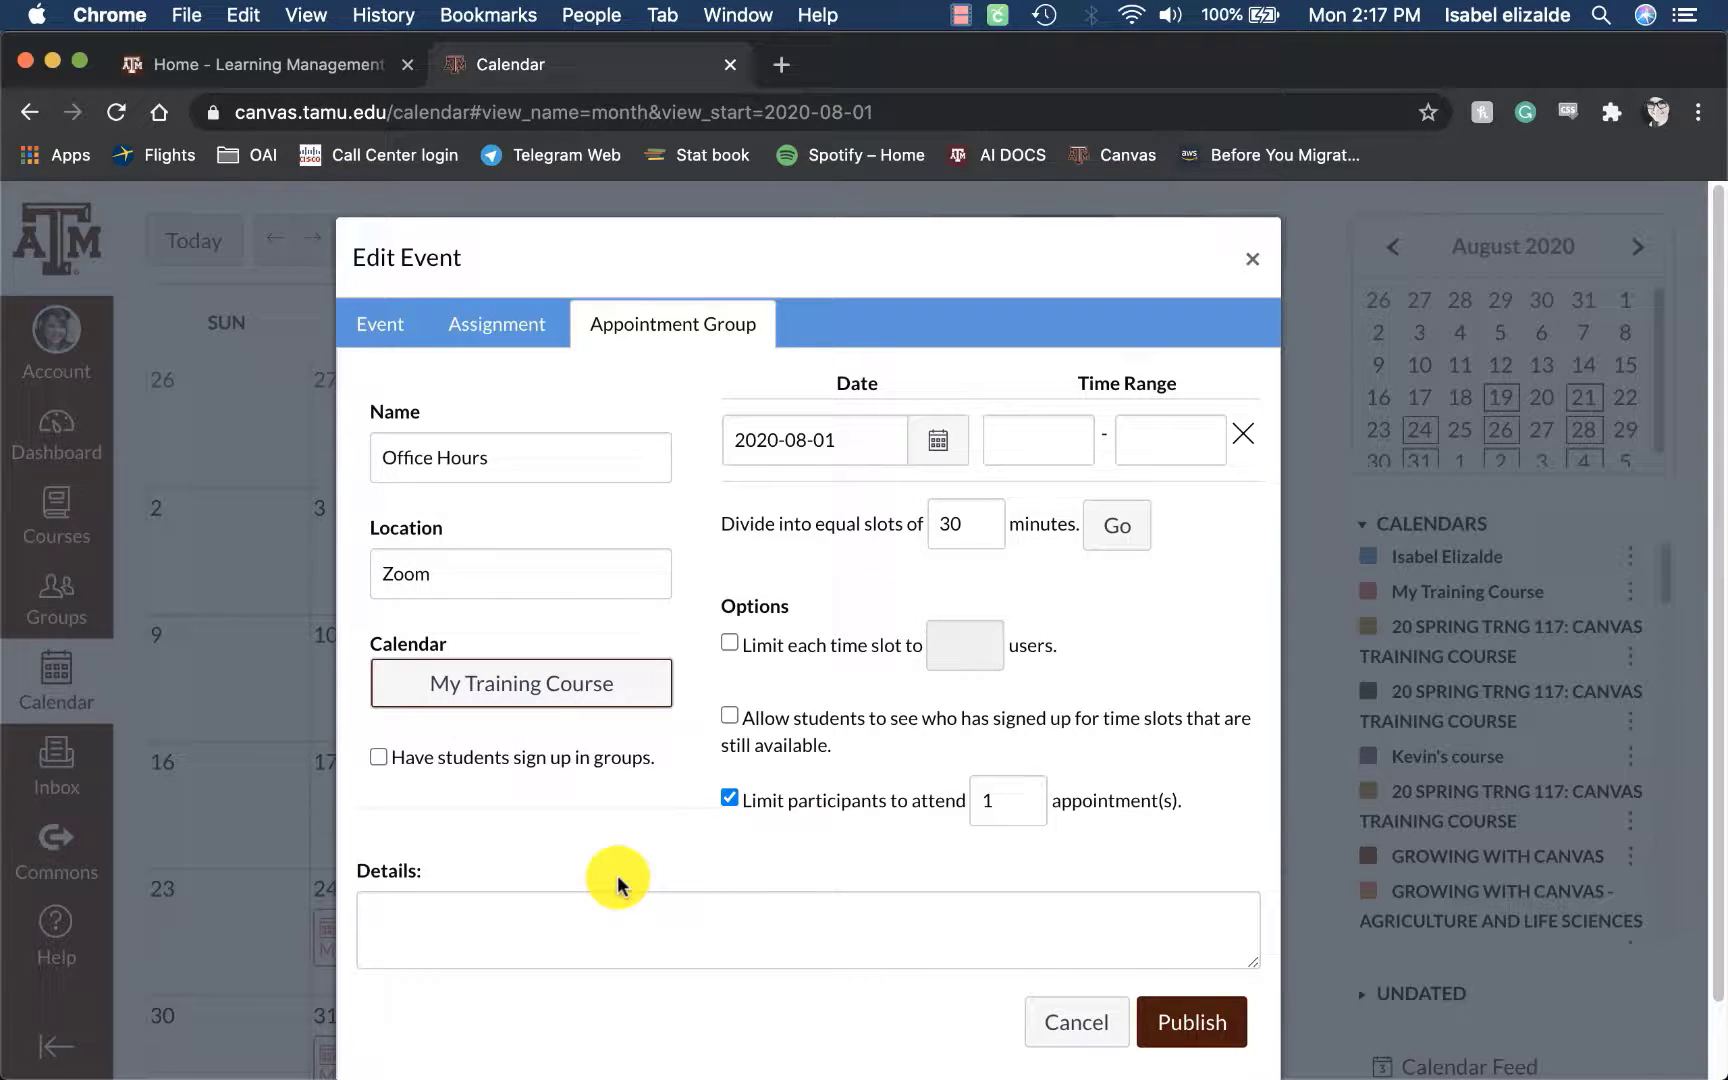
mouse_move(601, 764)
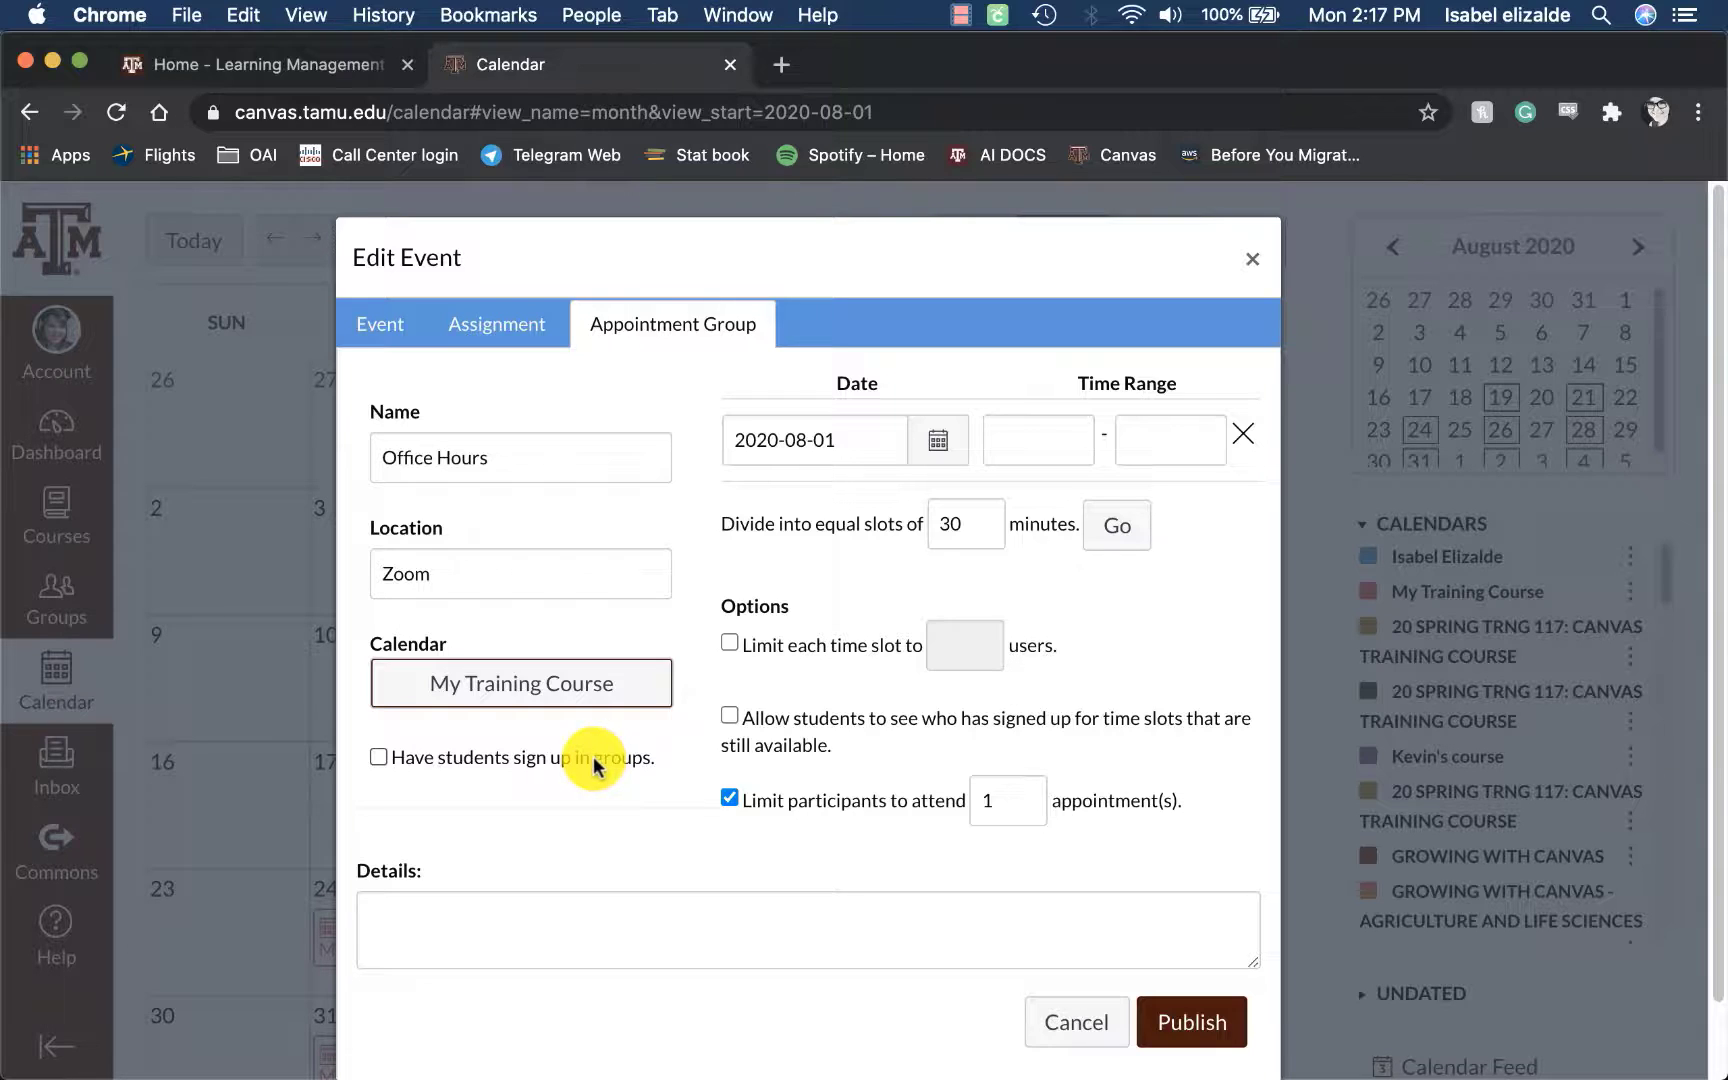
mouse_move(571, 768)
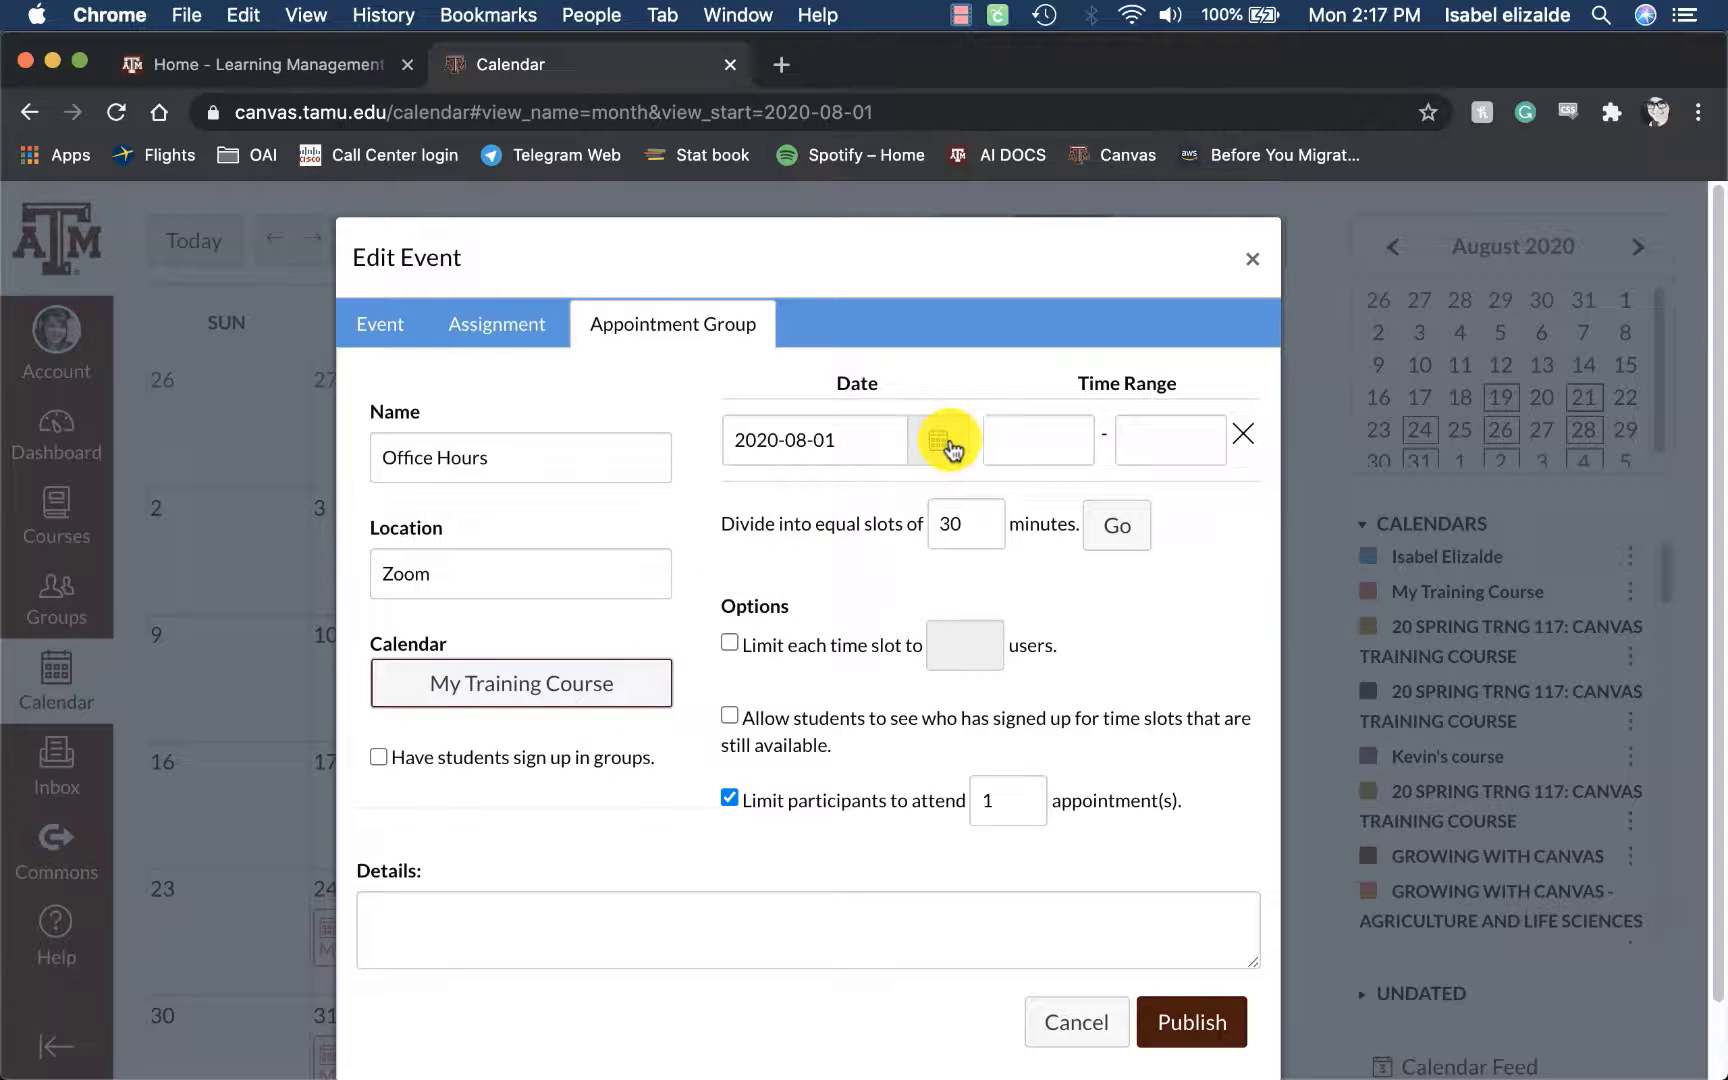
Enter Office Hours dates July 10 and 17, 2020, from 1 to 2 pm.
left_click(947, 440)
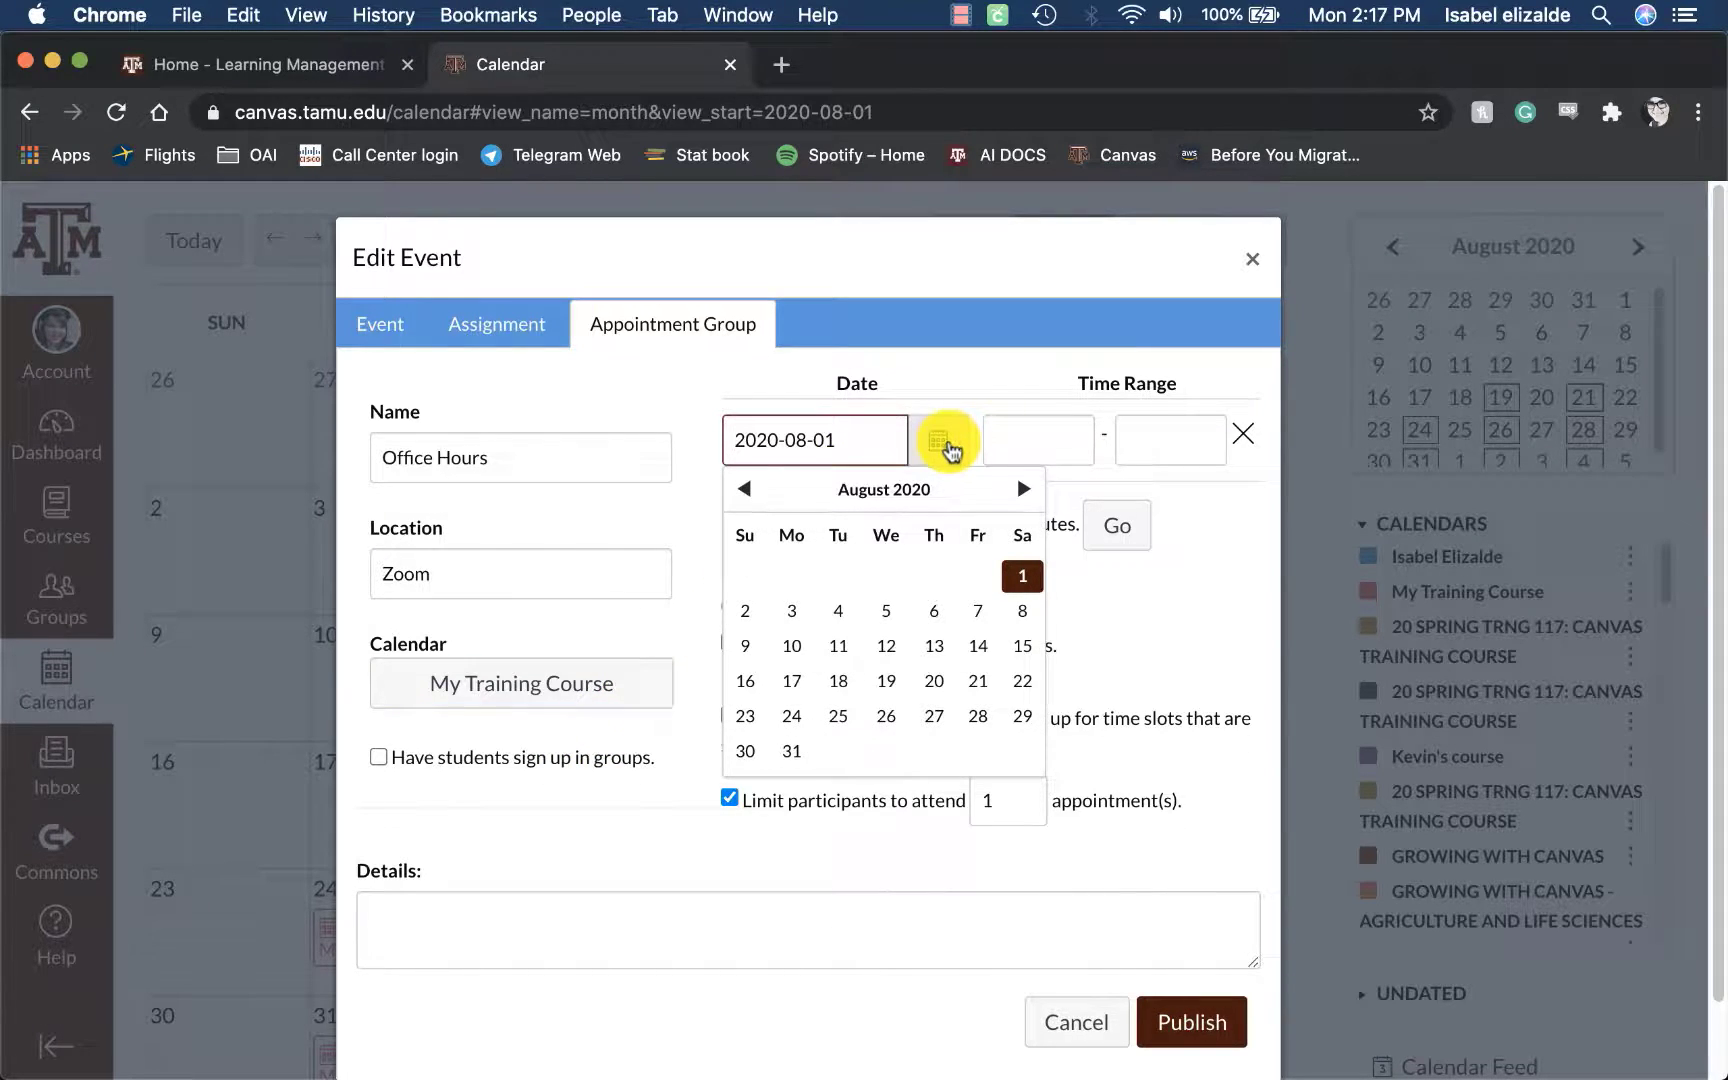
left_click(745, 489)
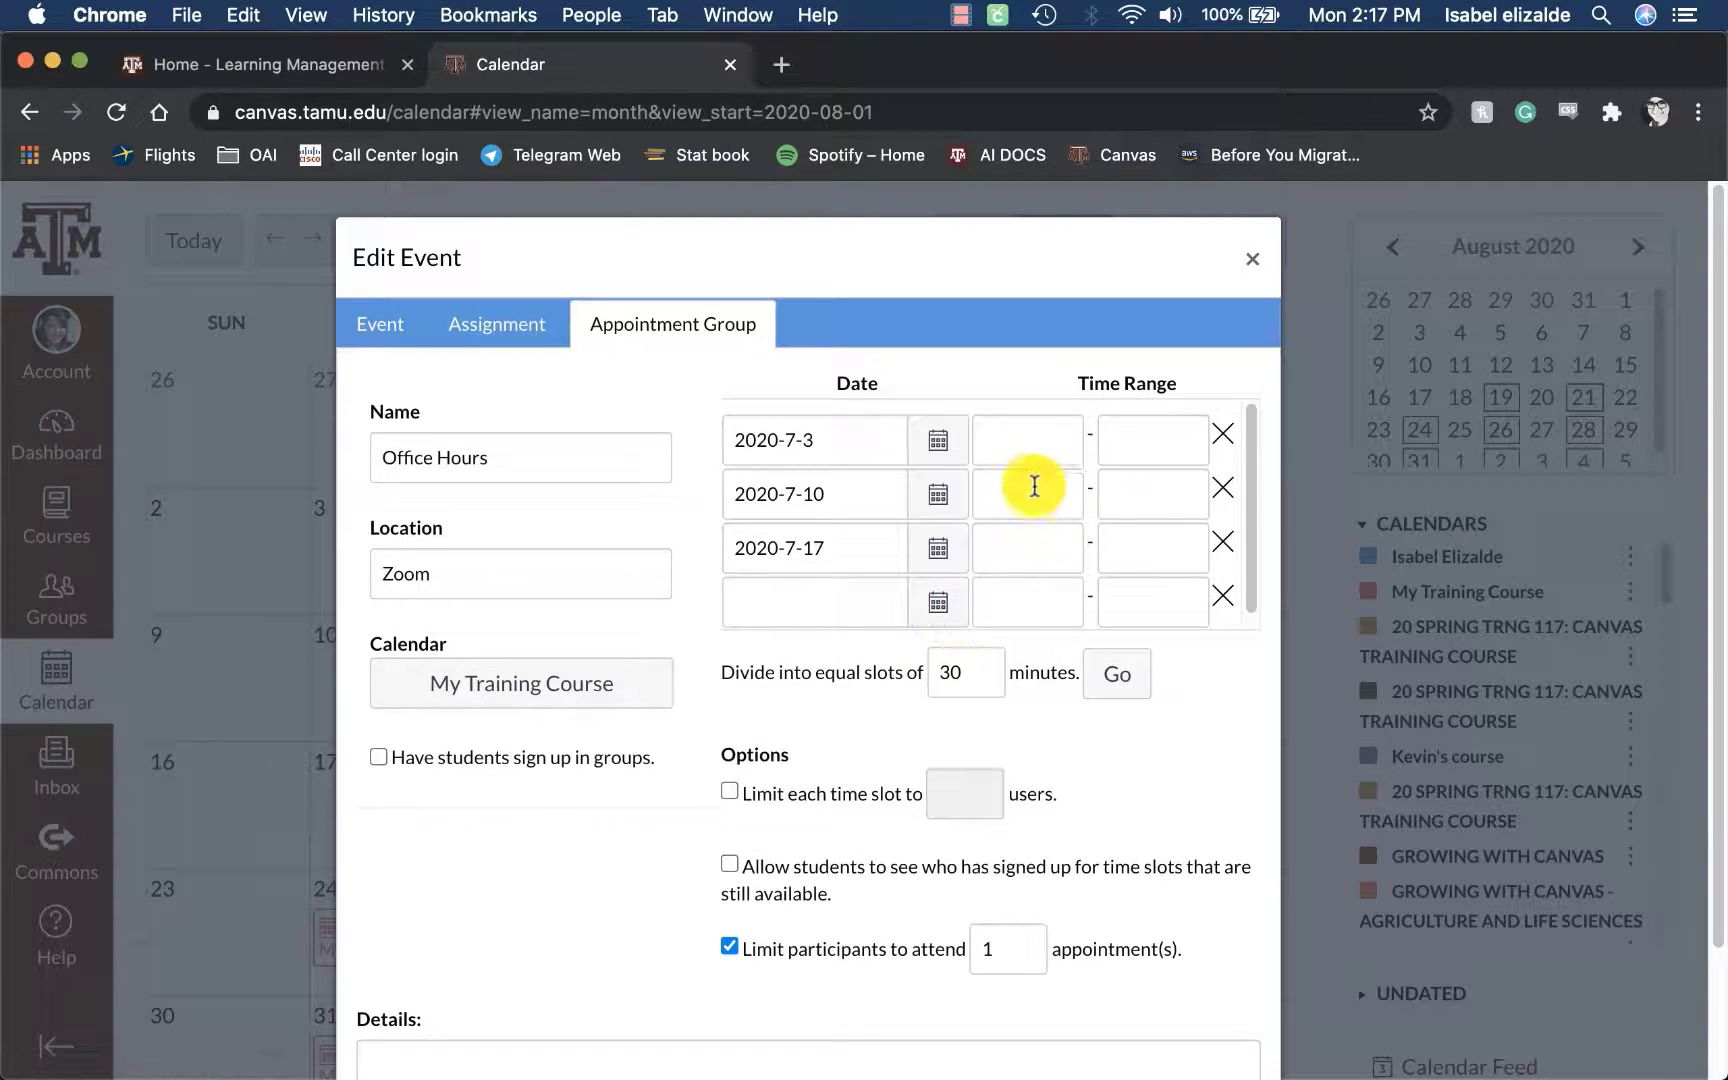
left_click(1027, 440)
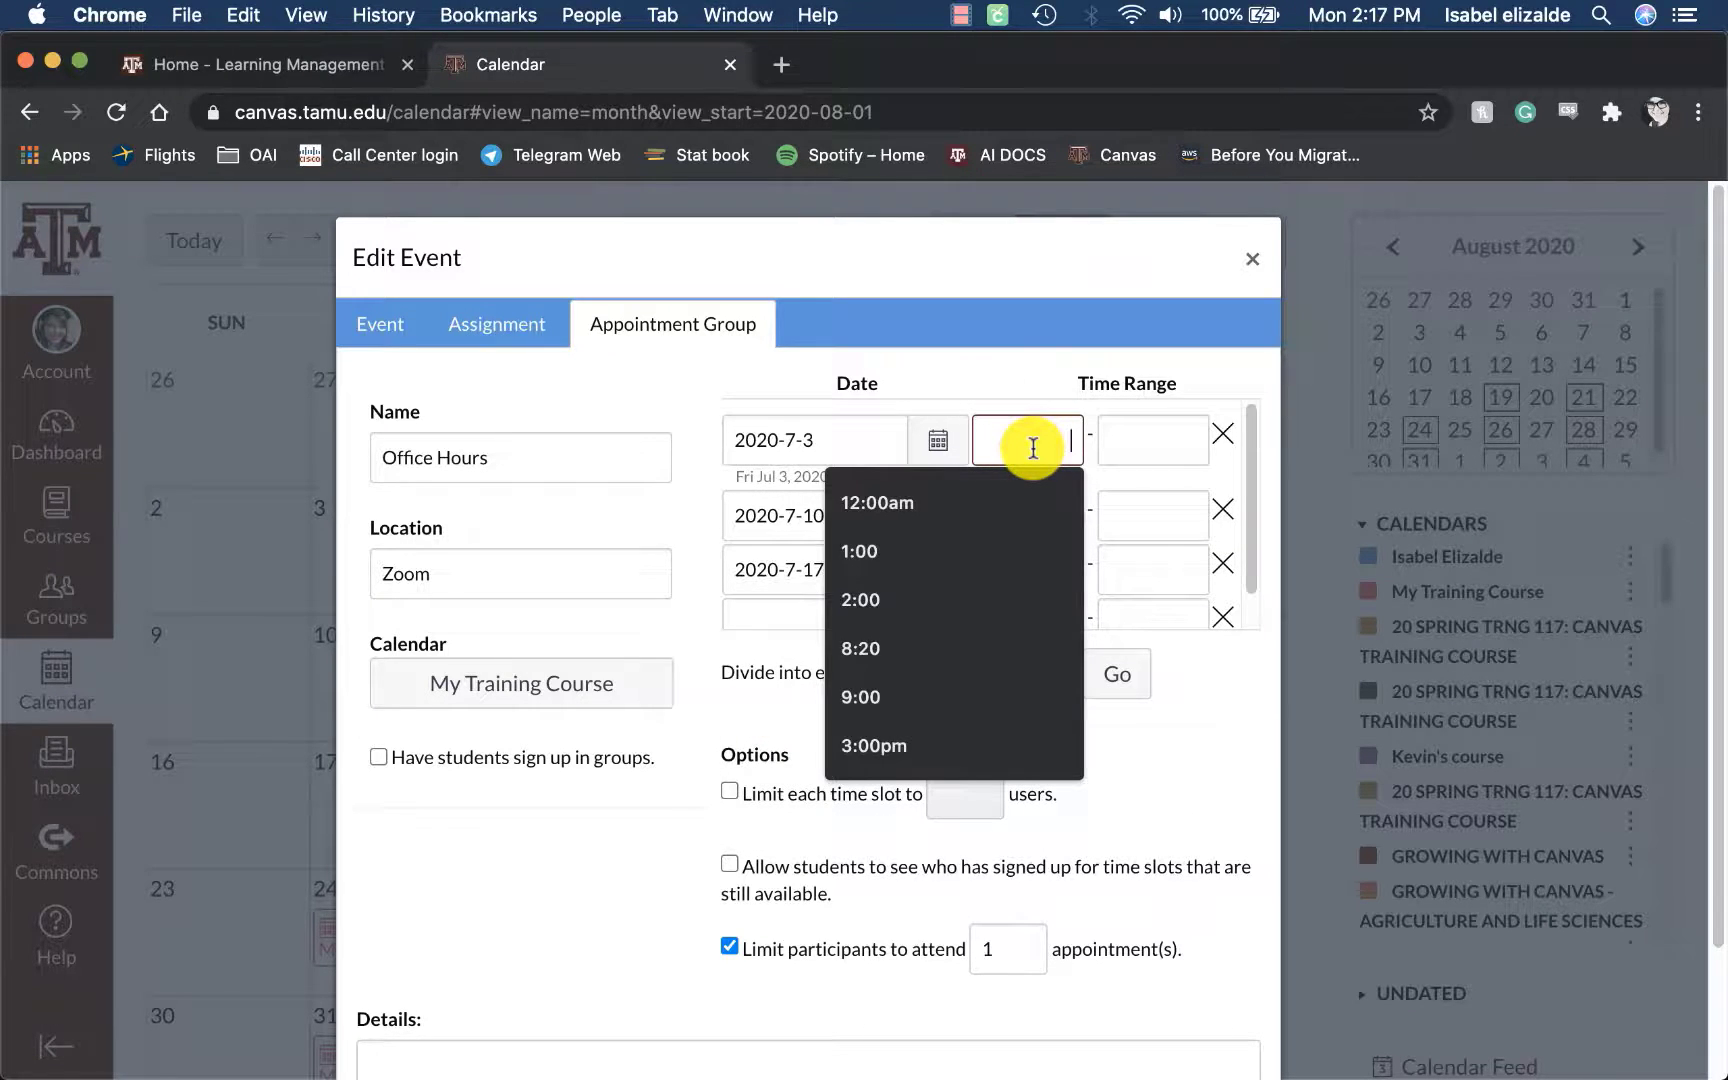
type("1")
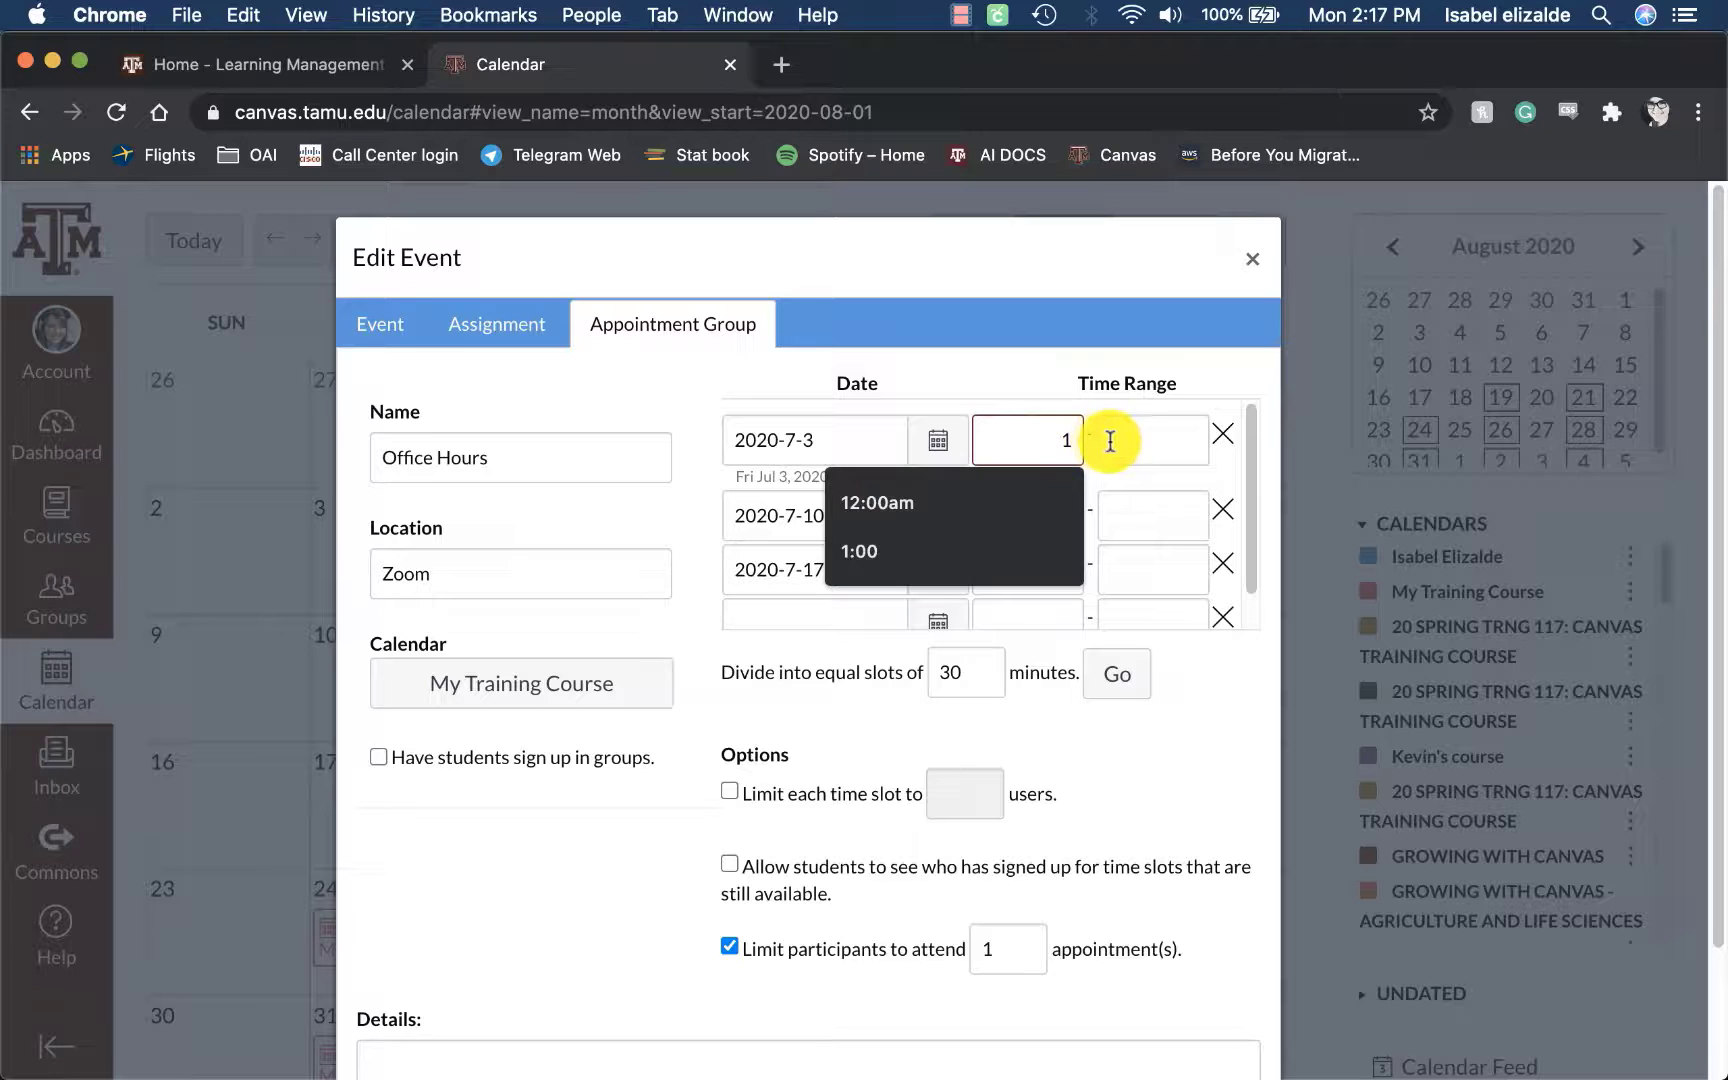
type("2")
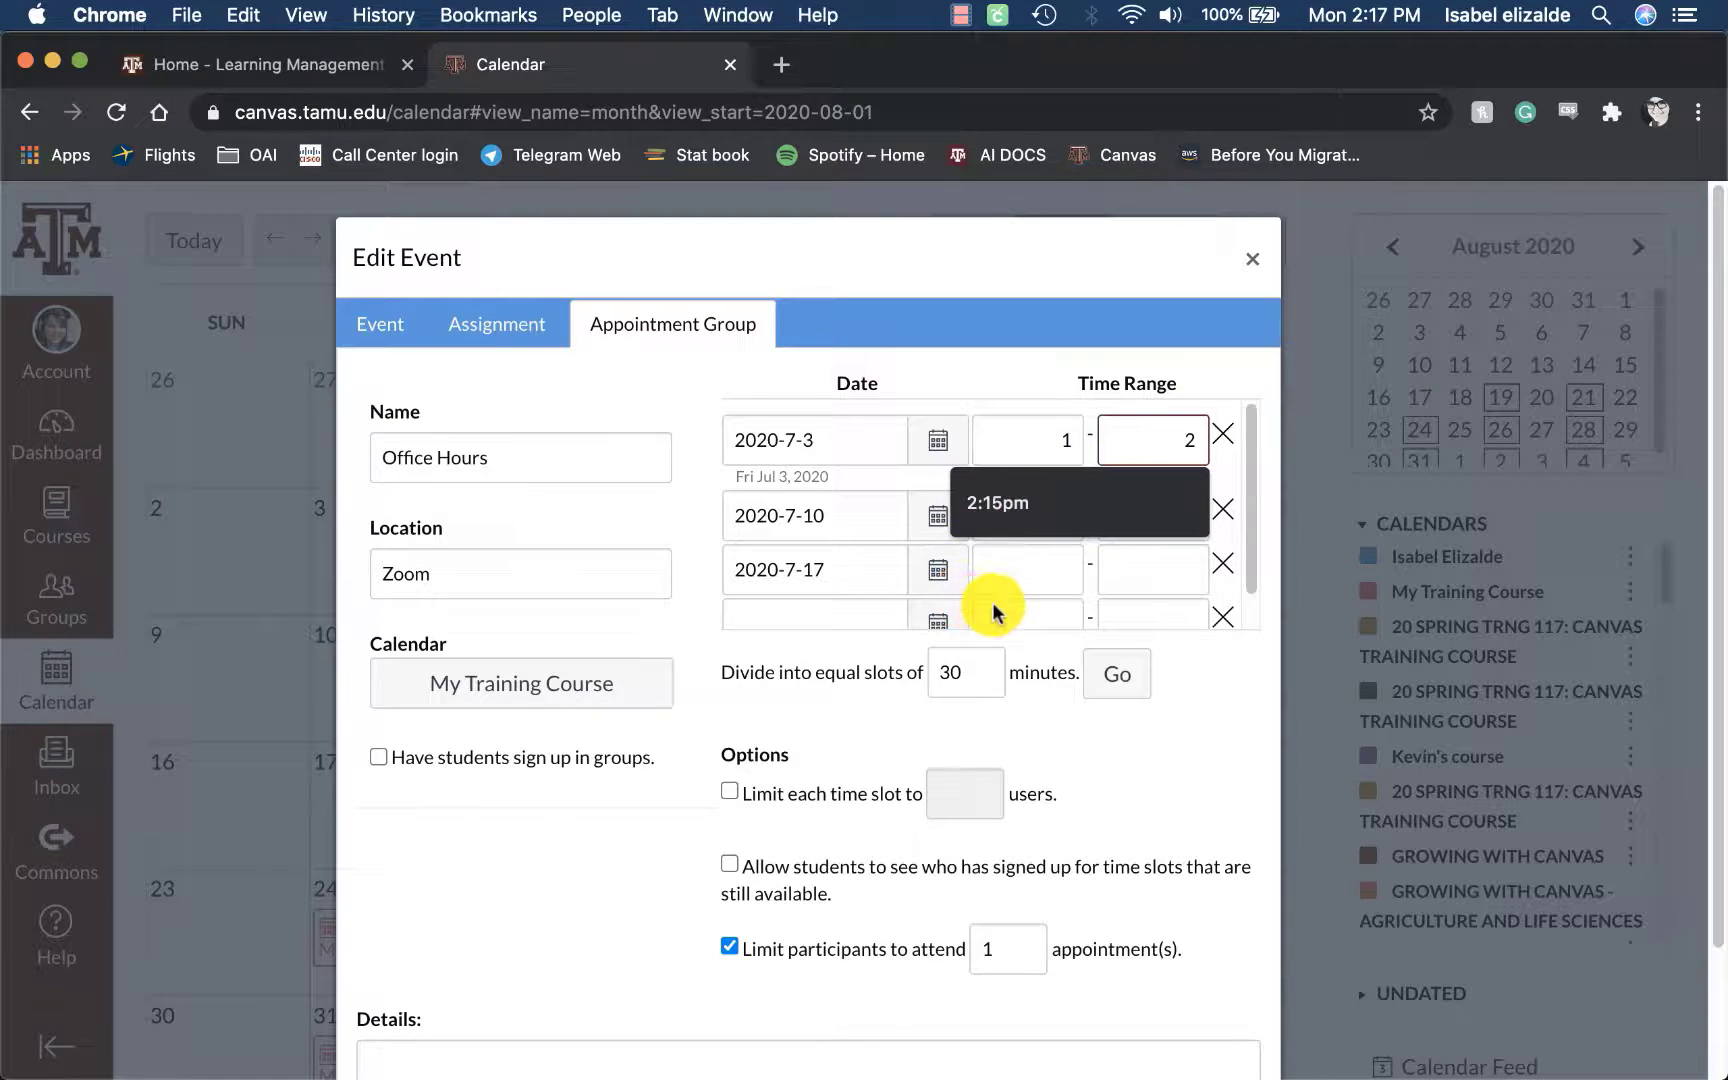
left_click(1026, 458)
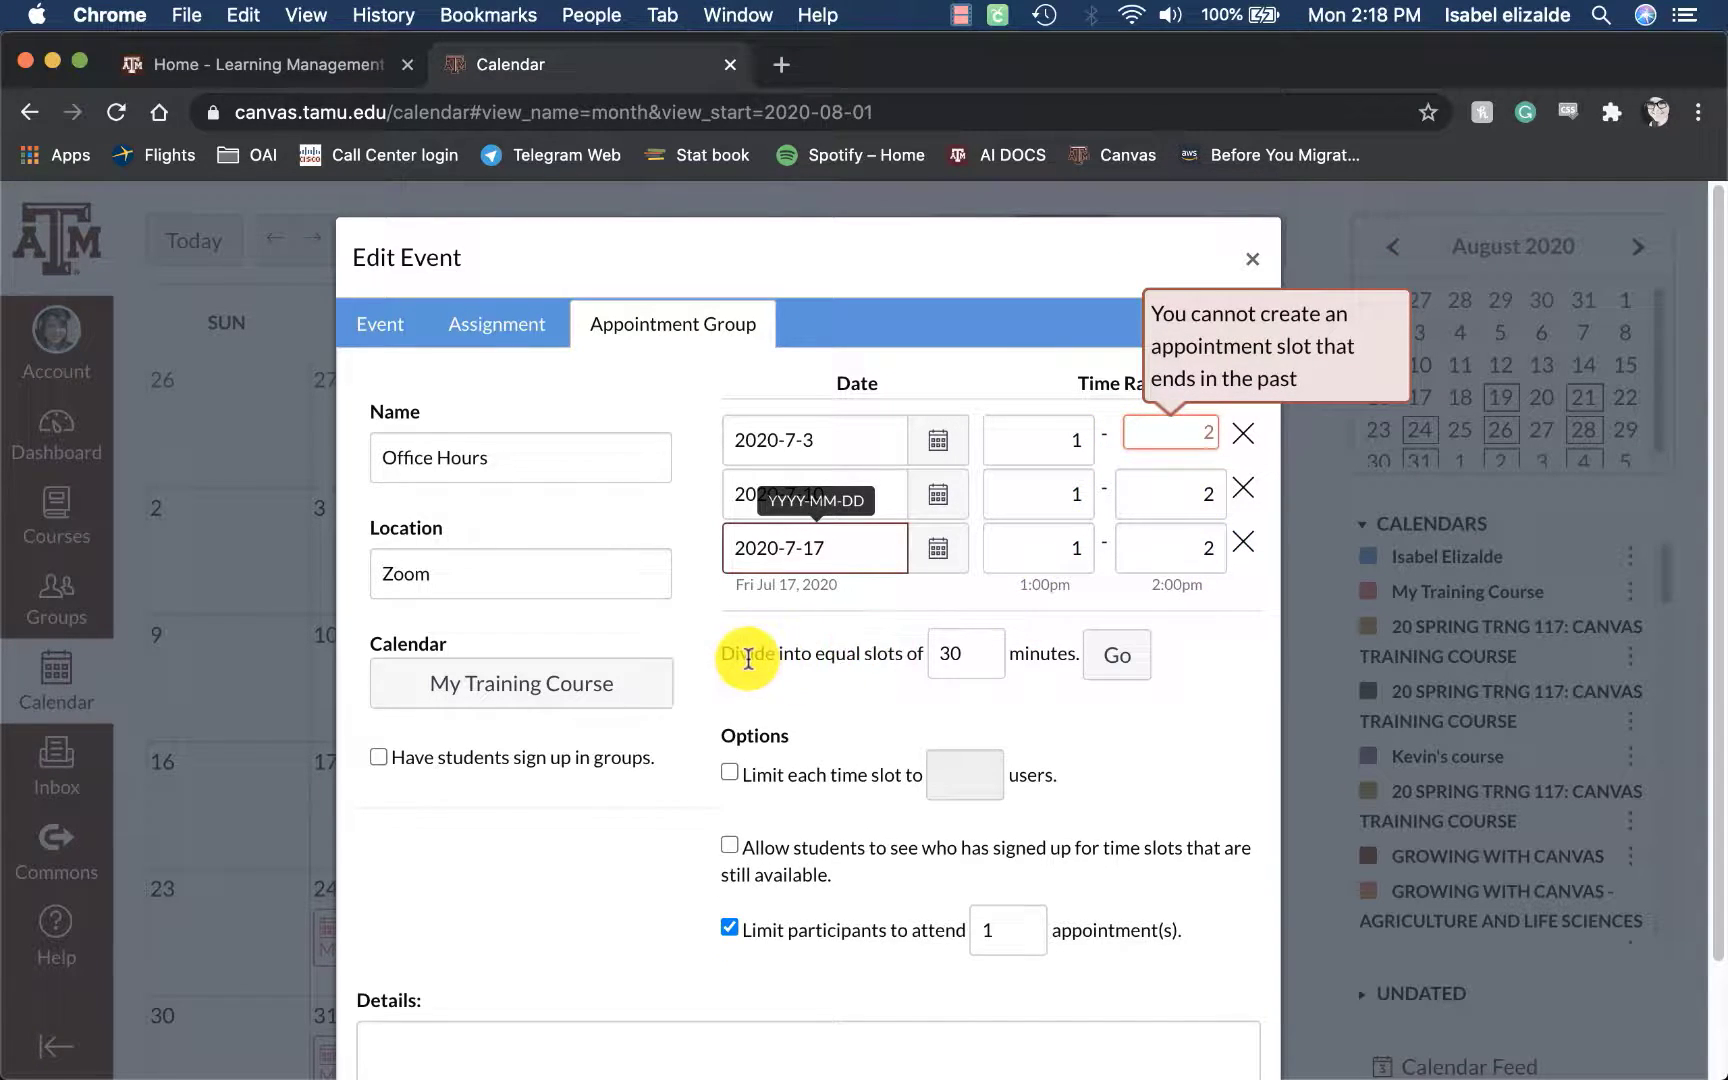
mouse_move(854, 661)
type("15")
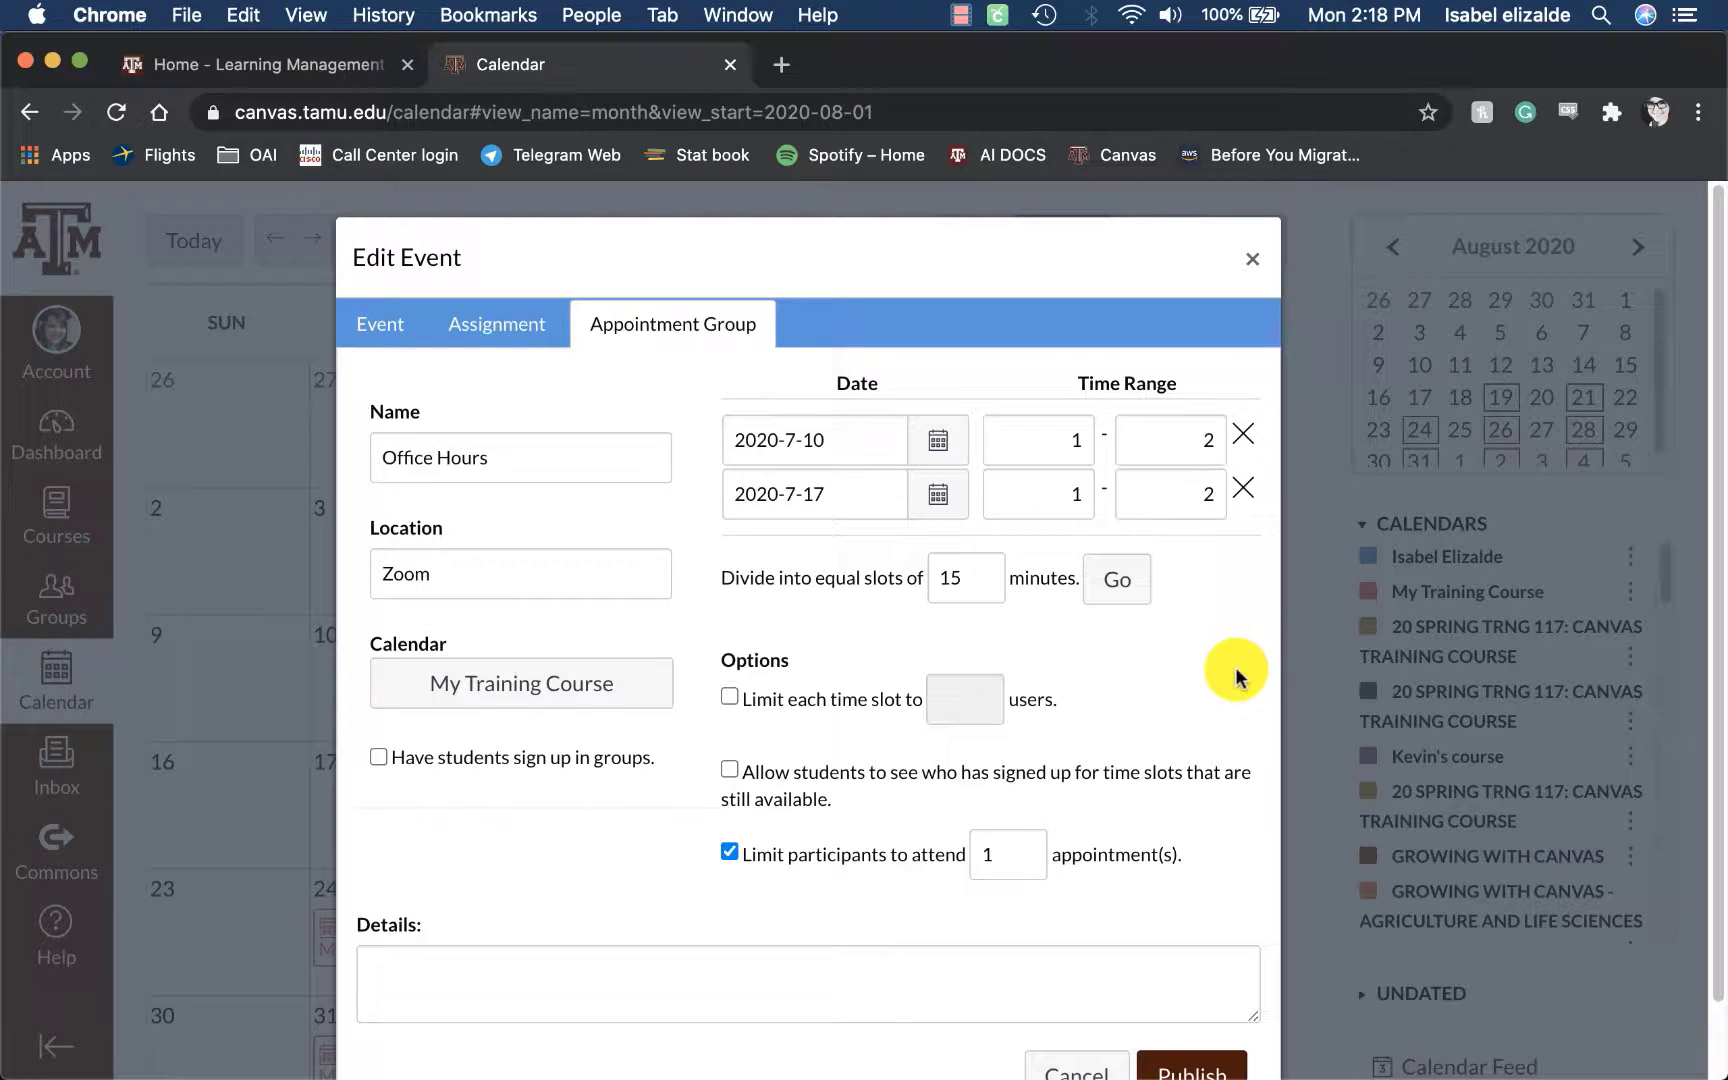
mouse_move(1099, 657)
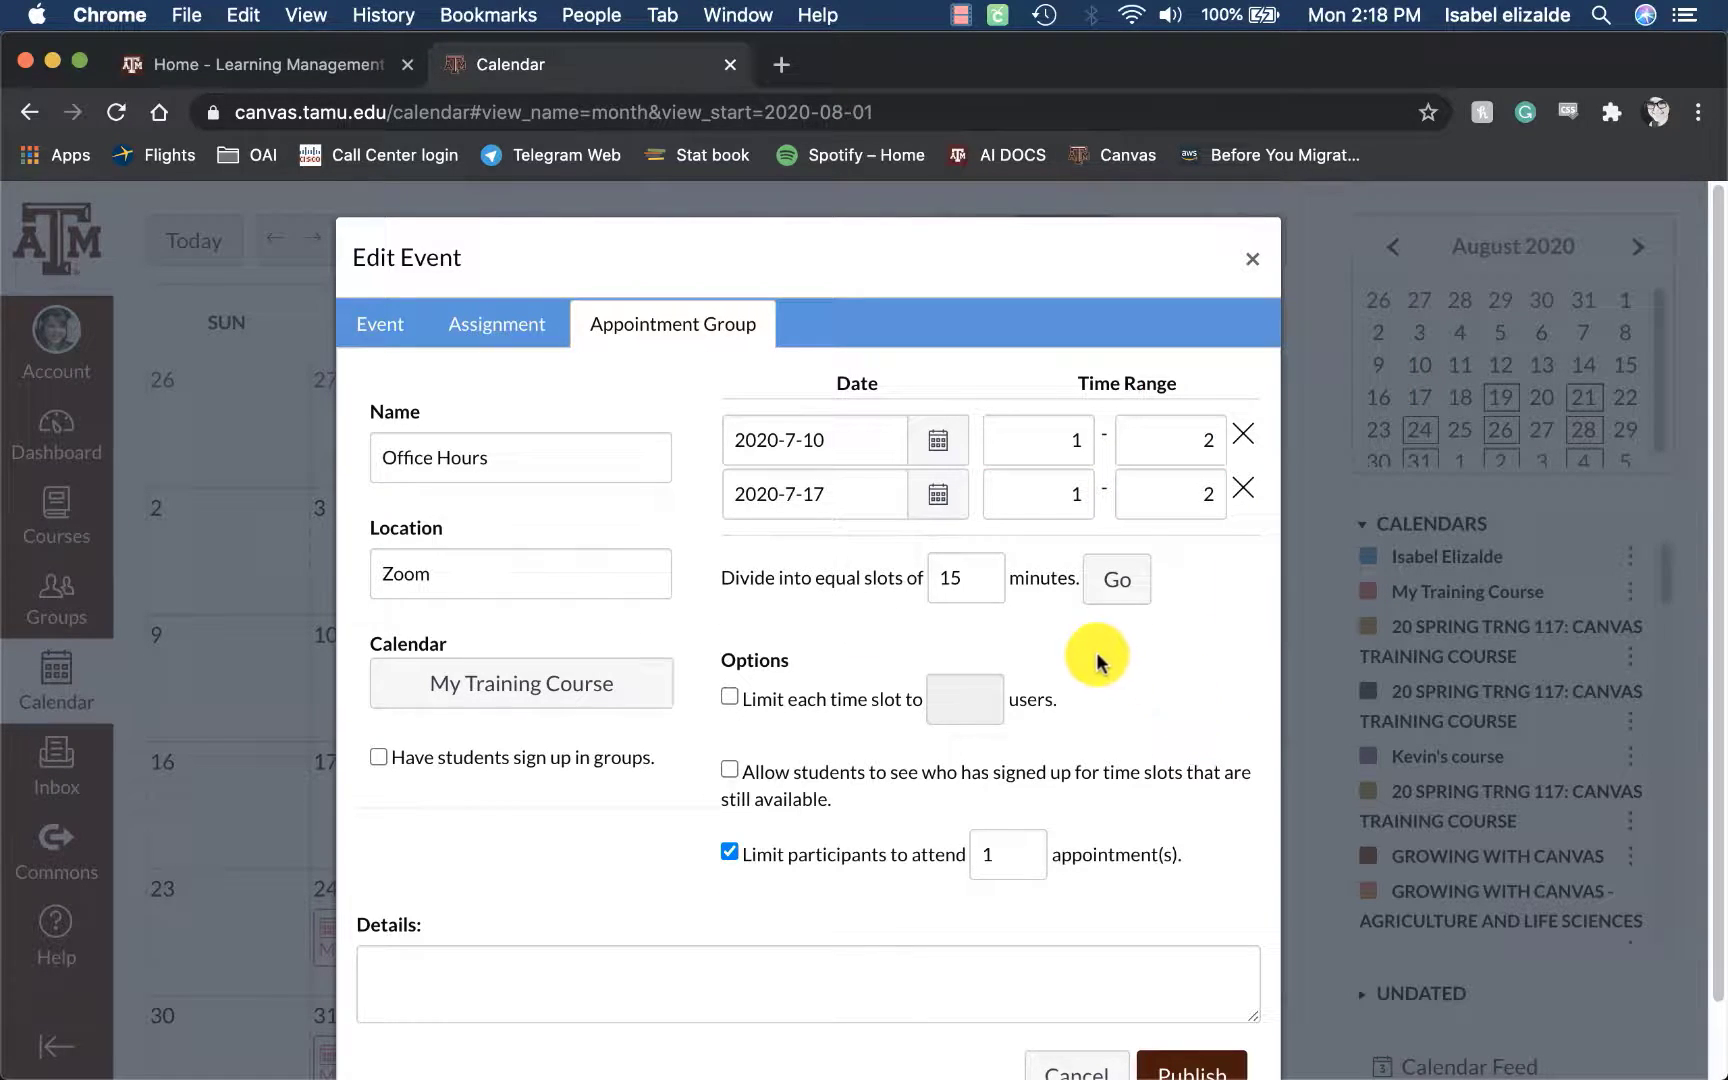
Generate 15-minute slots, limit each to 1 user, and uncheck participant attendance limit.
left_click(1115, 579)
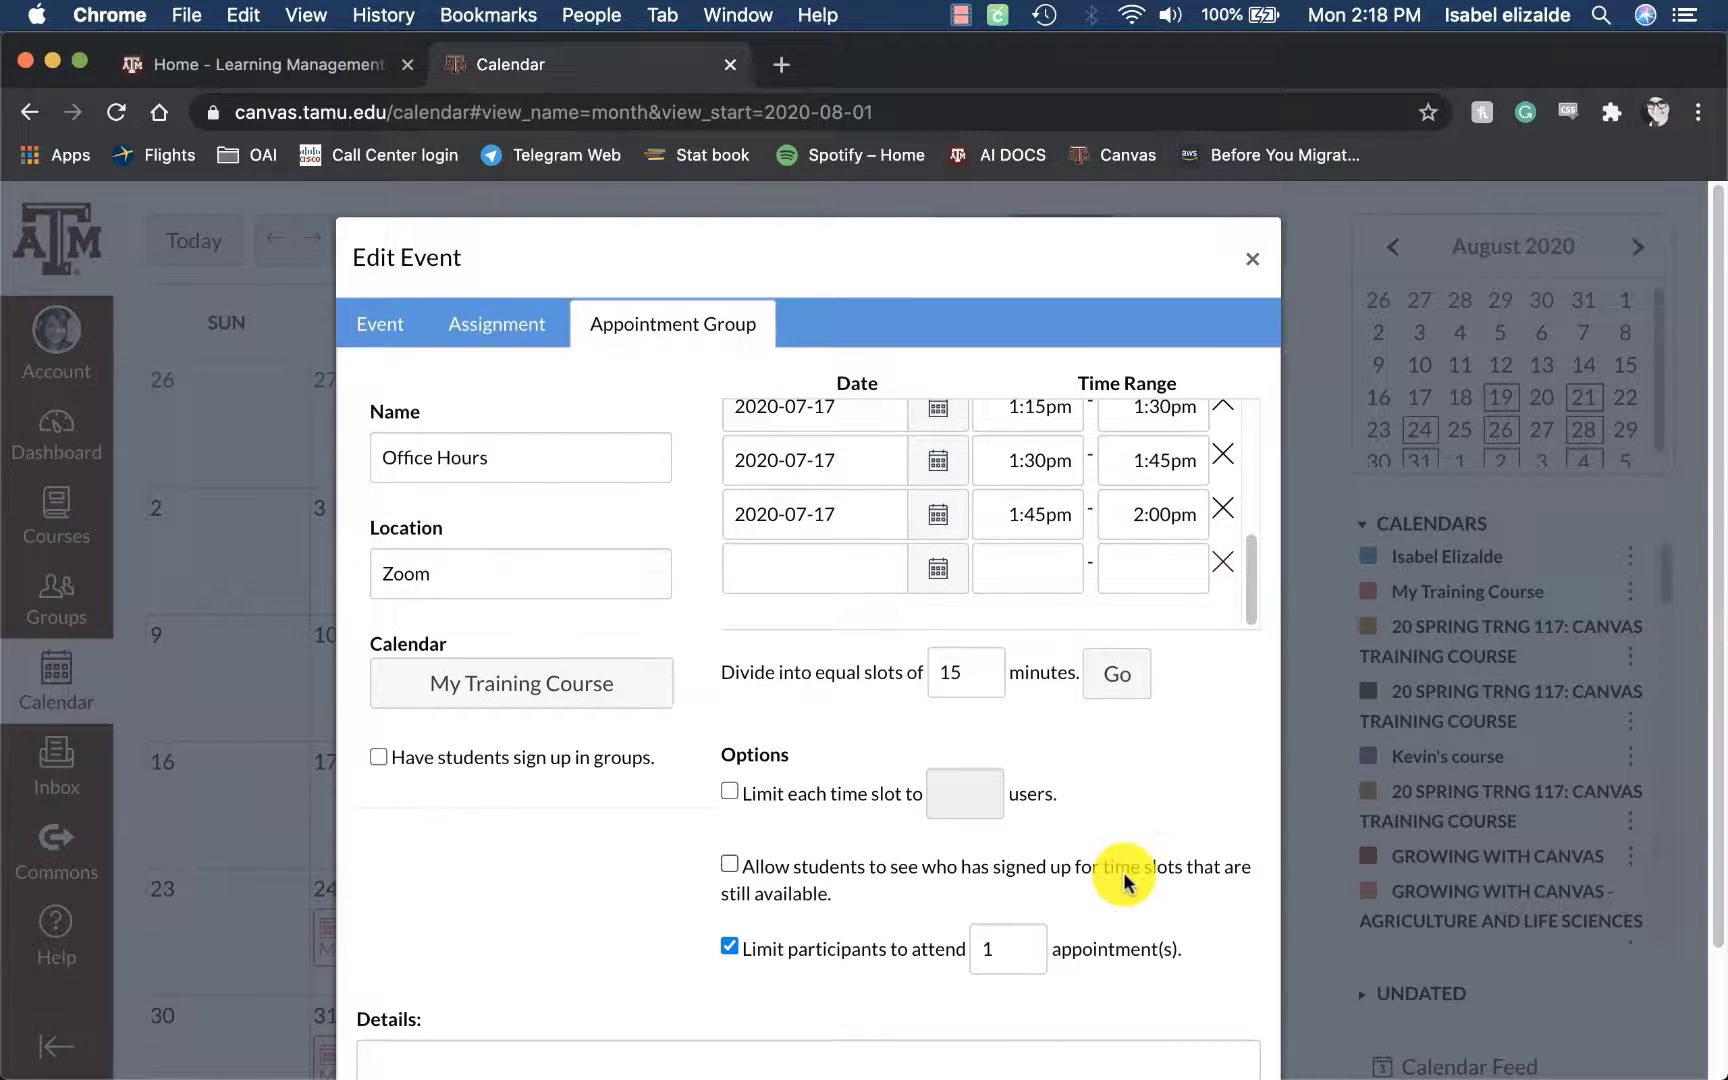
scroll("down", 3)
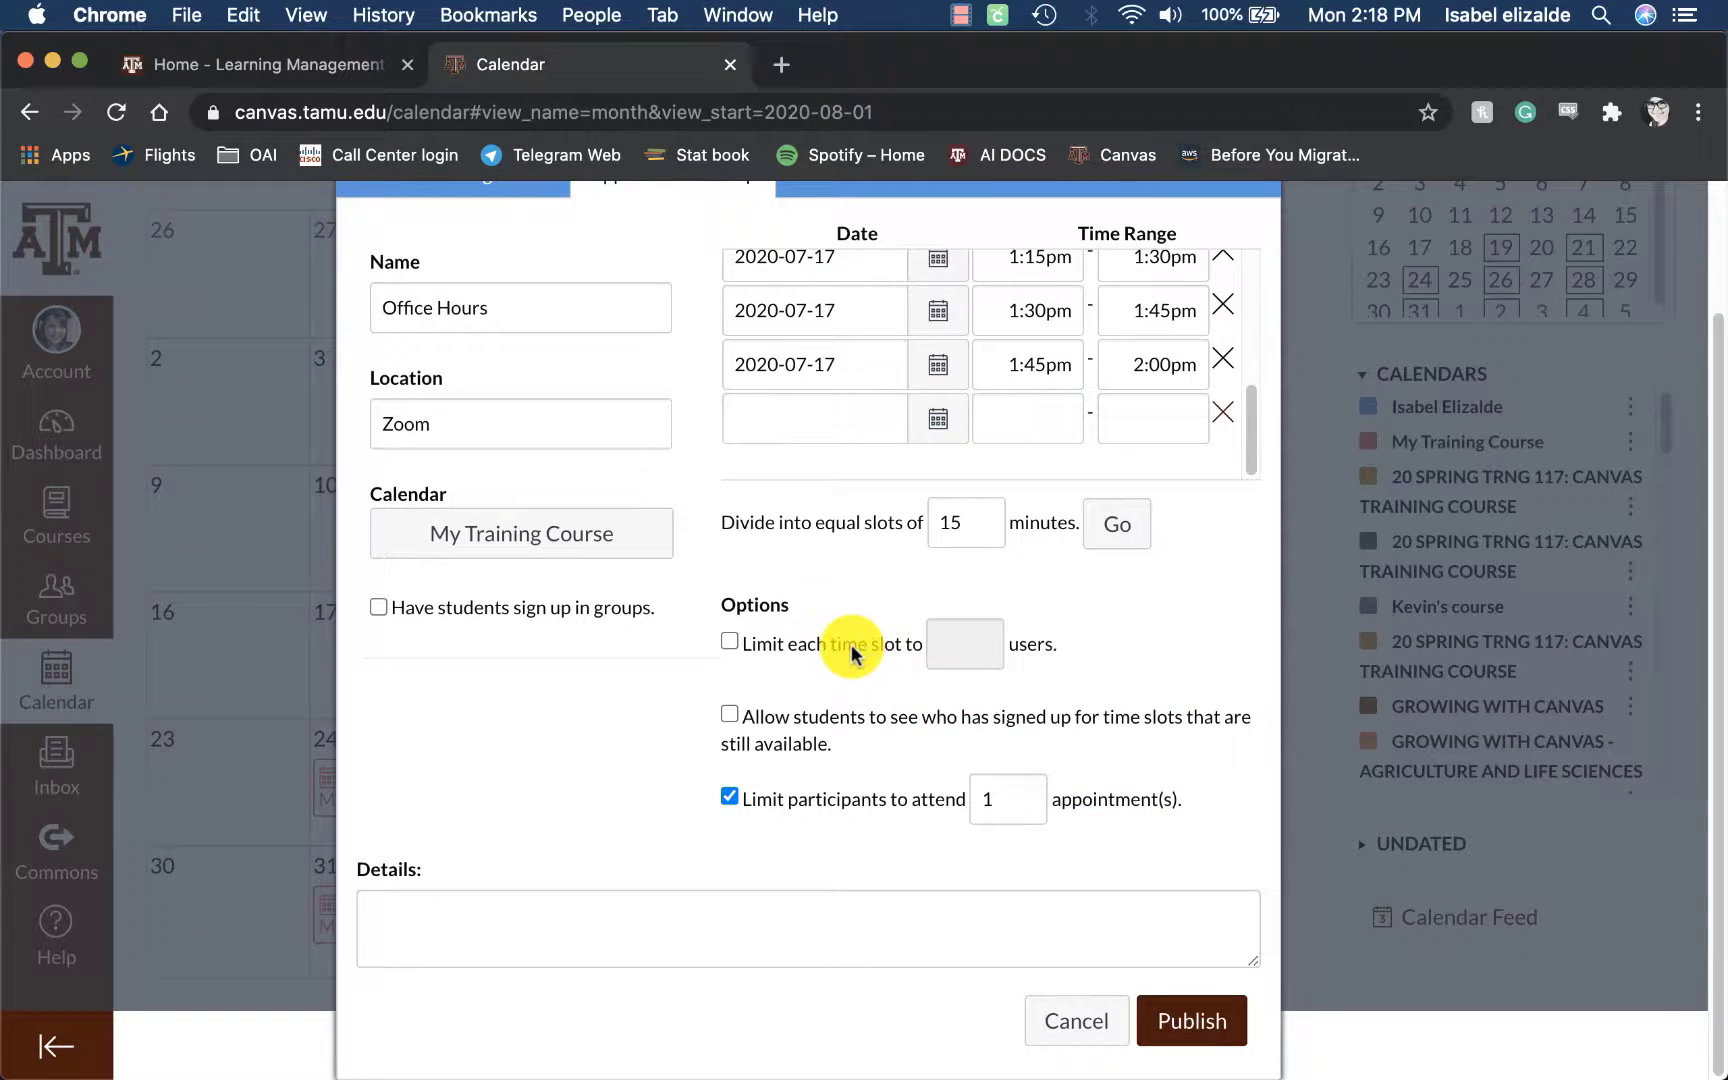
left_click(730, 644)
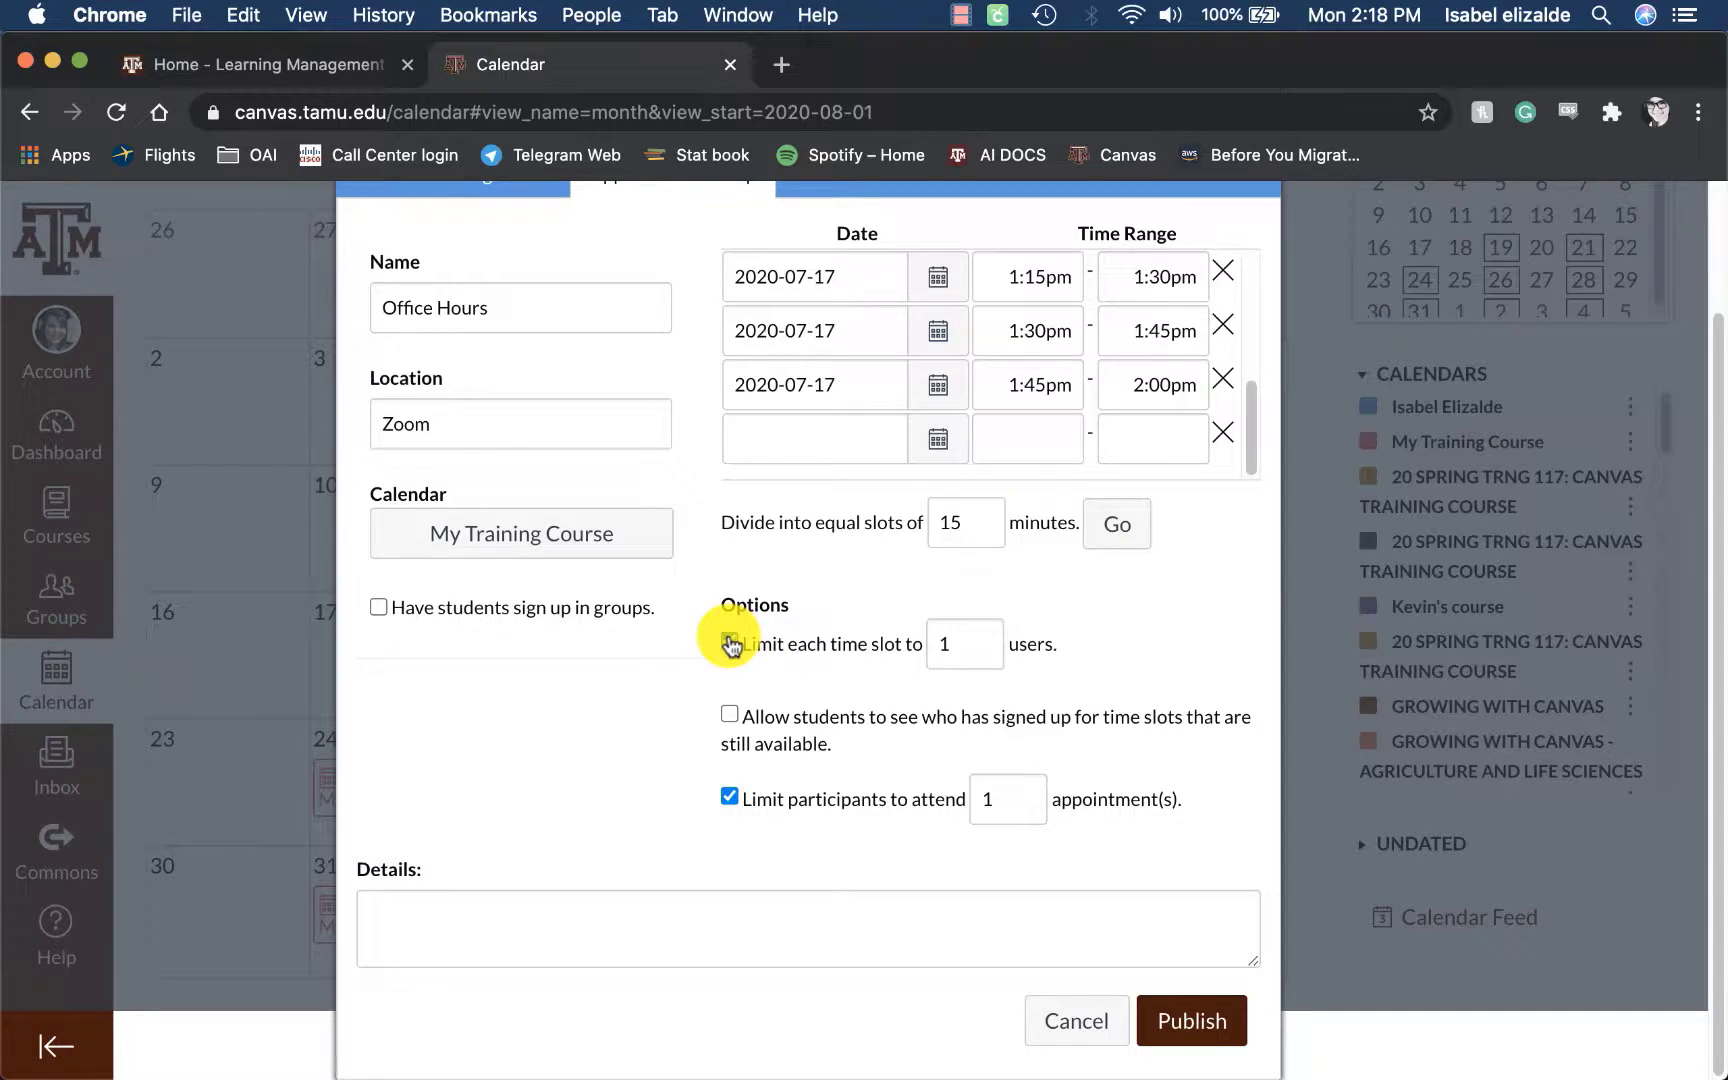
left_click(730, 644)
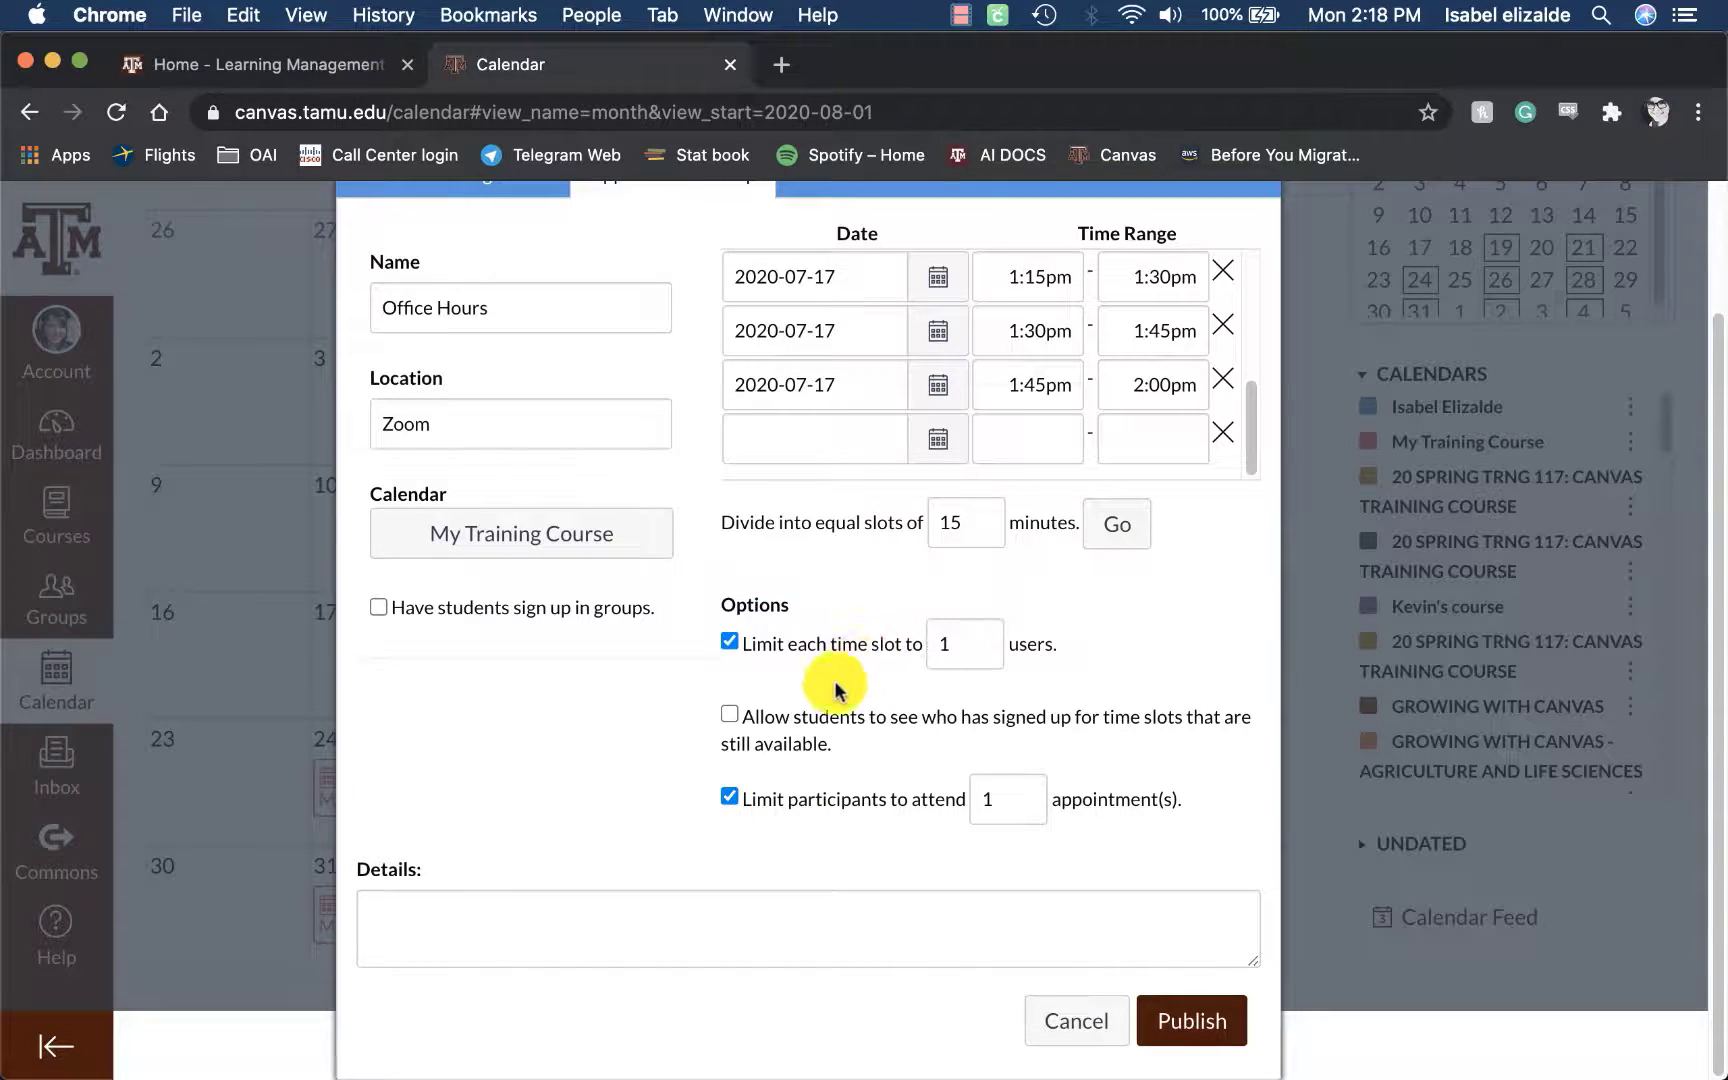
mouse_move(810, 727)
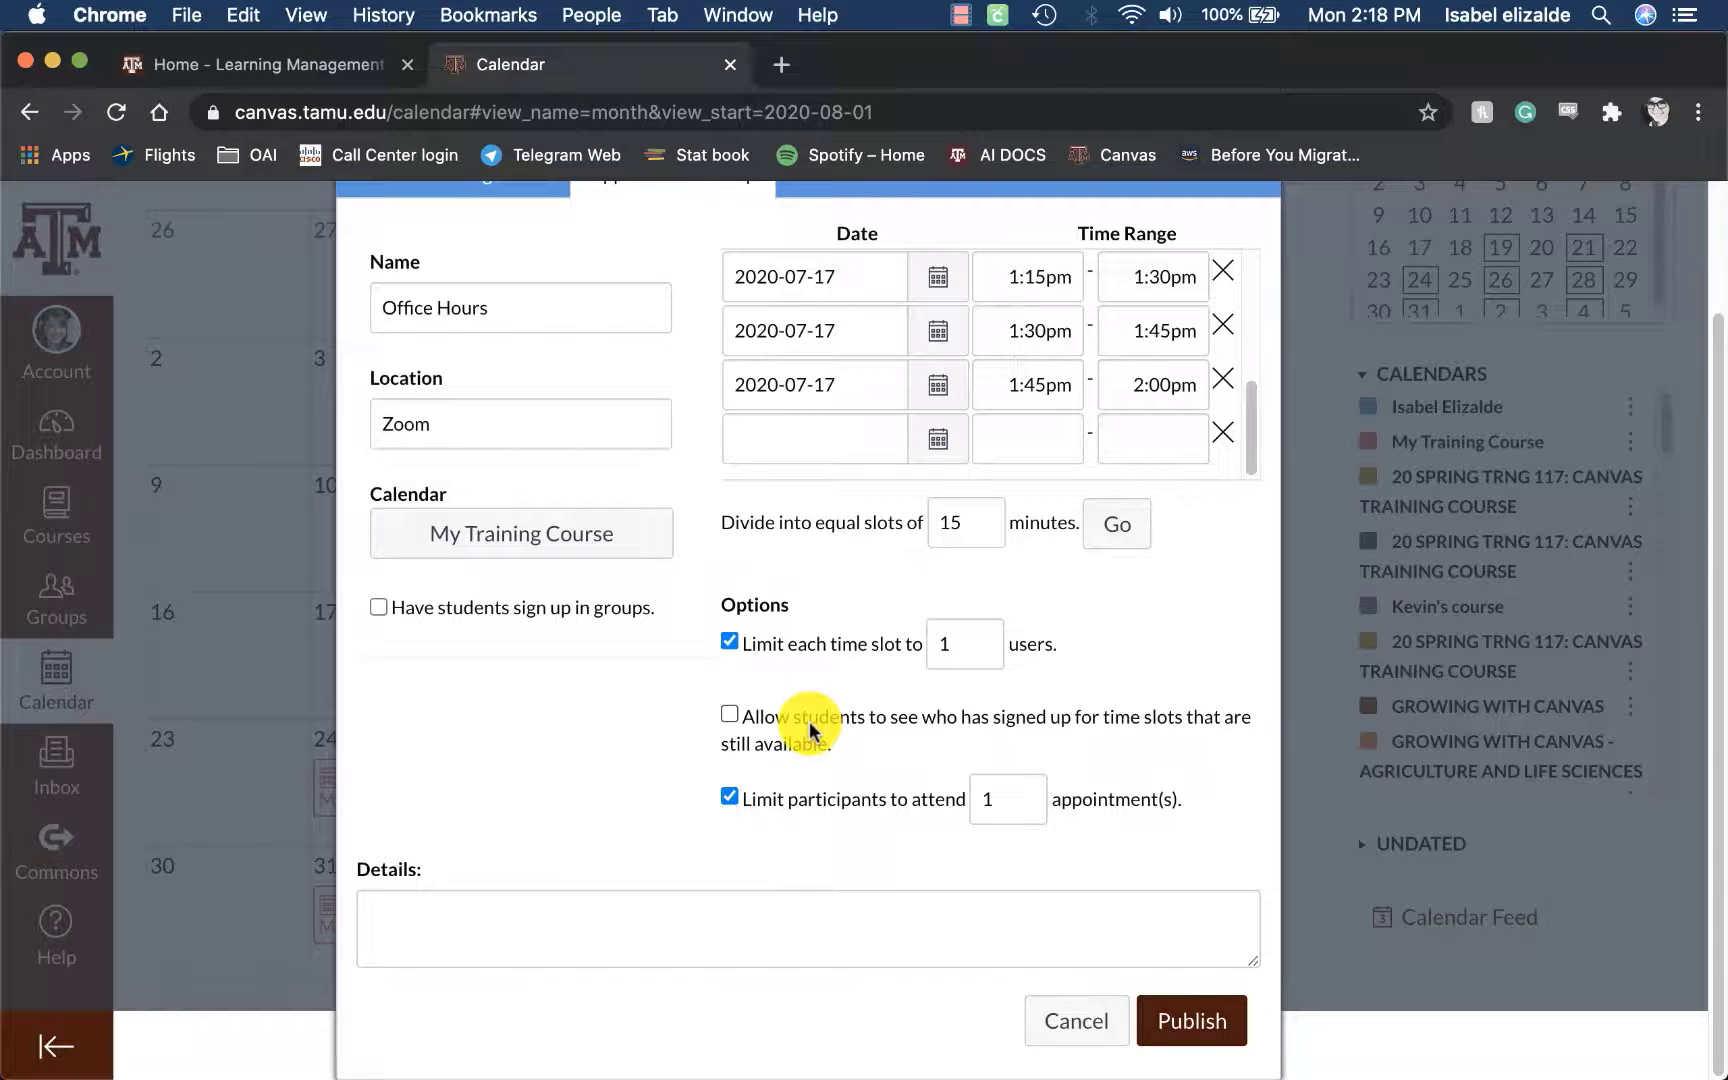
mouse_move(812, 810)
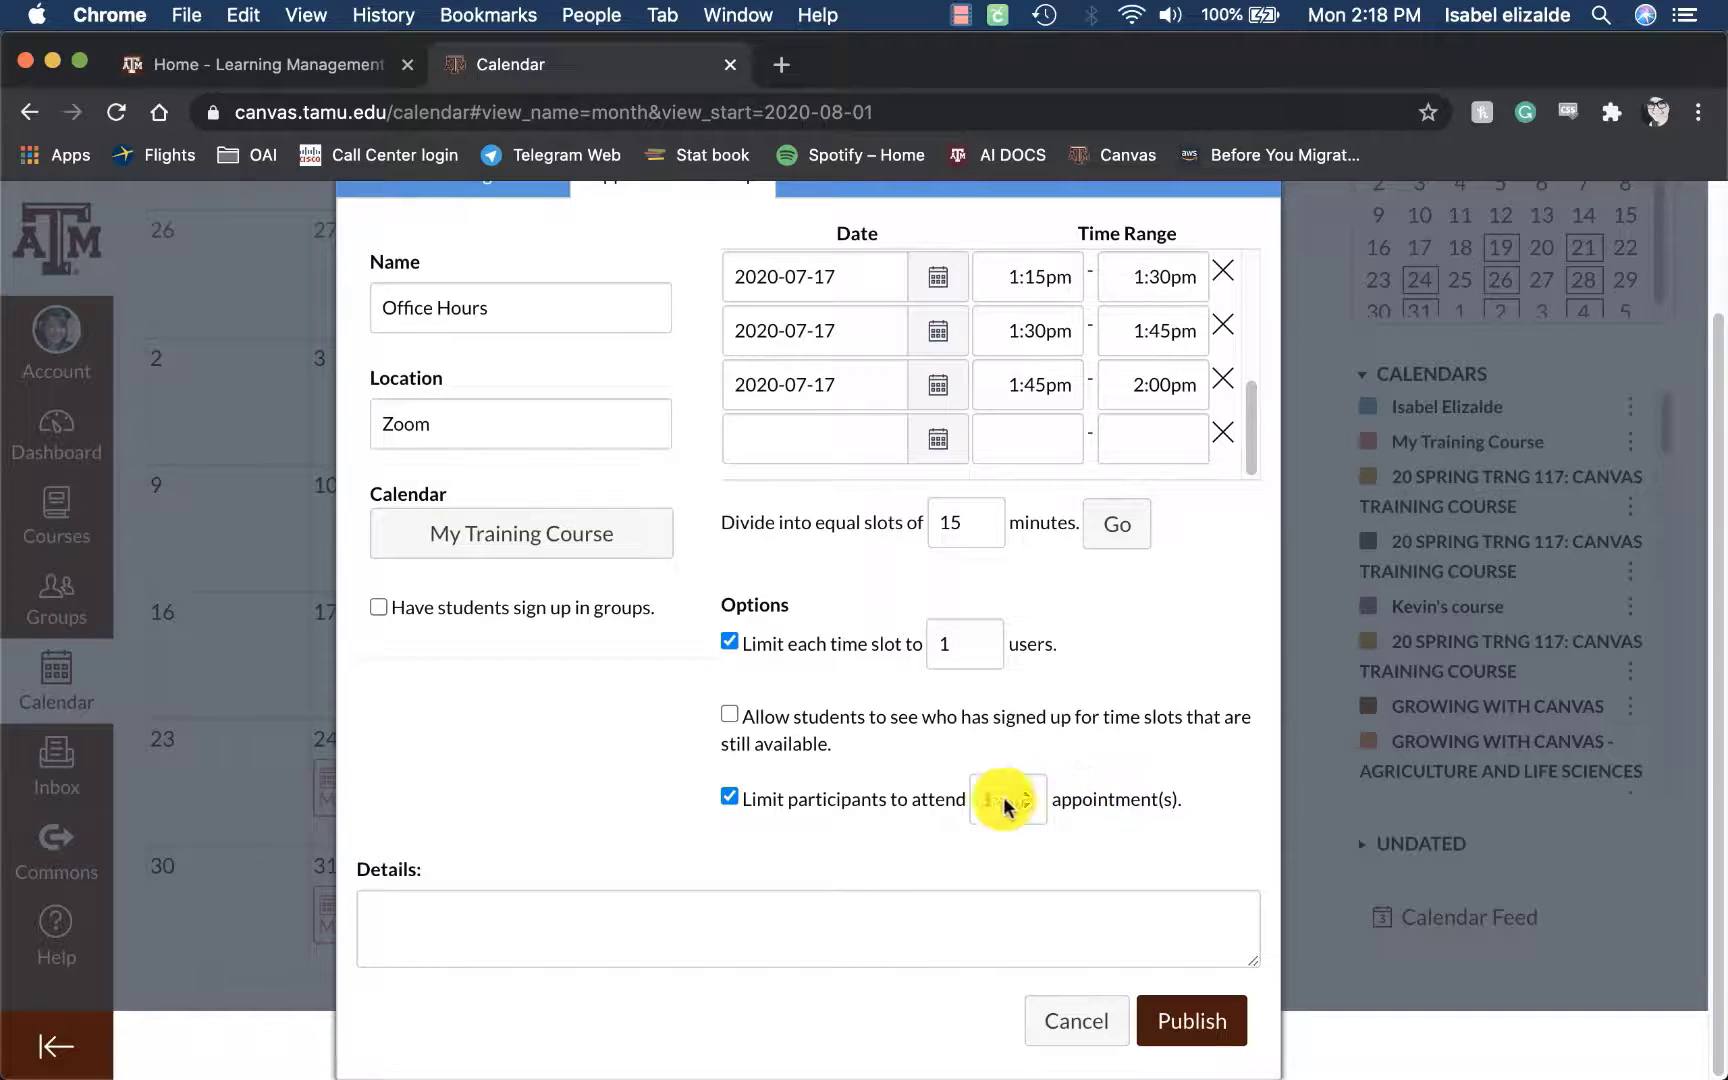
left_click(730, 799)
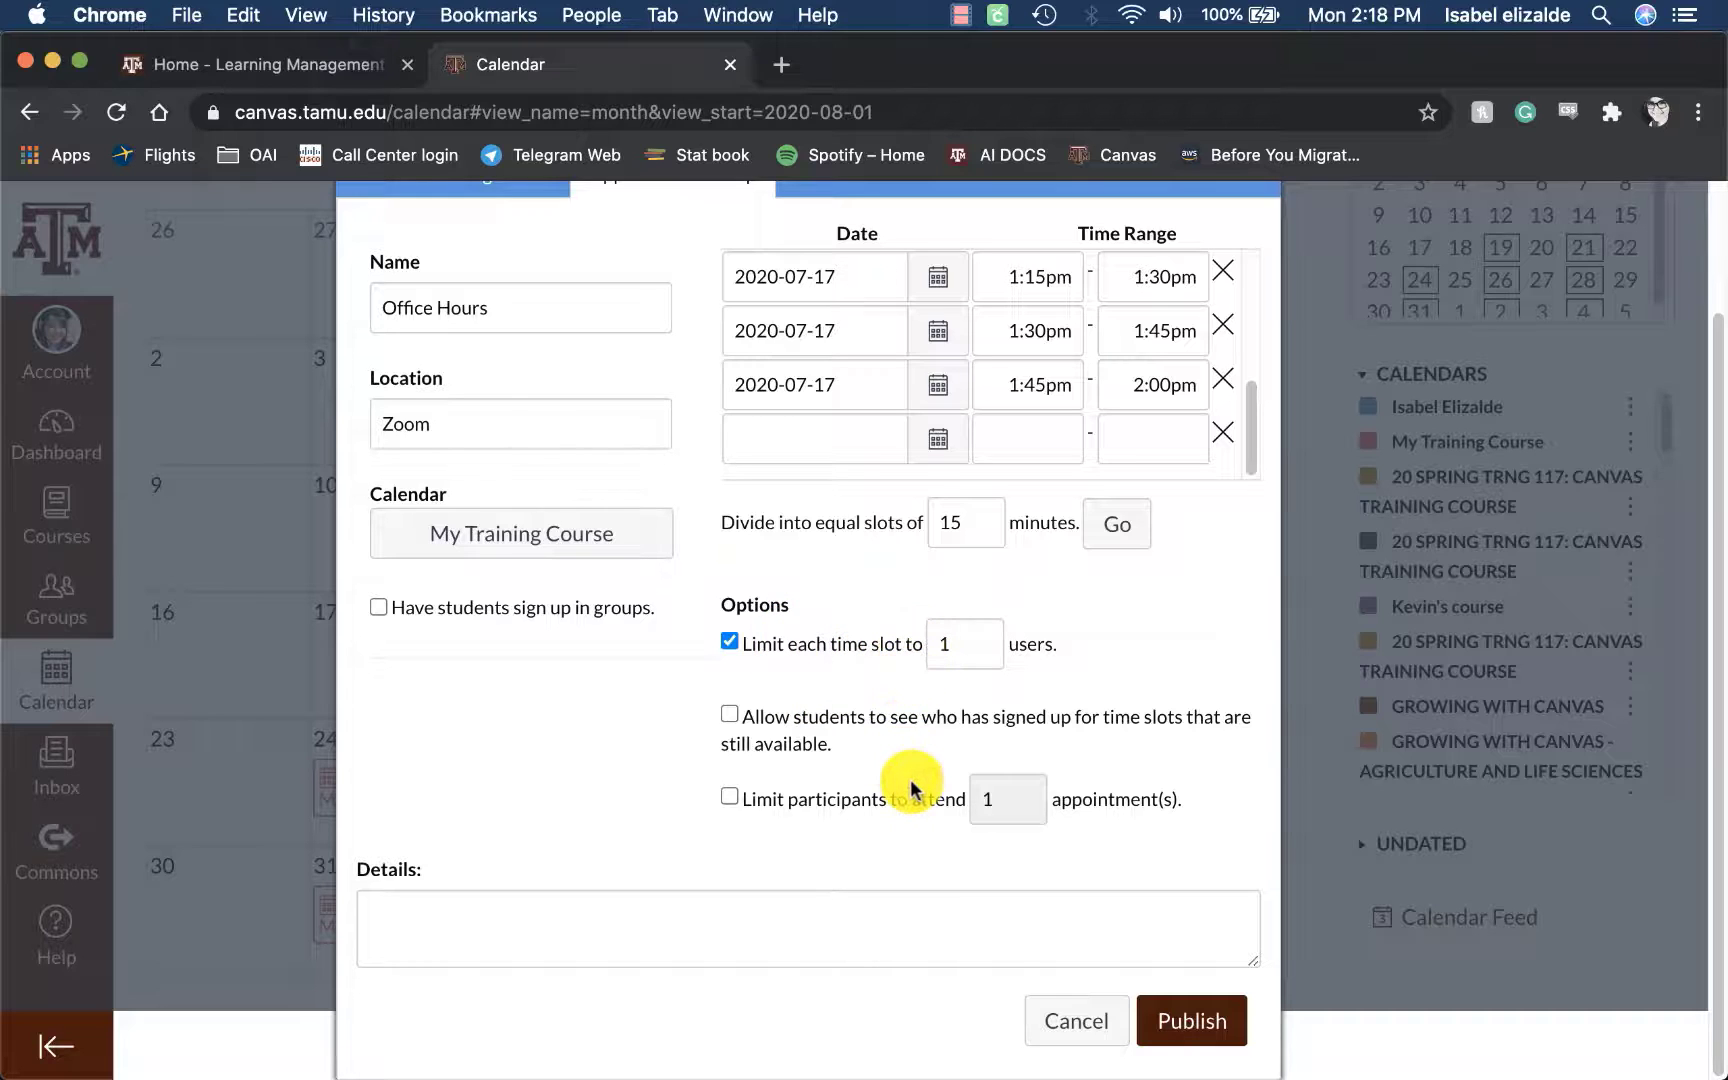
mouse_move(1113, 986)
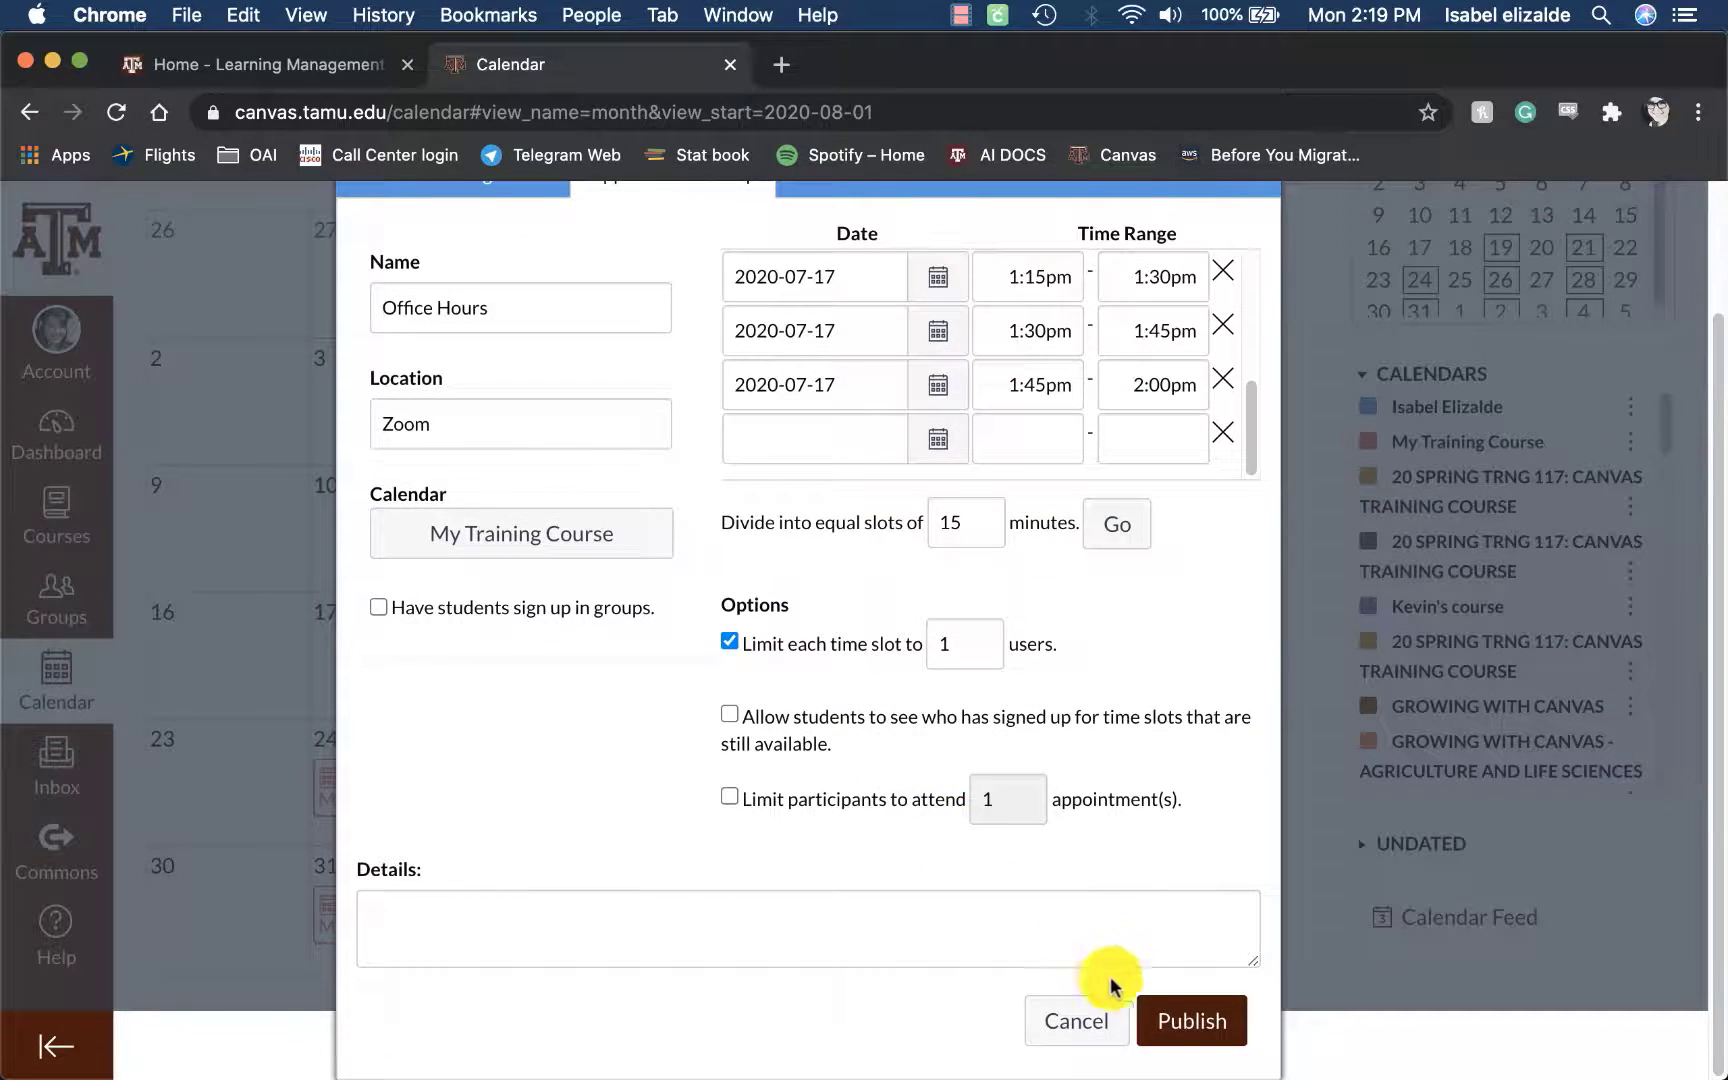
Publish Office Hours and browse July 2020 Fridays with 1:00–1:45 pm slots.
left_click(1190, 1019)
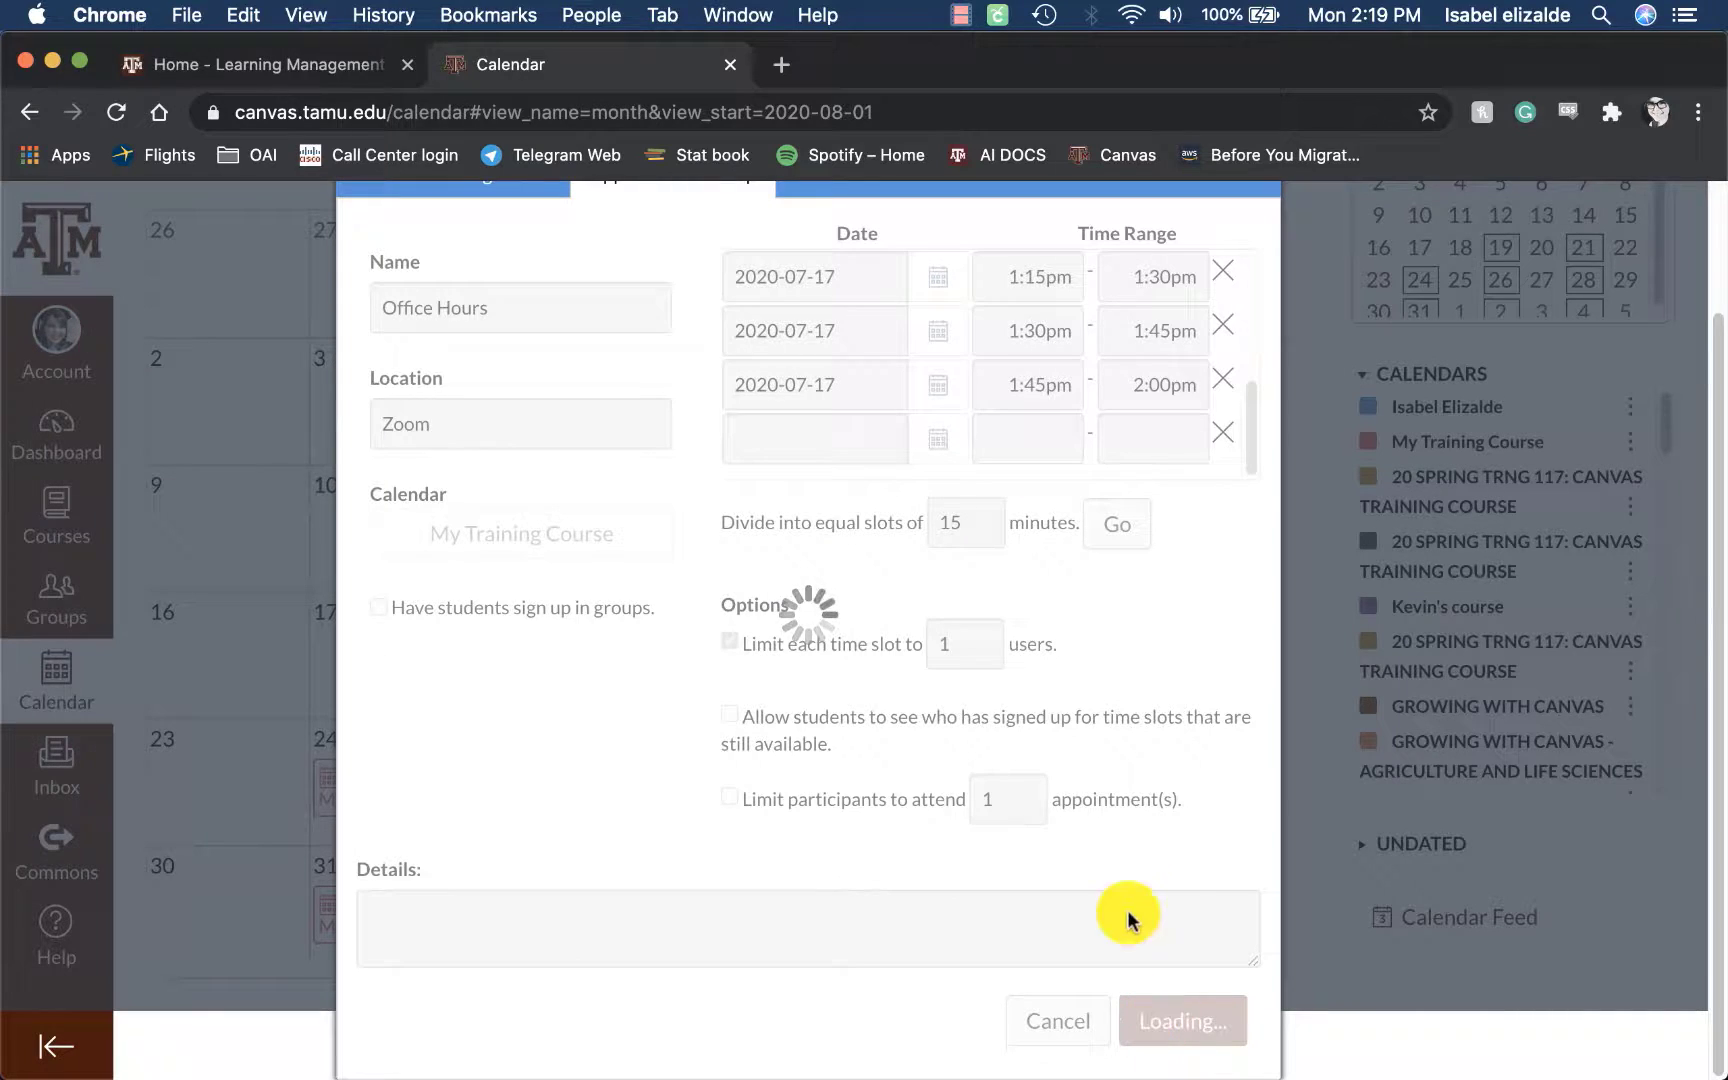
left_click(1180, 1020)
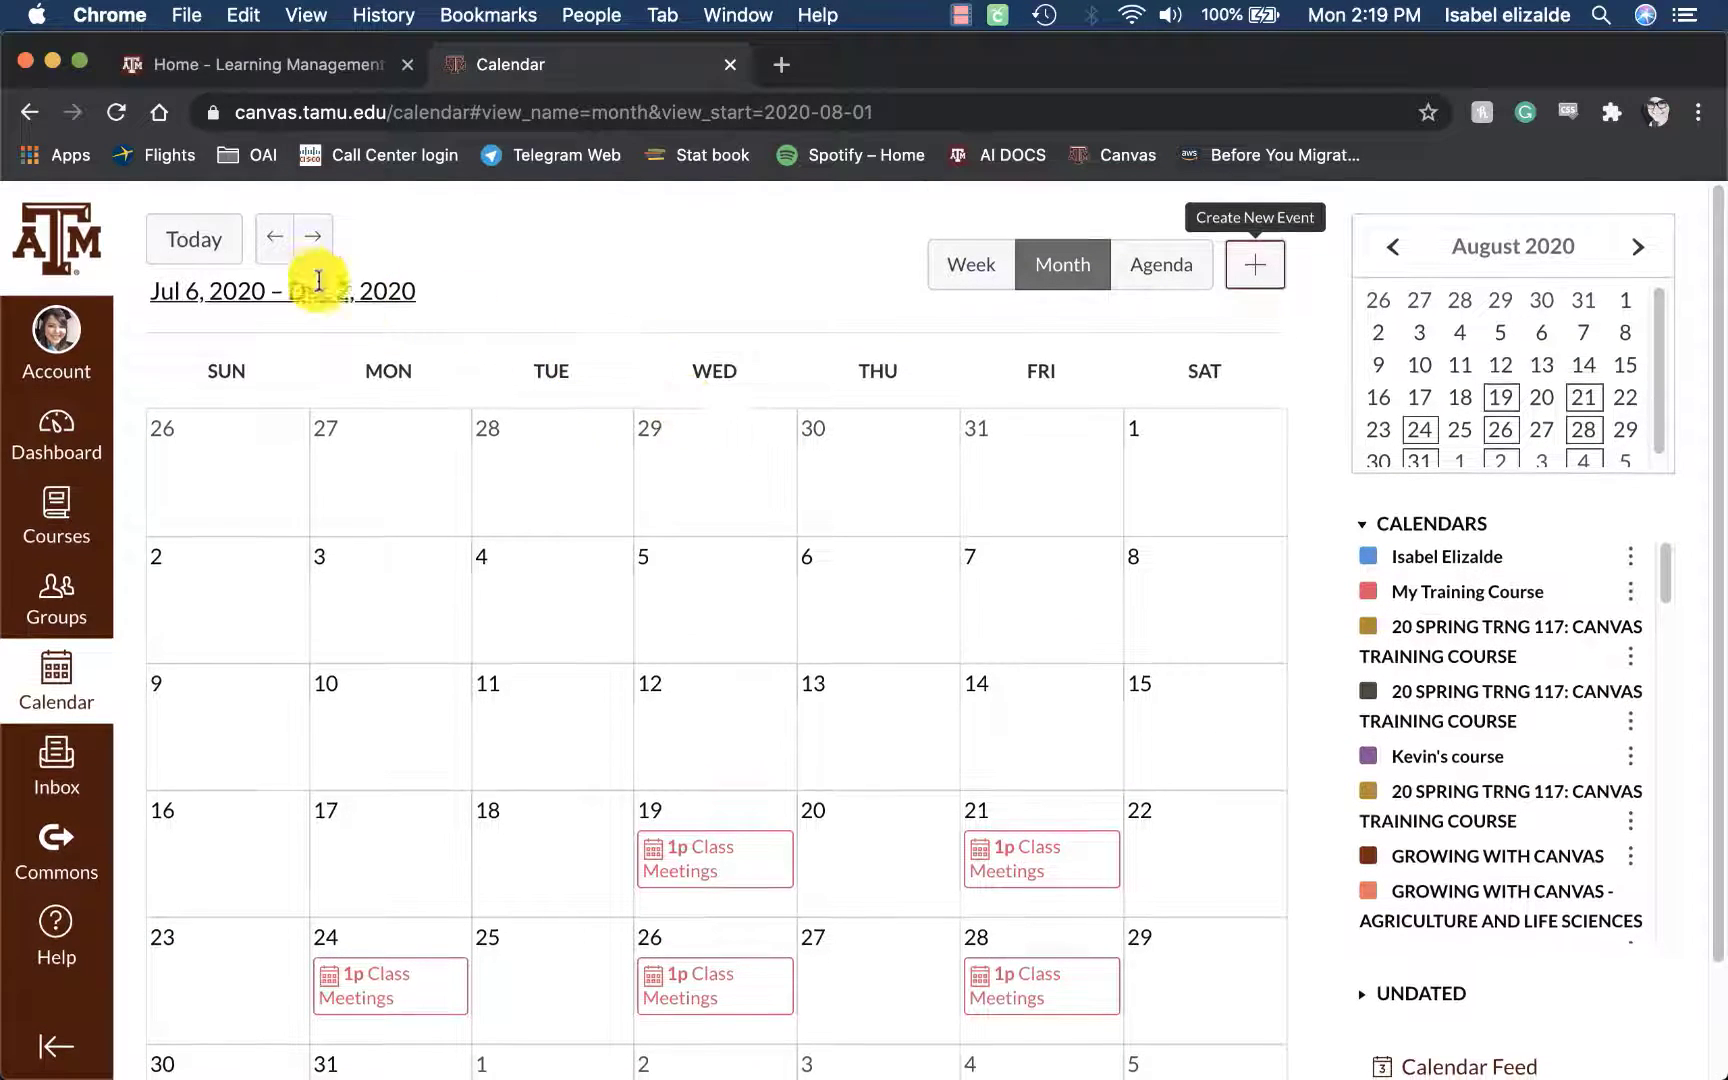
left_click(274, 237)
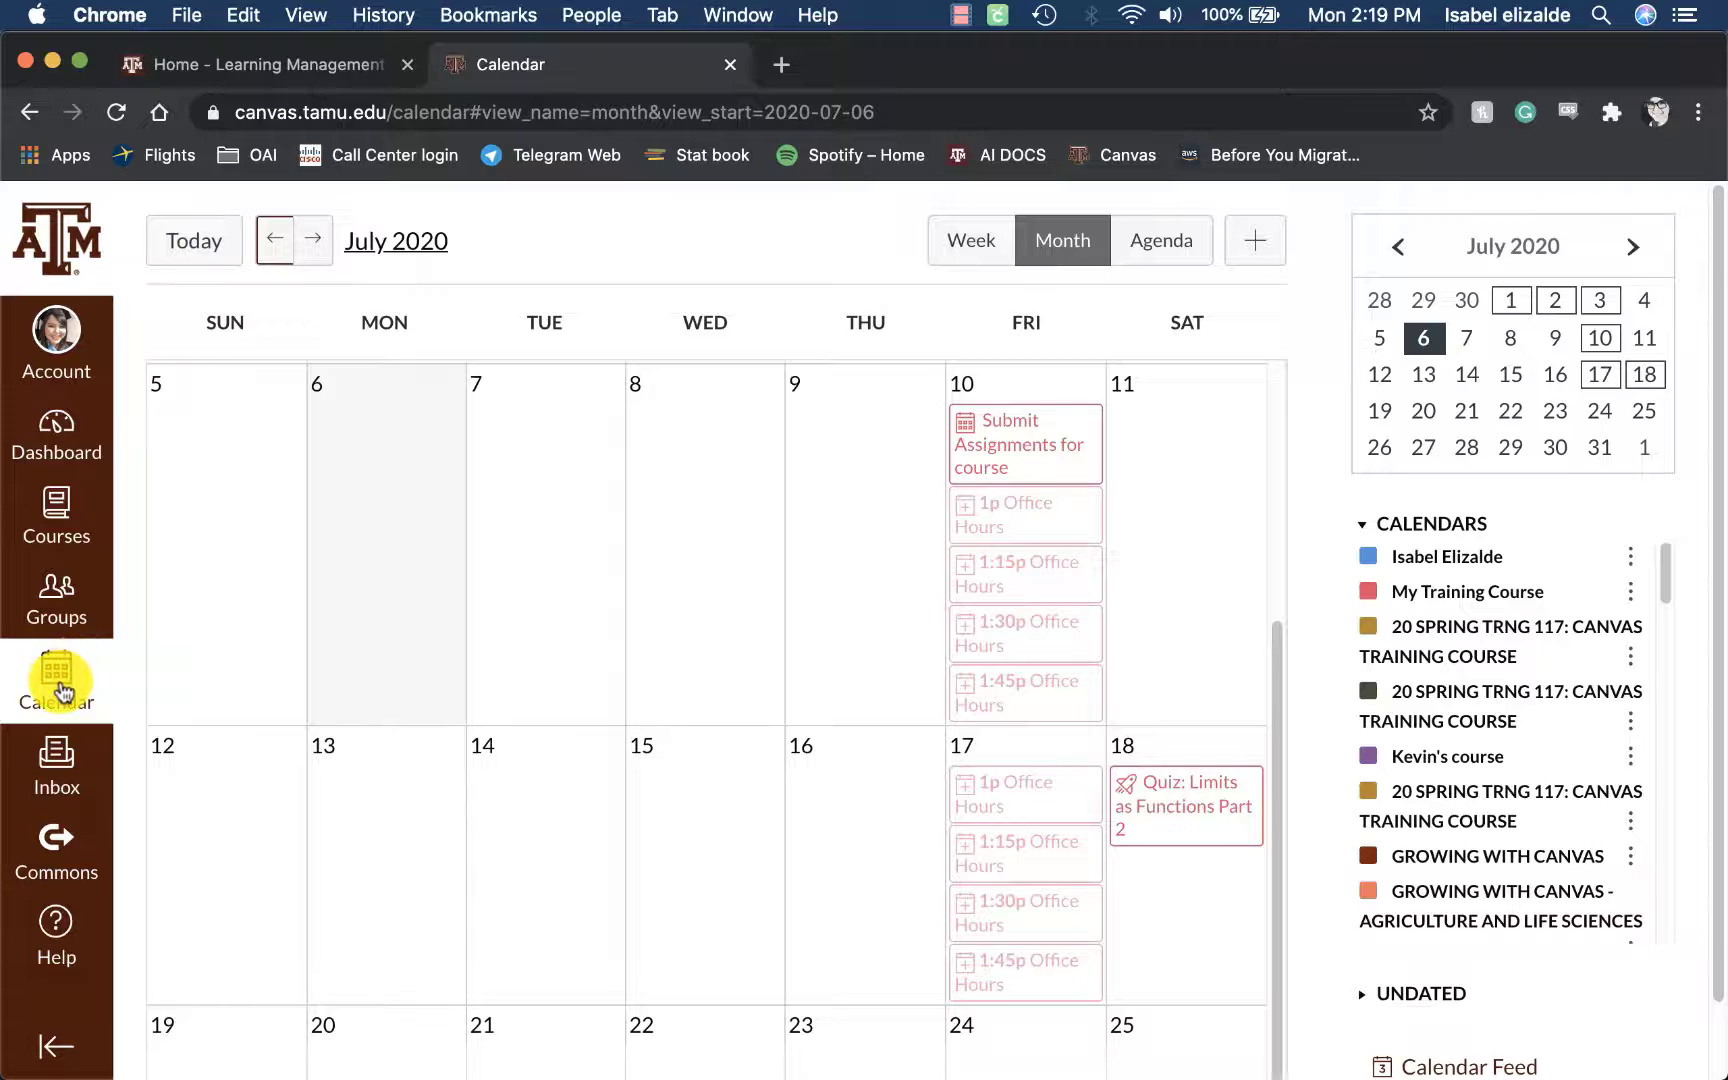
scroll("down", 3)
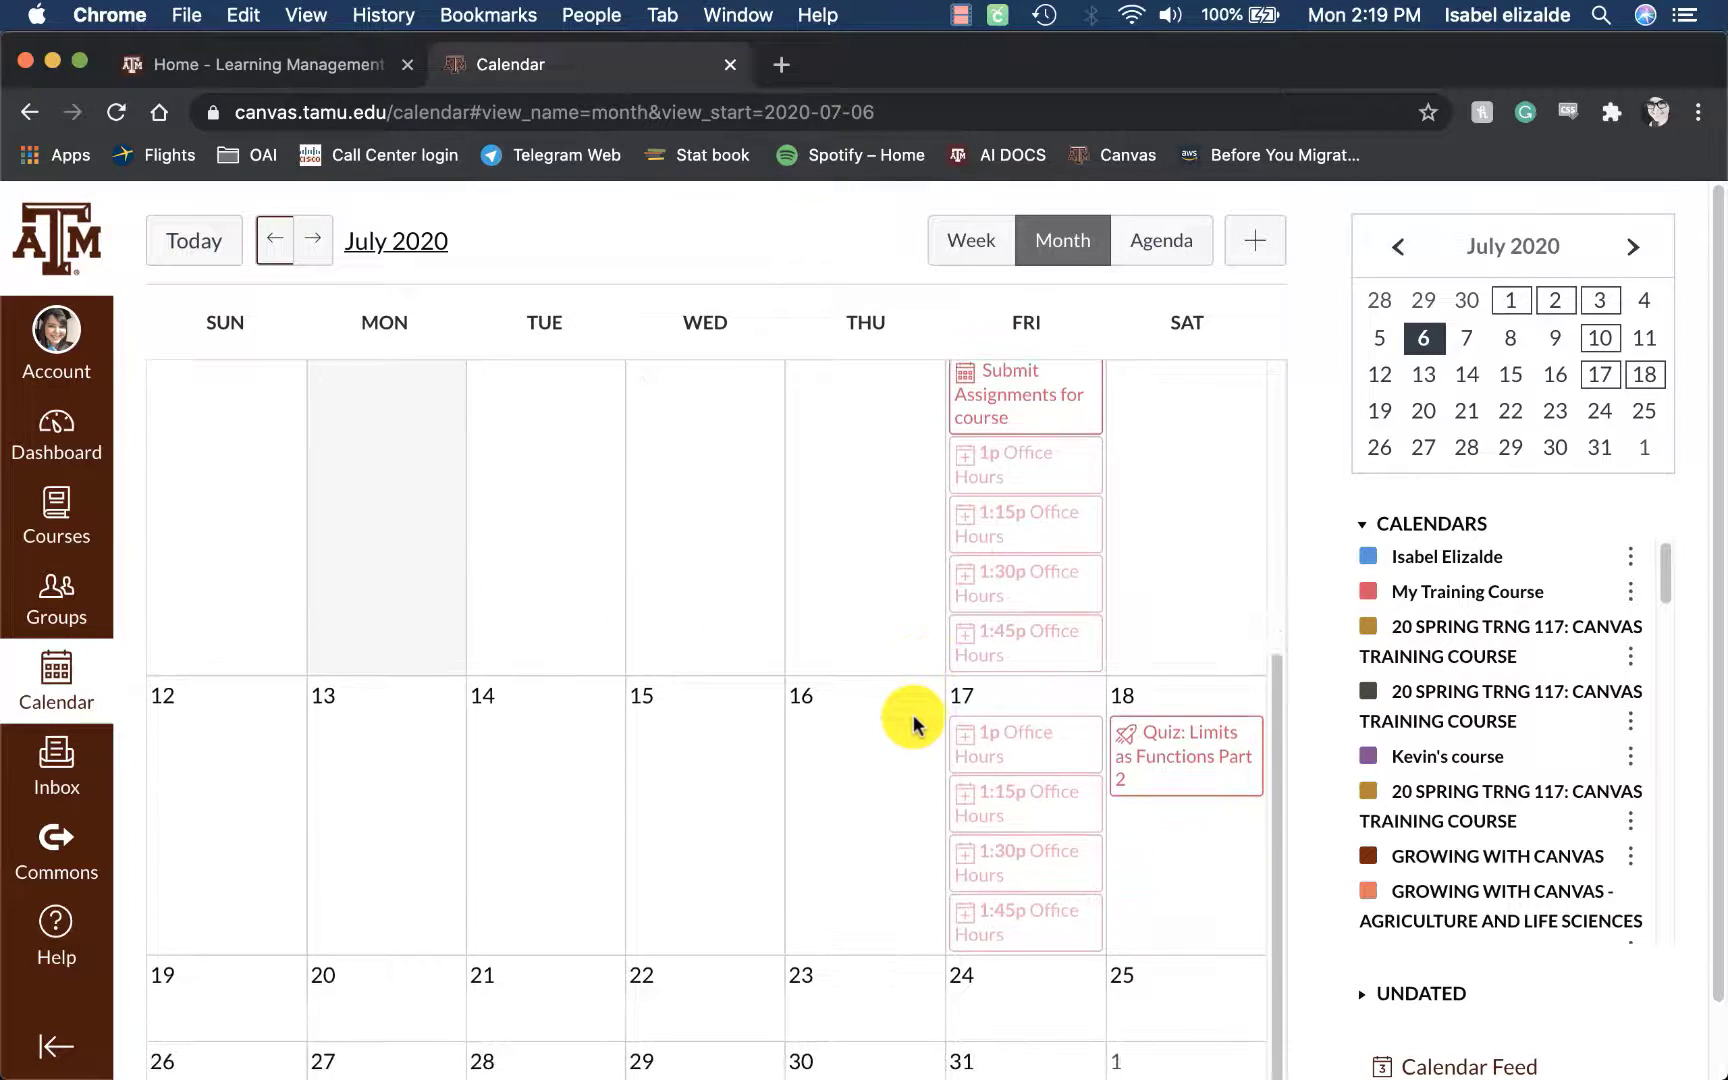
mouse_move(1025, 641)
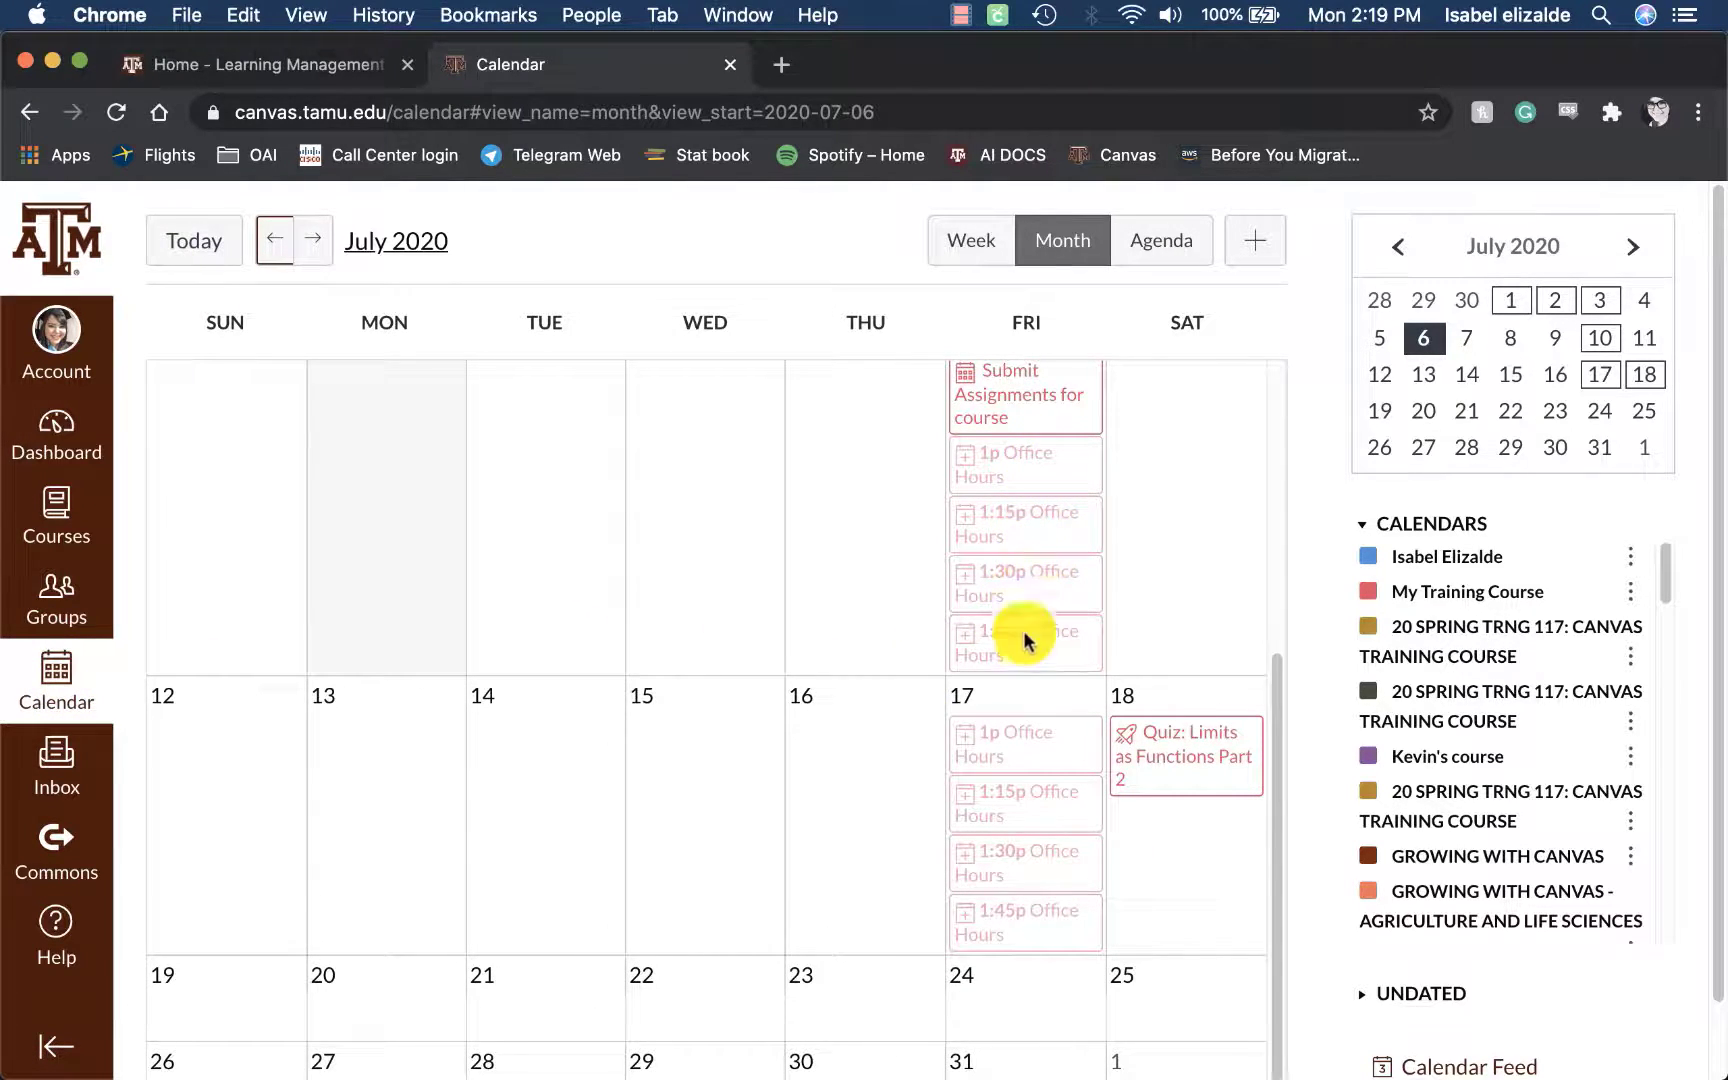
scroll("down", 3)
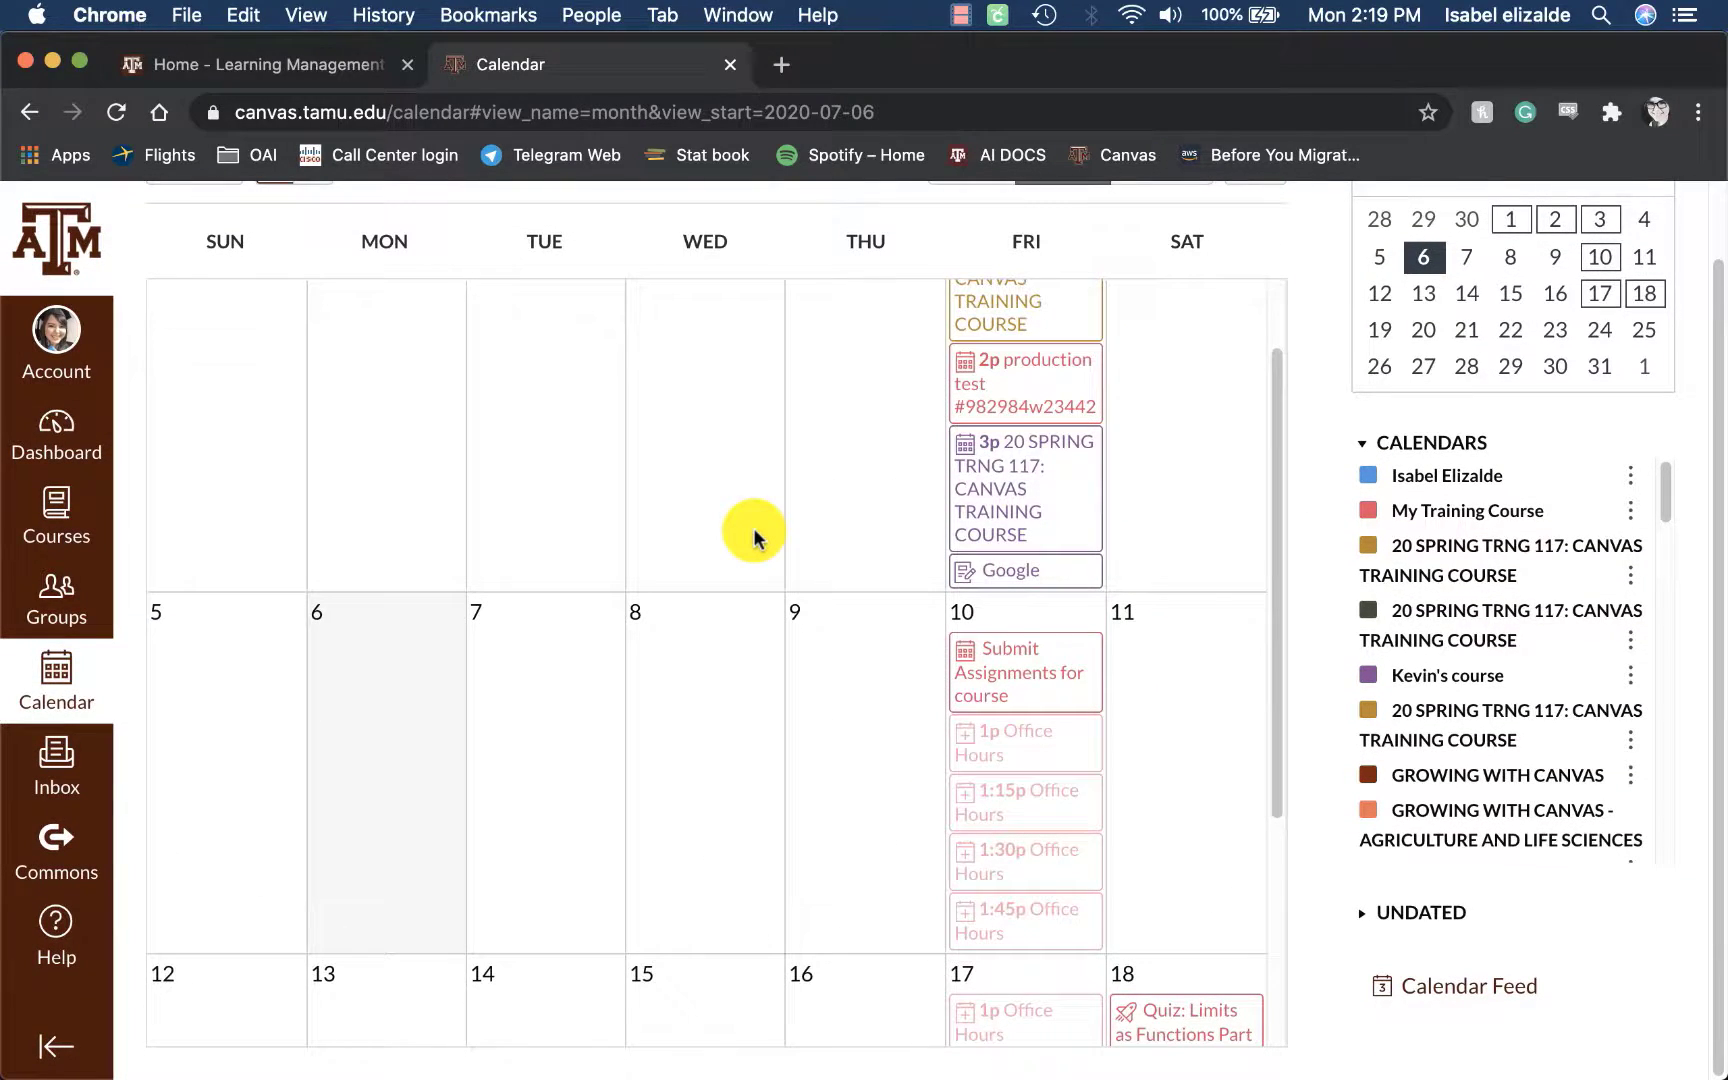
scroll("up", 3)
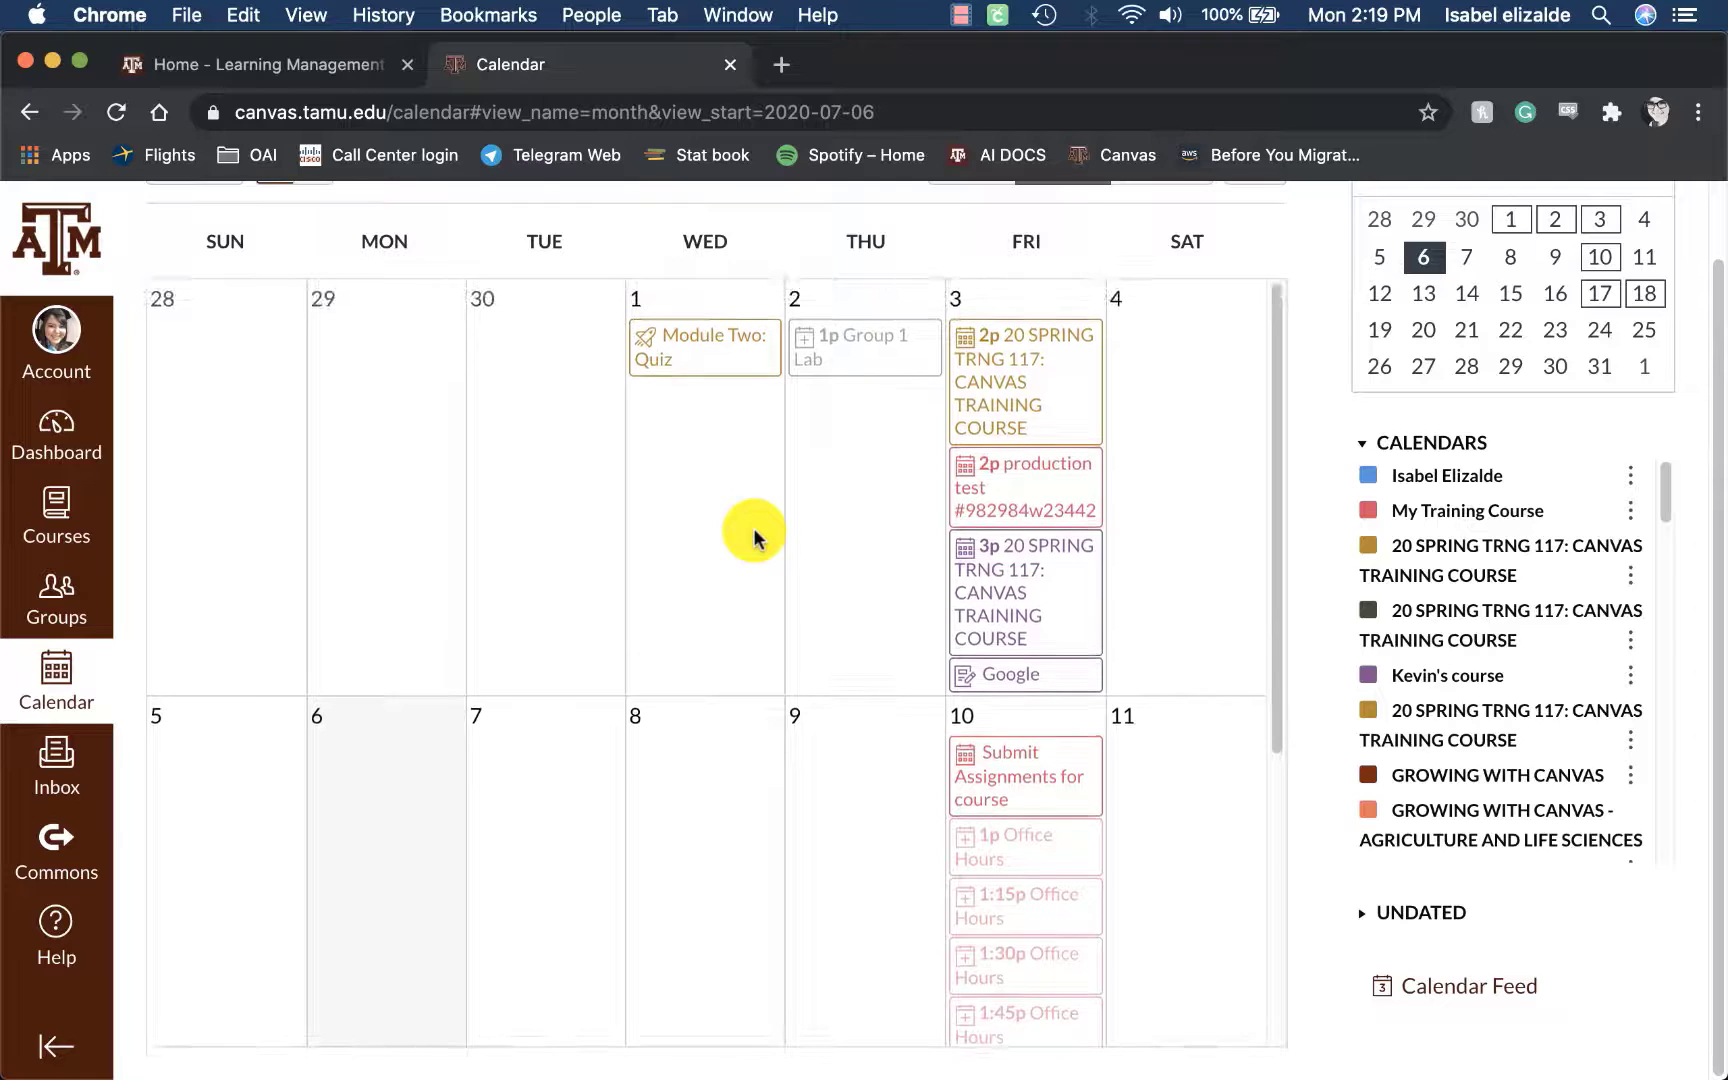